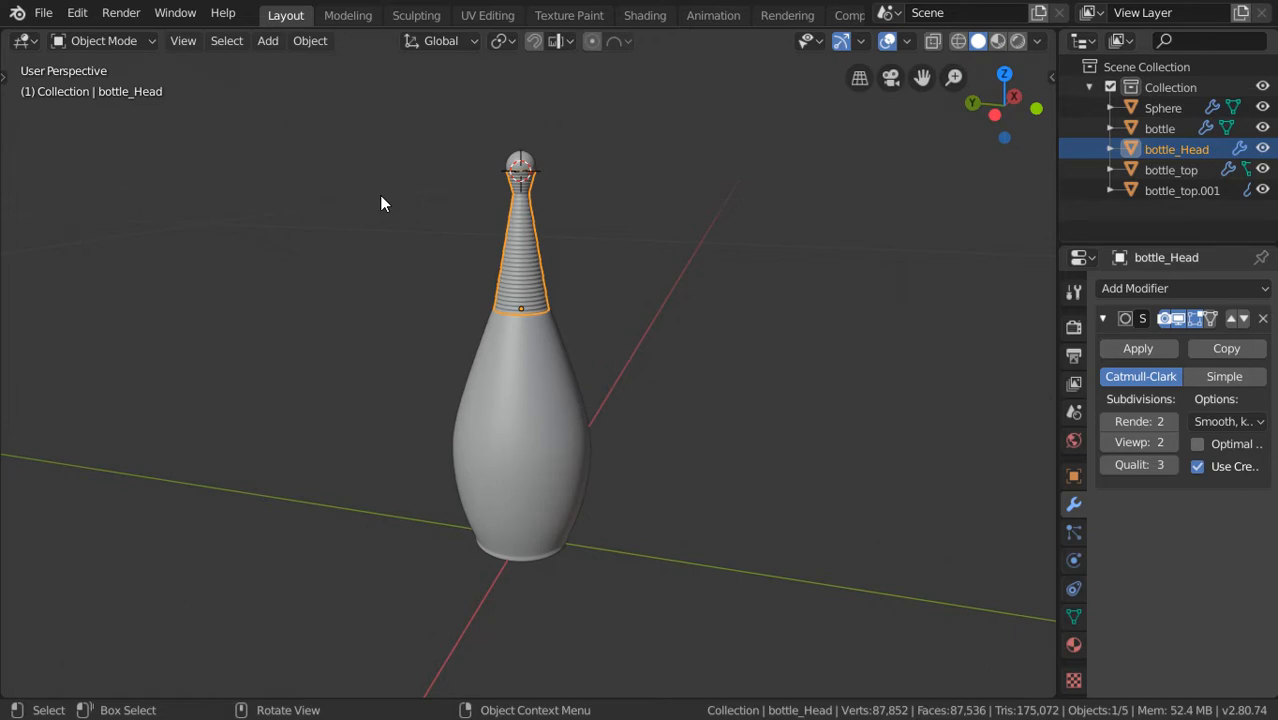
mouse_move(696, 396)
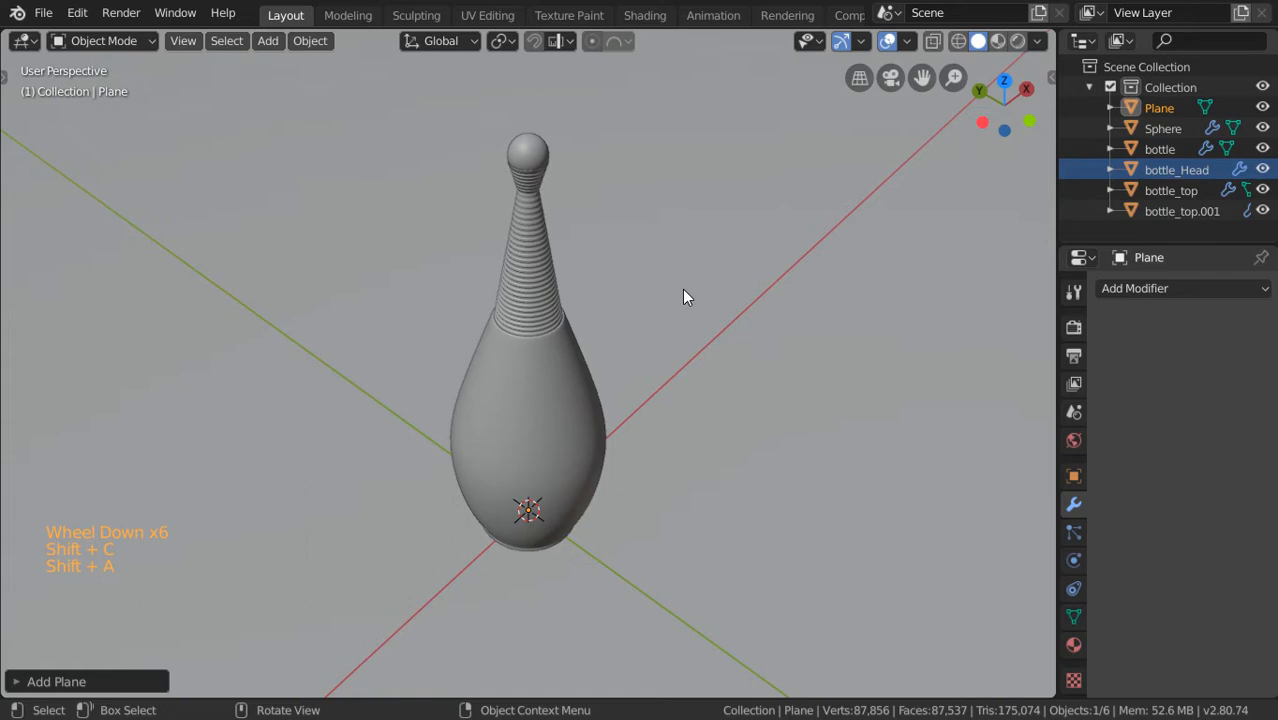
Scale up the plane and extrude its back edge upward into a curved backdrop wall
key(Tab)
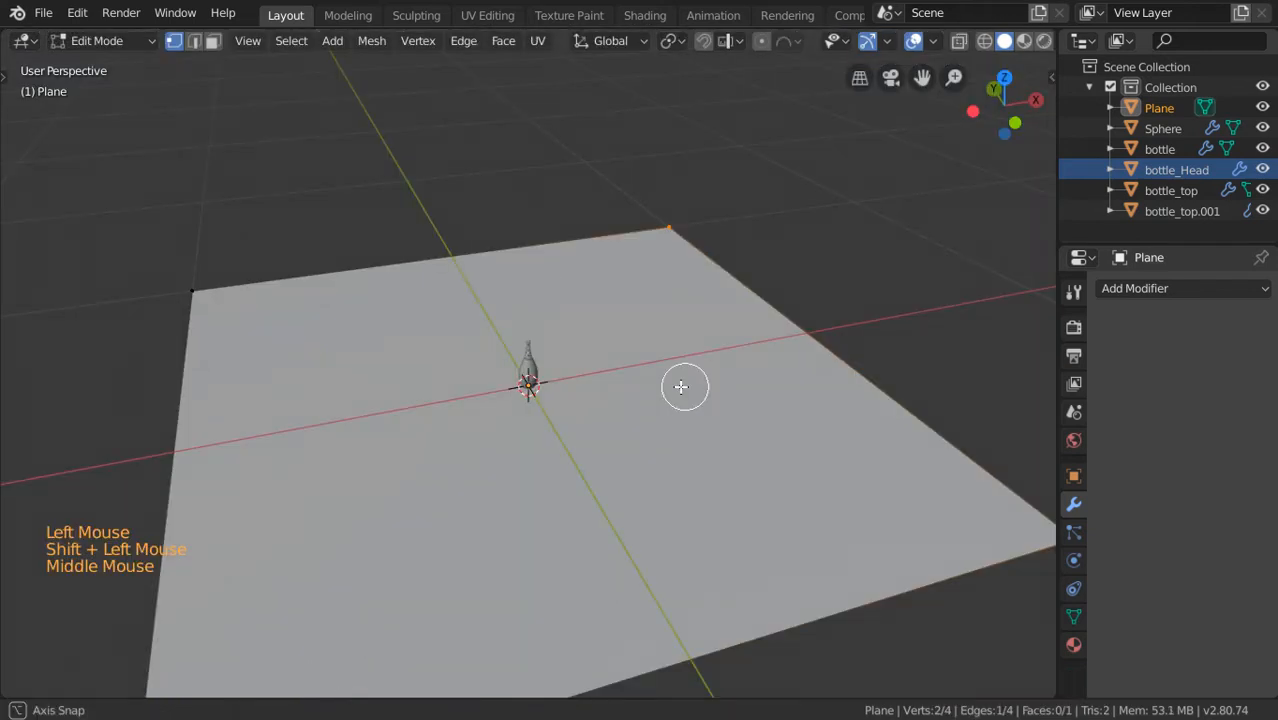
key(s)
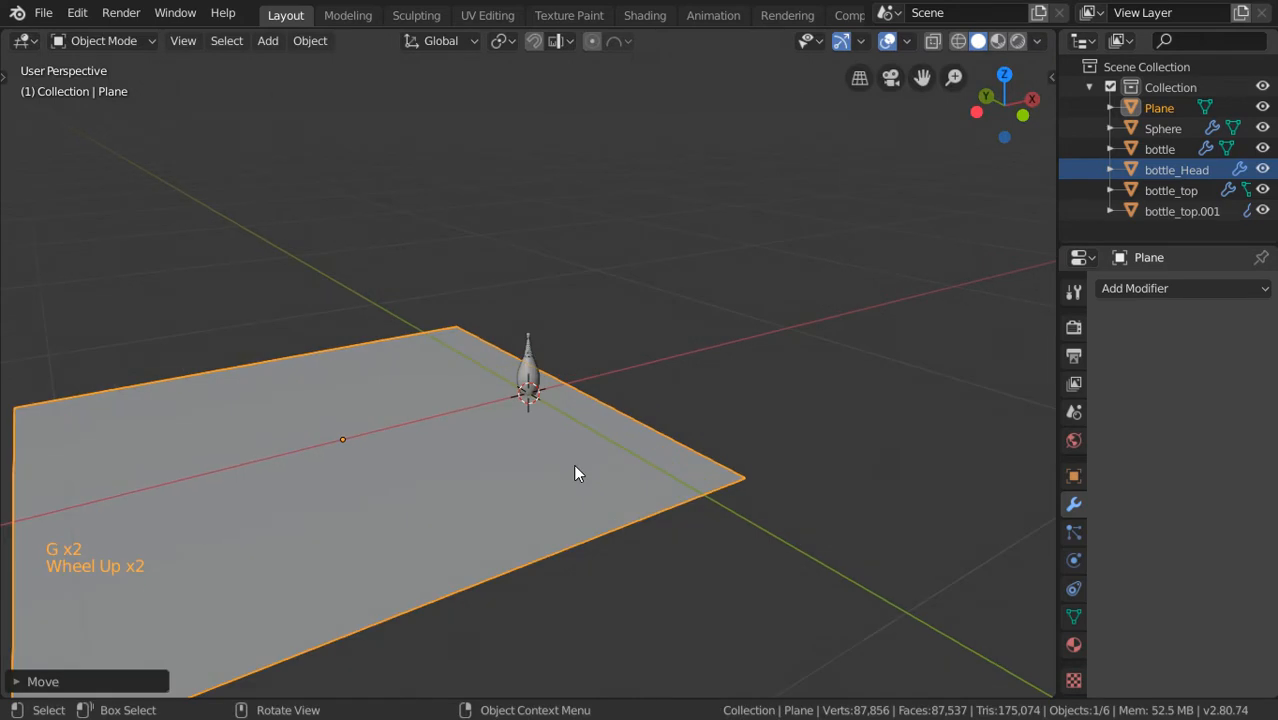
key(Tab)
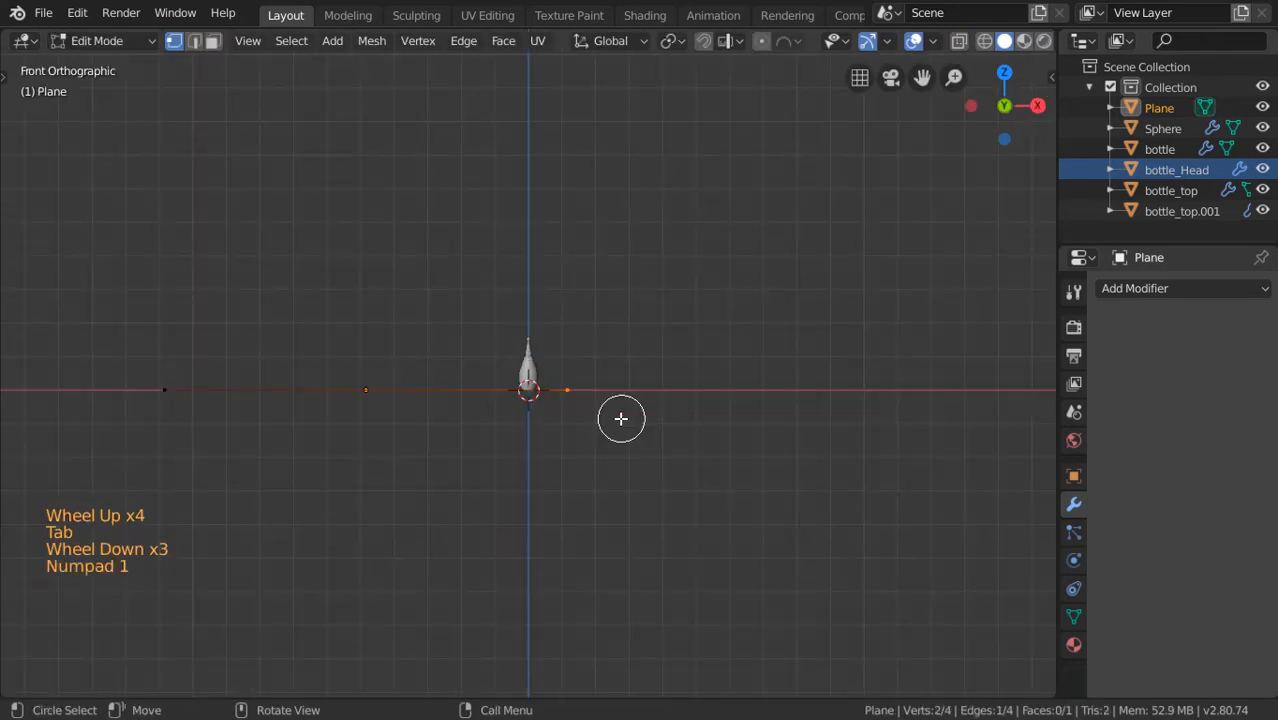
drag(621, 418, 583, 324)
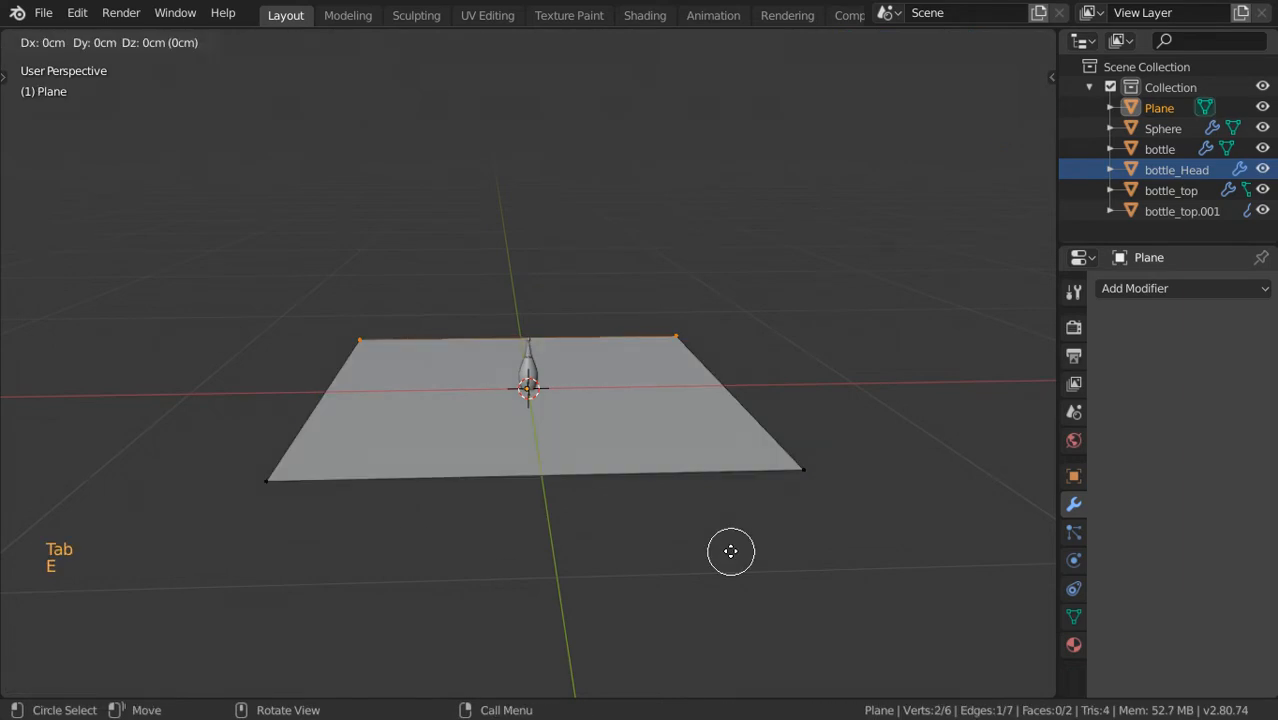
key(Tab)
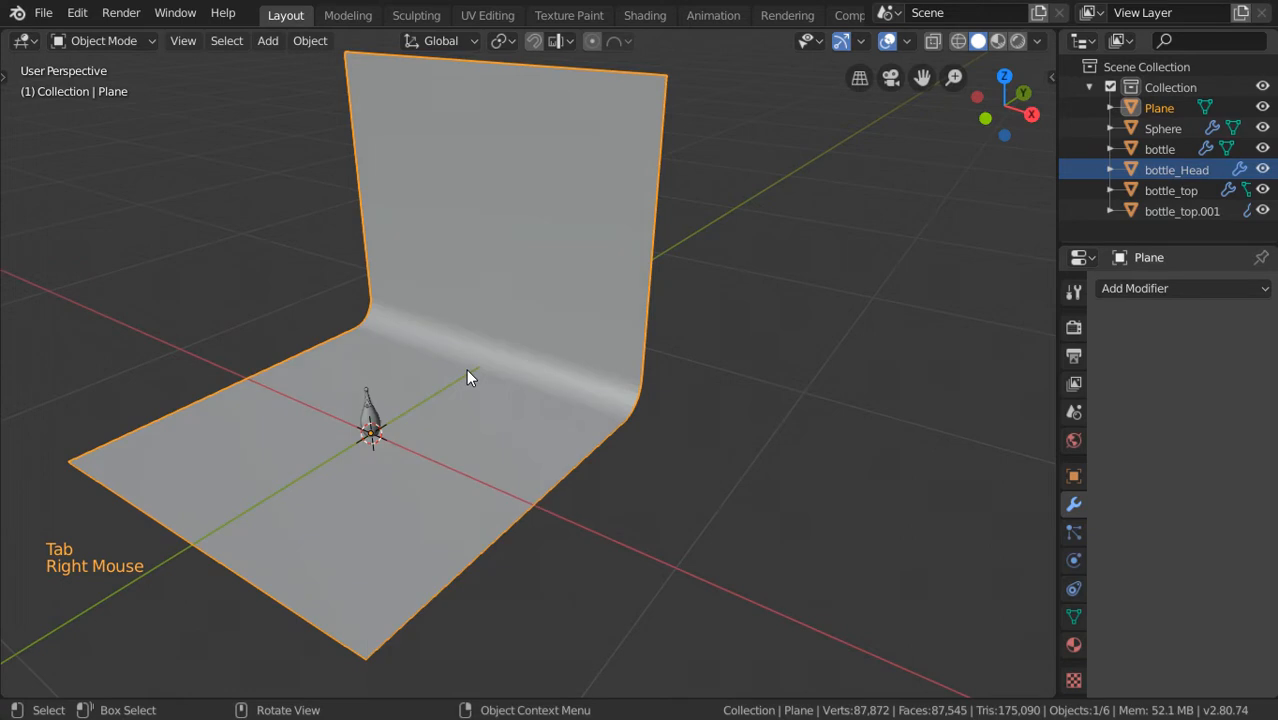
Orbit the view to face the backdrop
drag(470, 377, 430, 520)
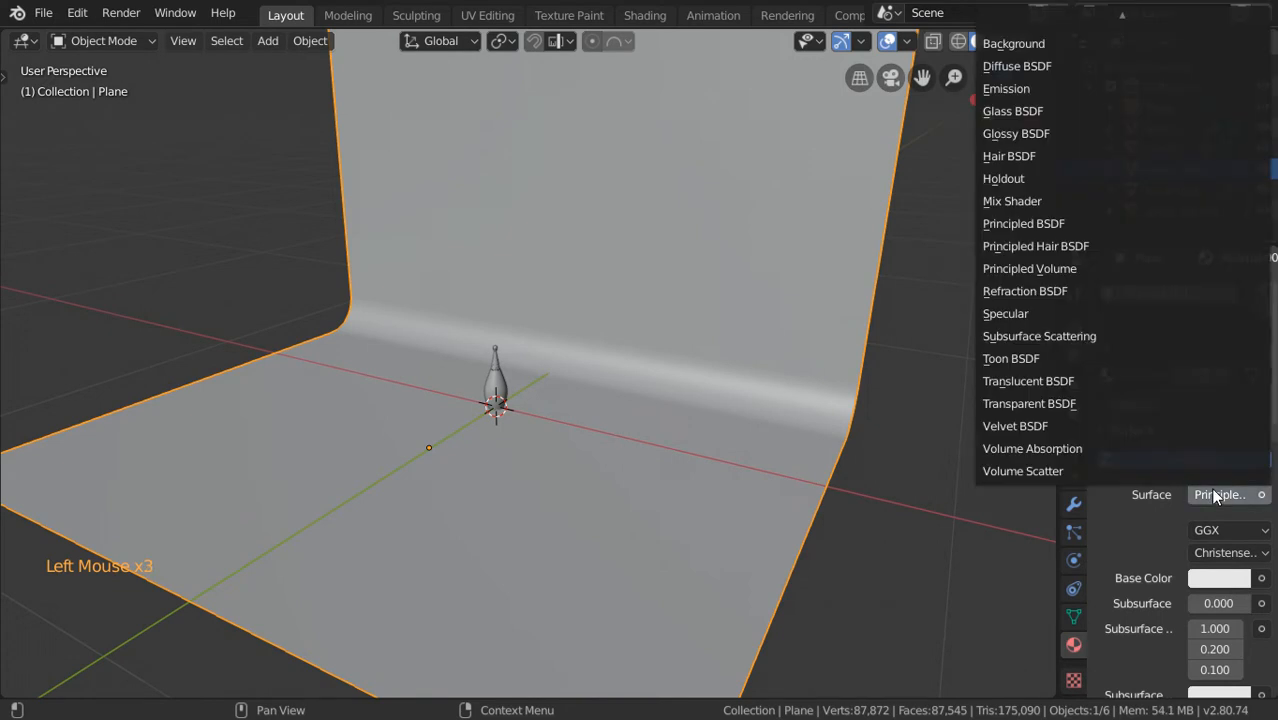
mouse_move(1040, 336)
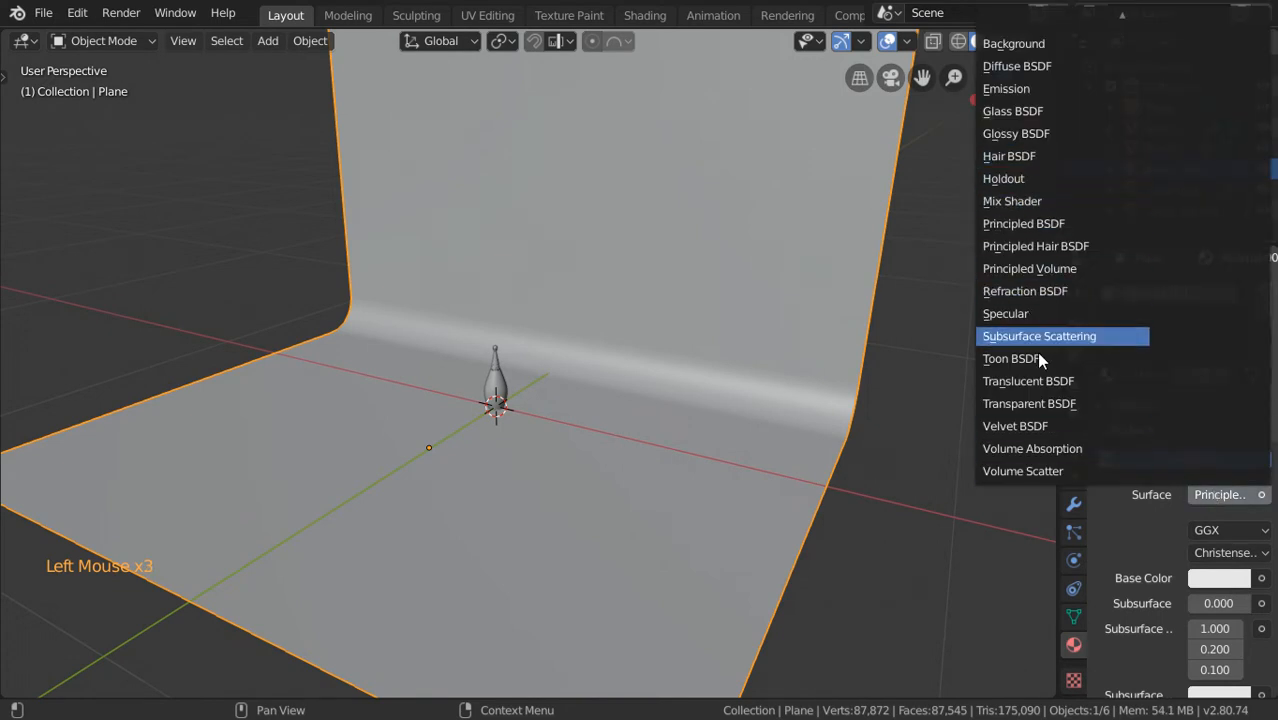
mouse_move(1011, 201)
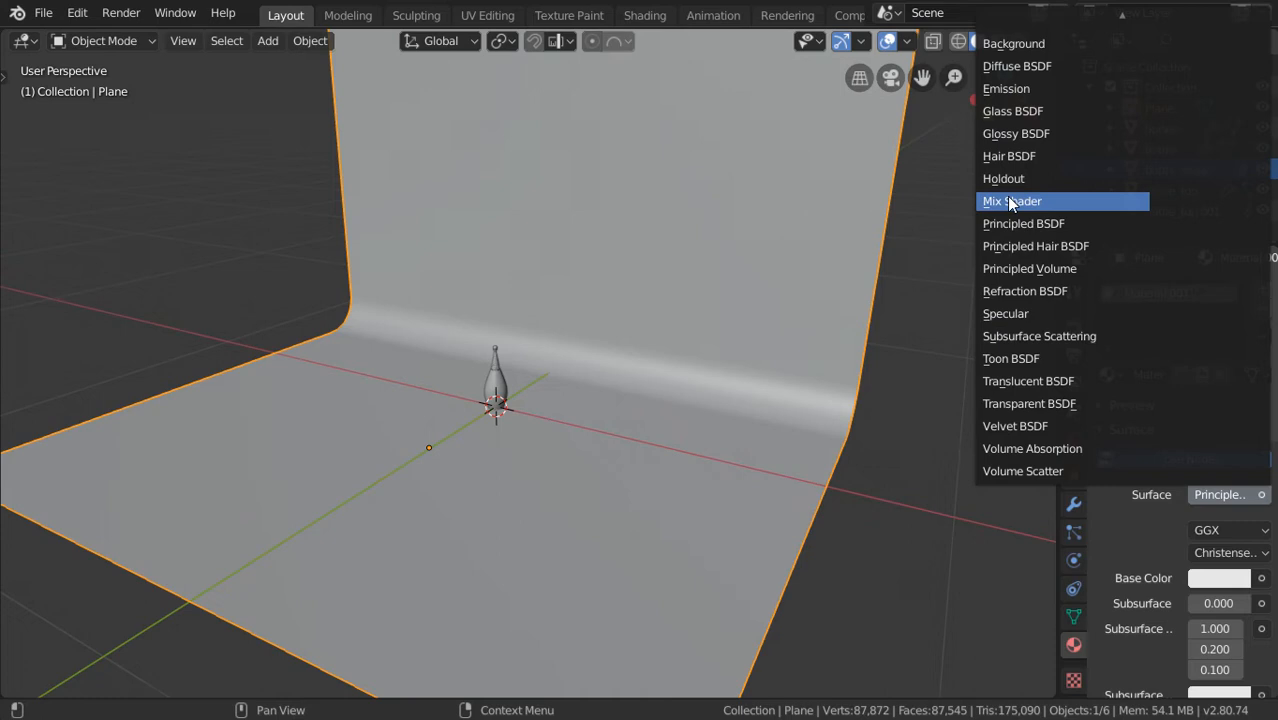
mouse_move(1035, 28)
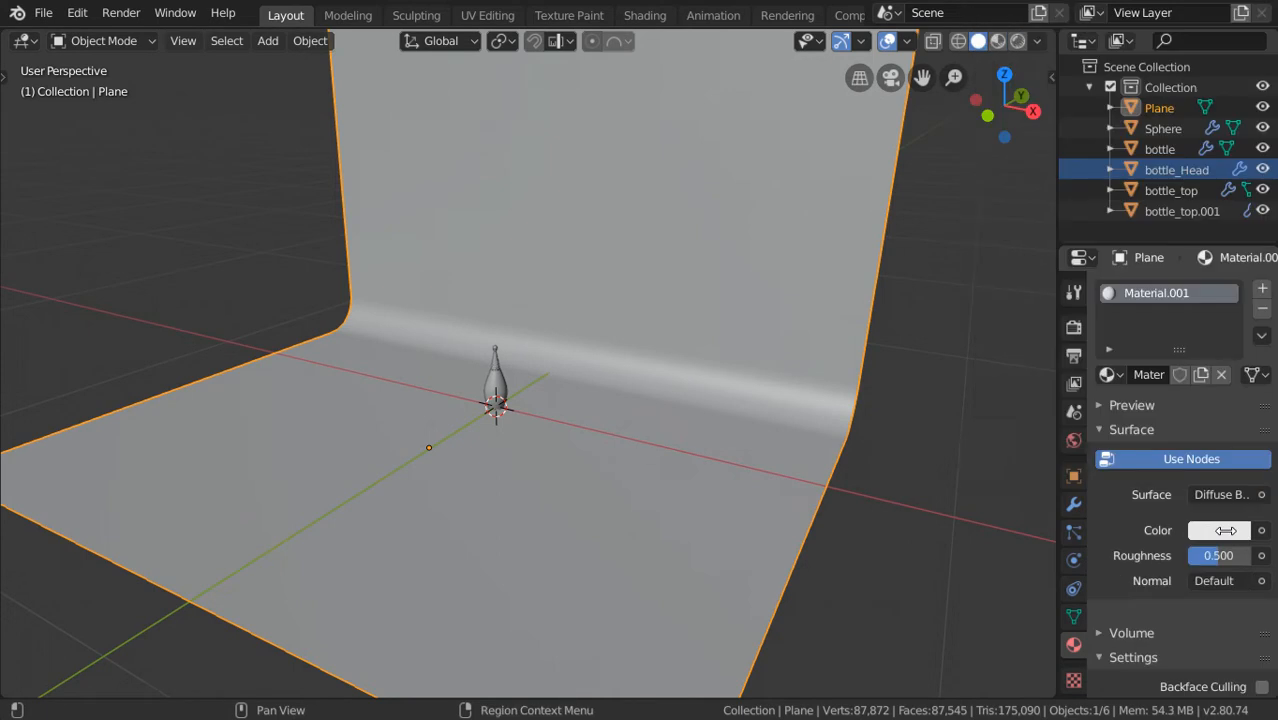
Select the bottle body to work on its black_glossy material
click(1219, 530)
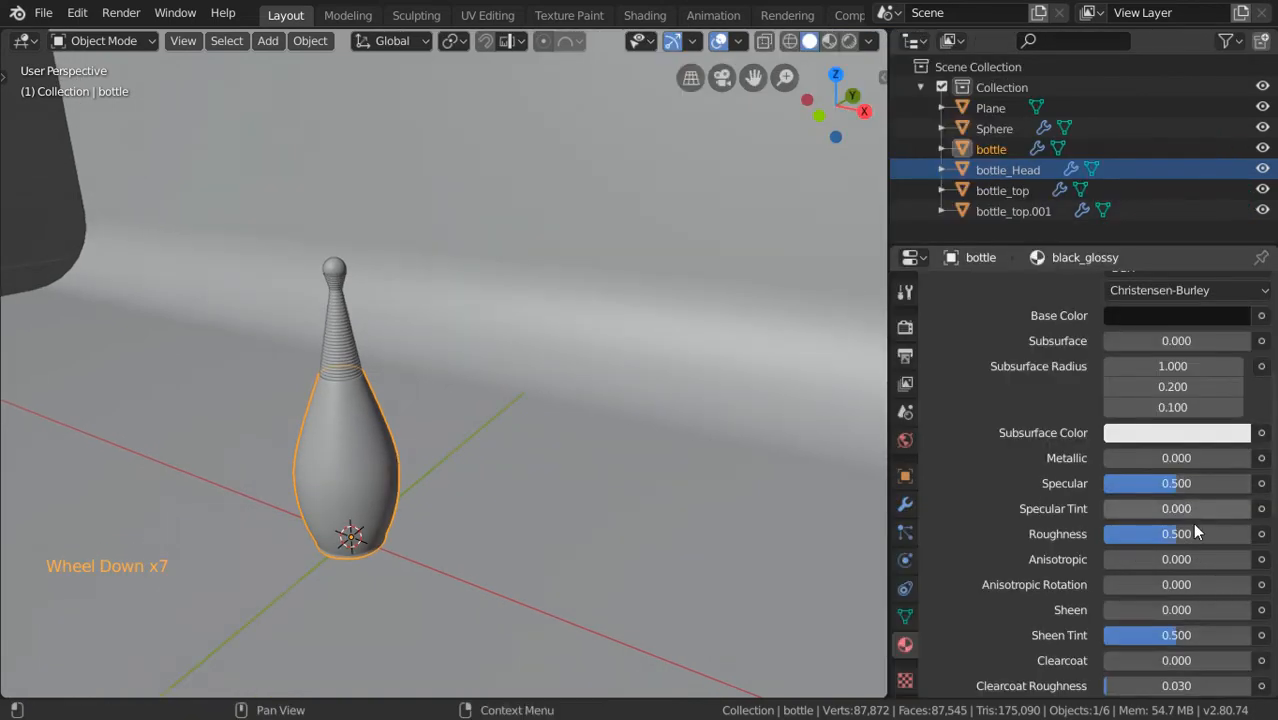
Set black_glossy roughness to 0.08, then start a new material for the bottle neck
double_click(1176, 533)
text(0.080)
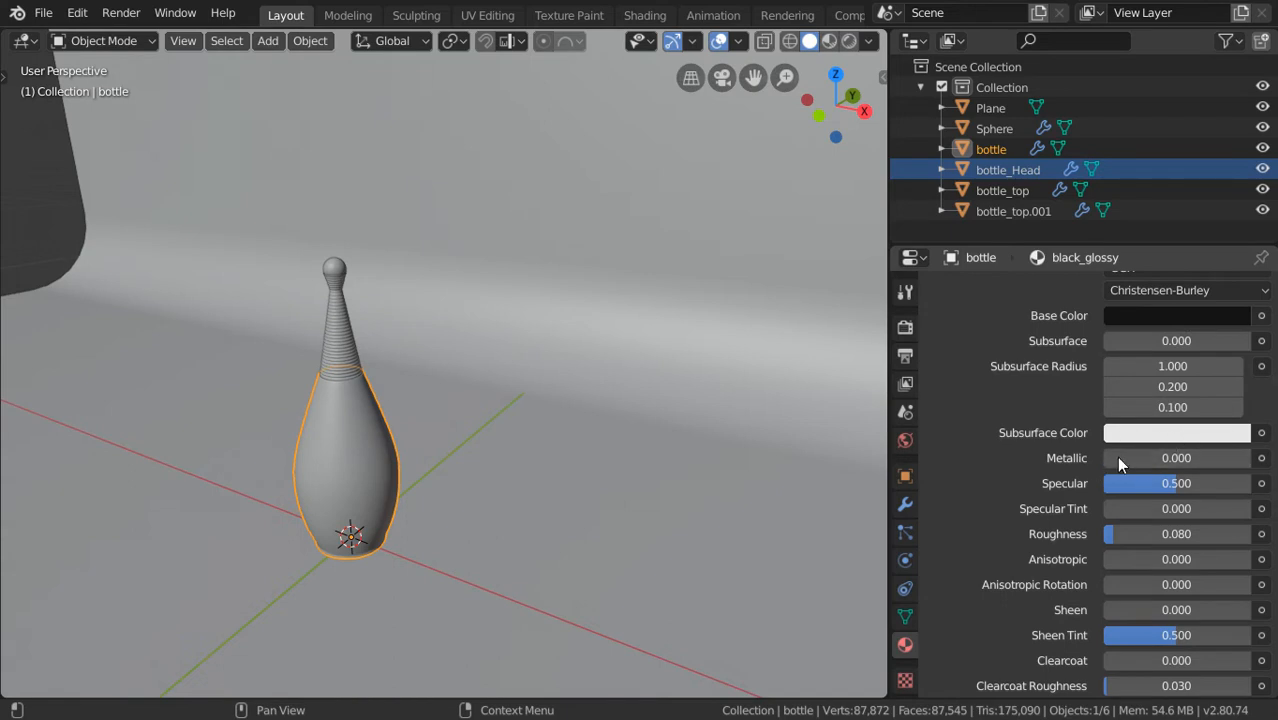
mouse_move(1122, 458)
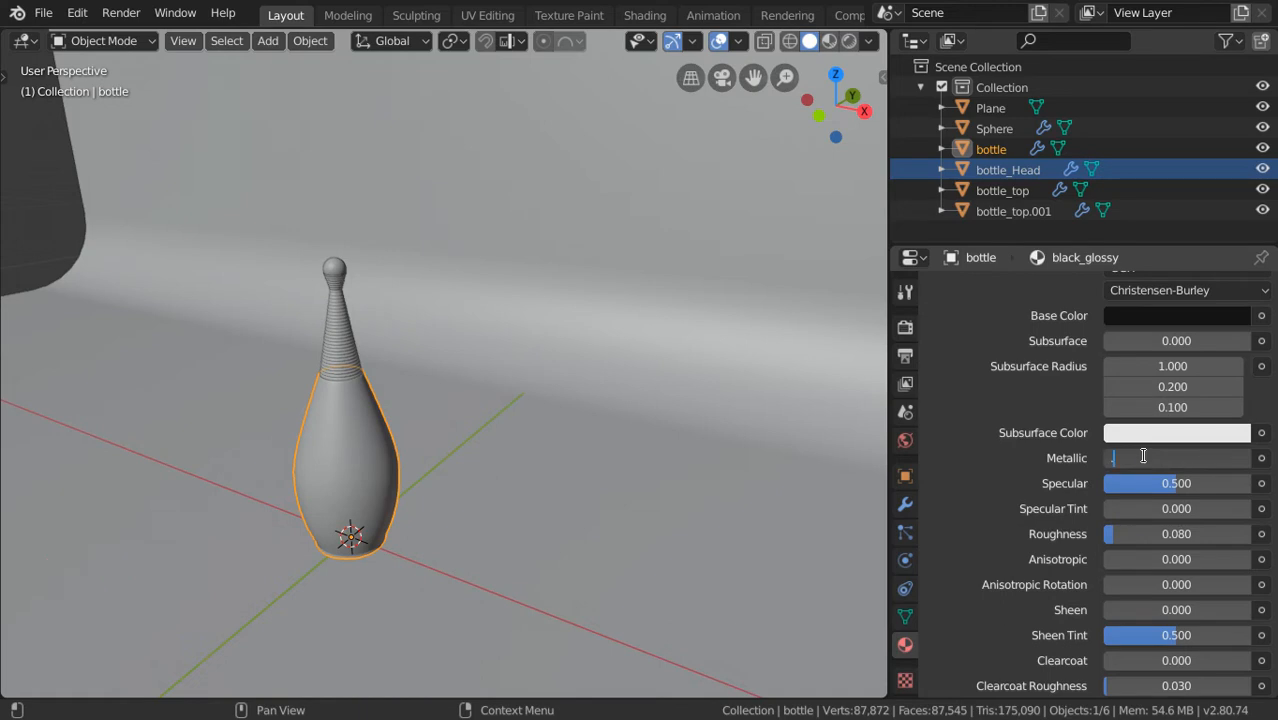
drag(1130, 457, 1147, 457)
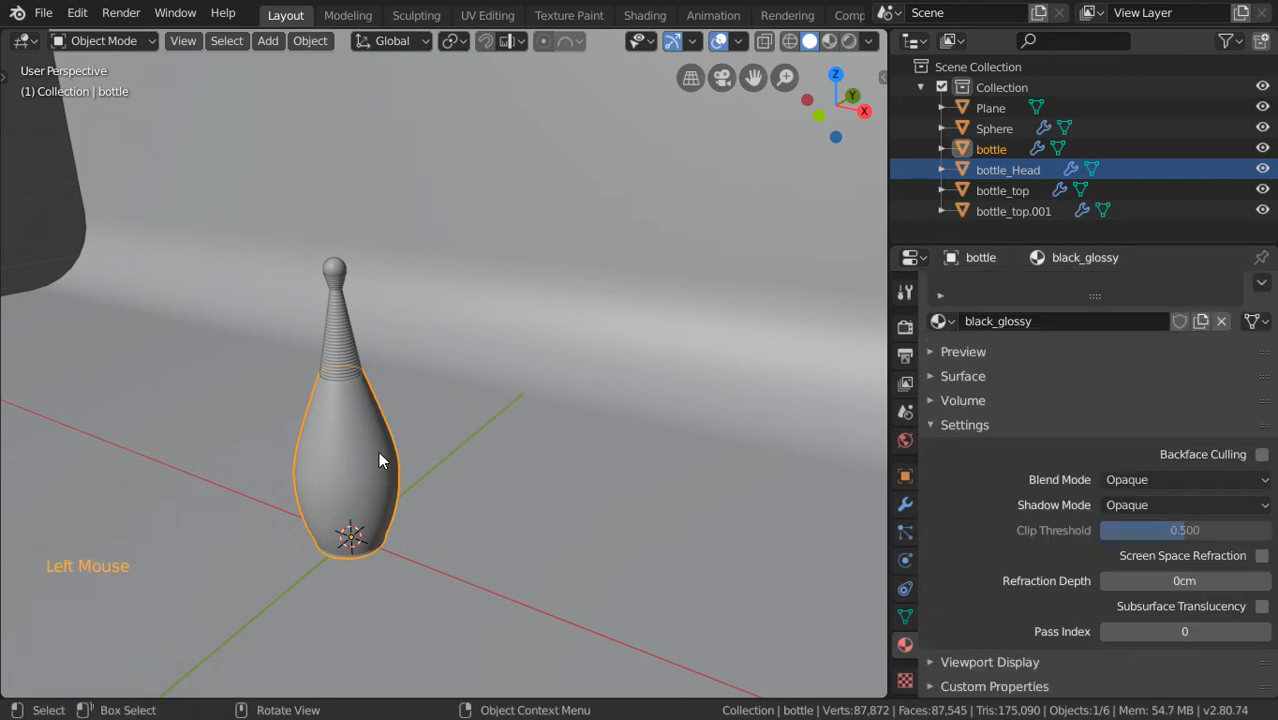
key(1)
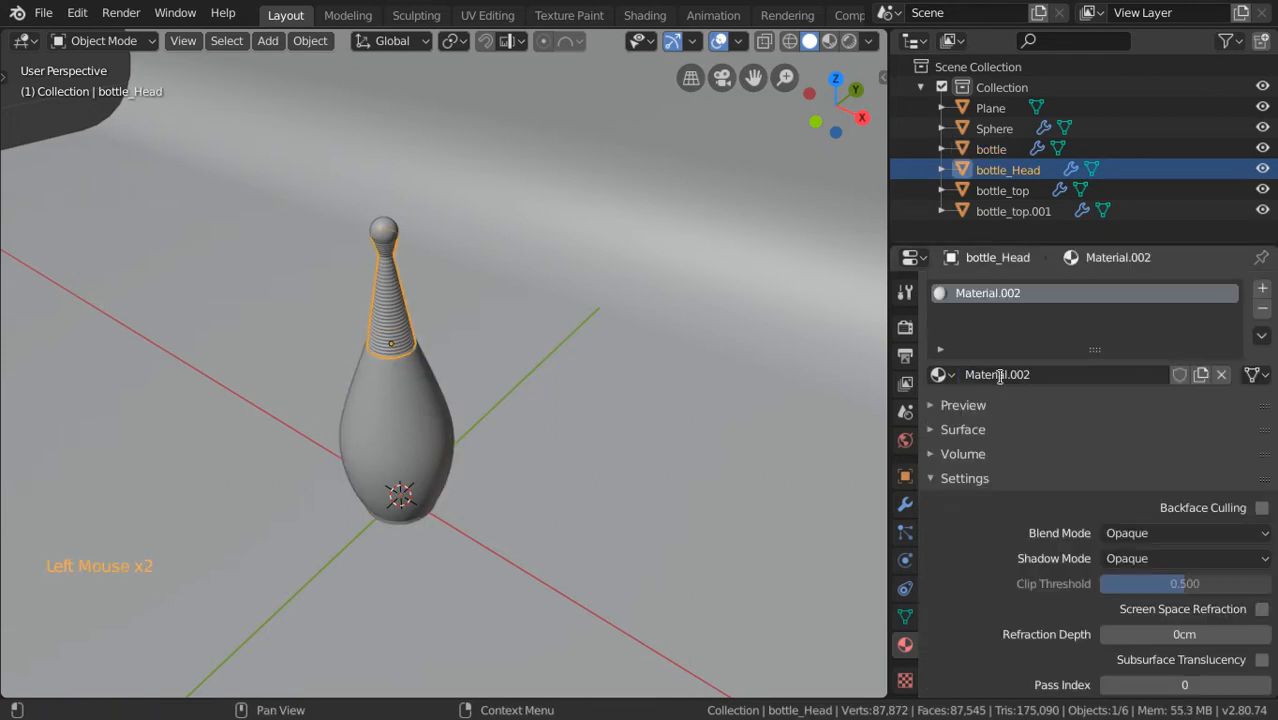
Rename Material.002 to metal_gold and pick a golden yellow base colour
text(metal)
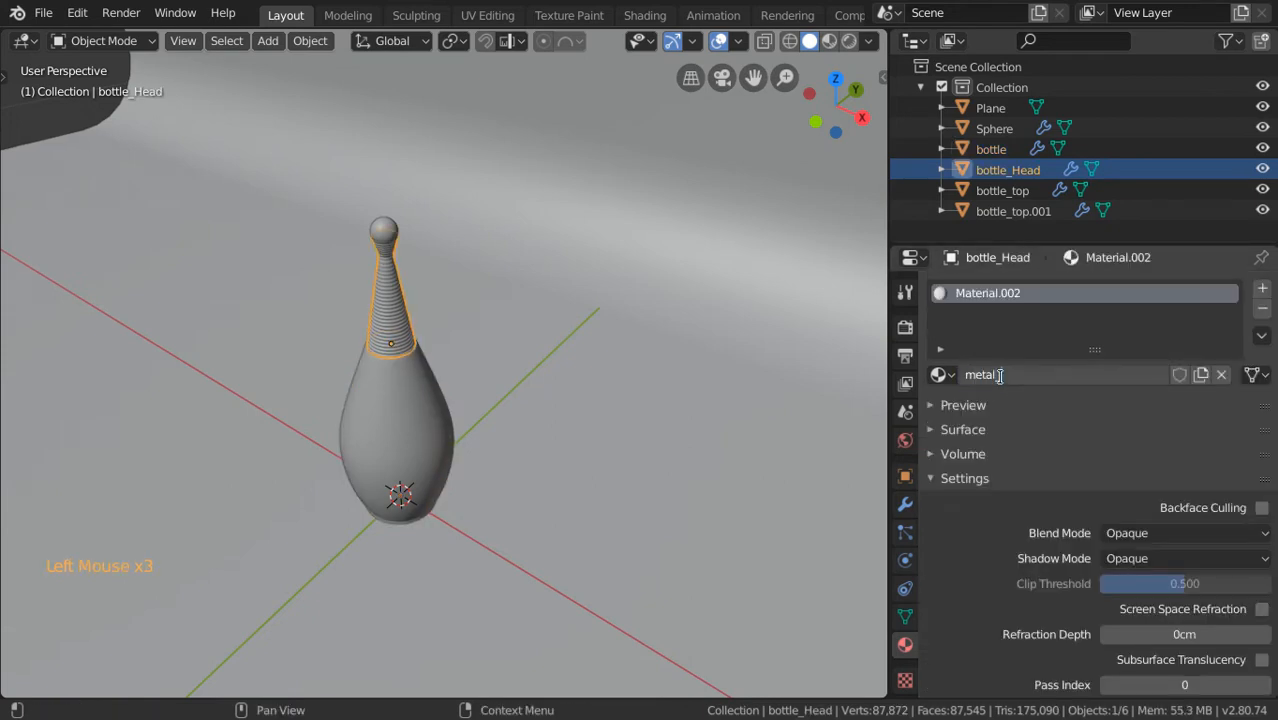
text(golsd)
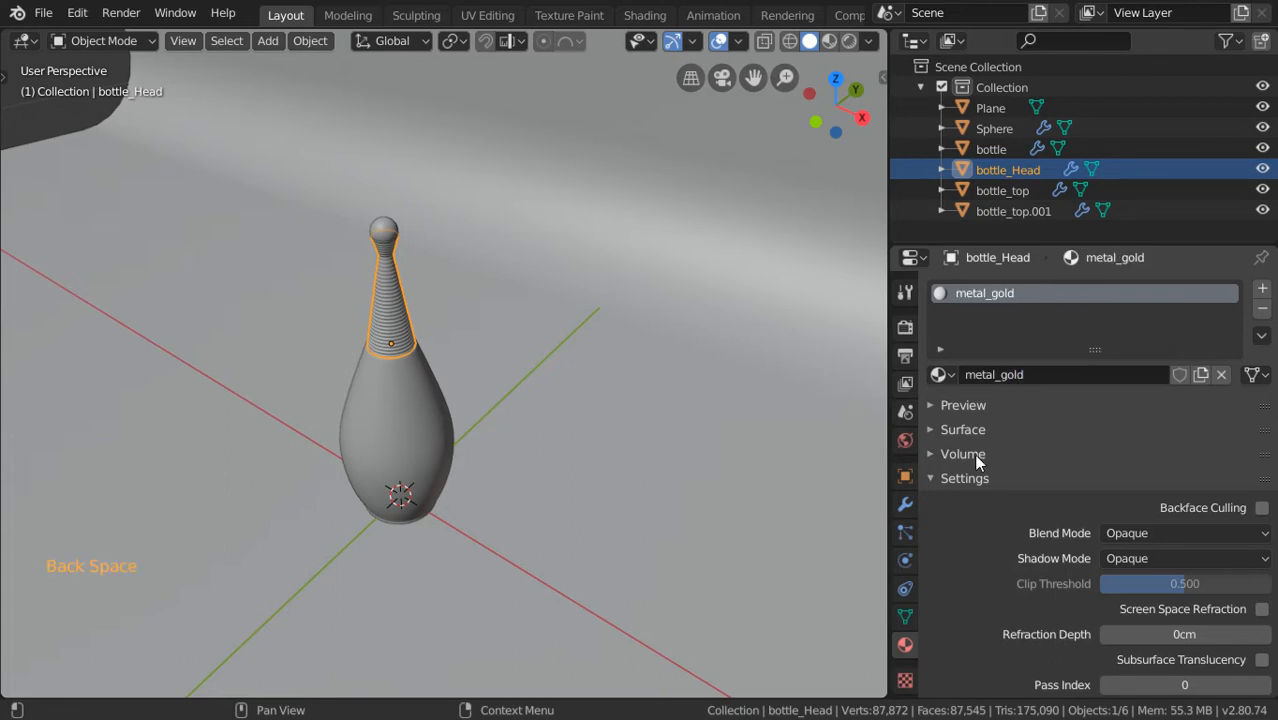
click(1184, 578)
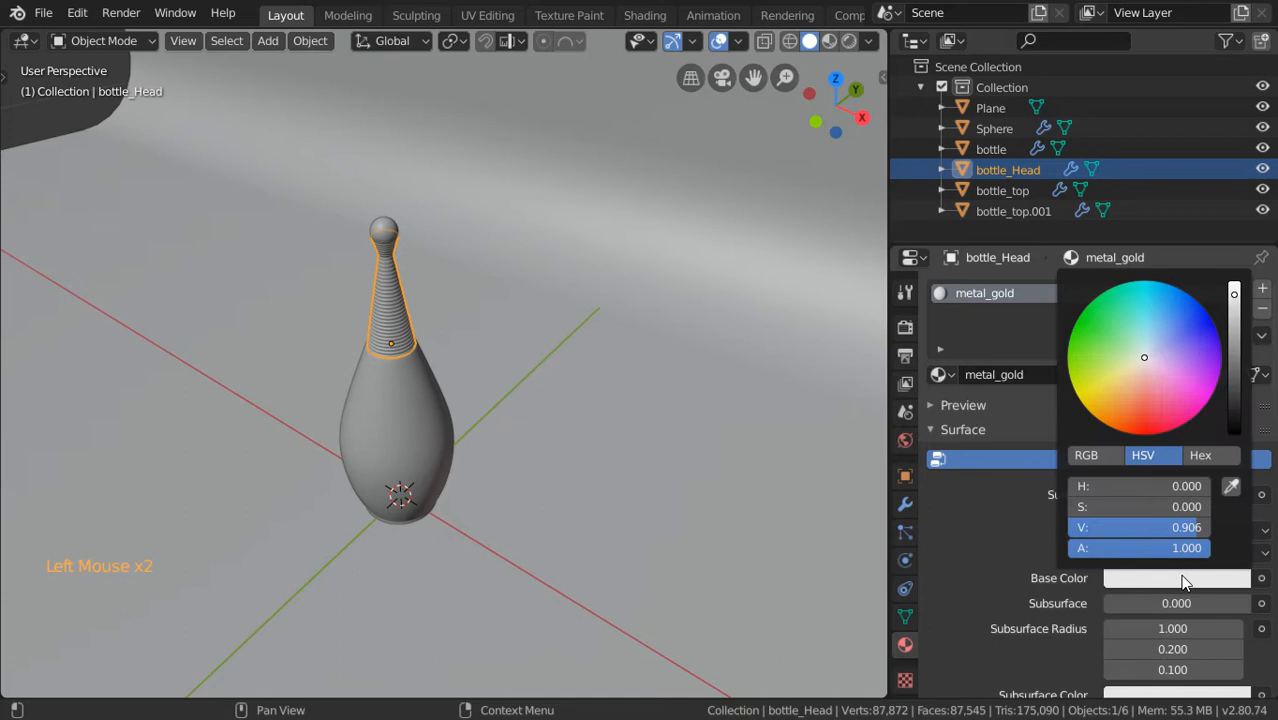
click(1088, 411)
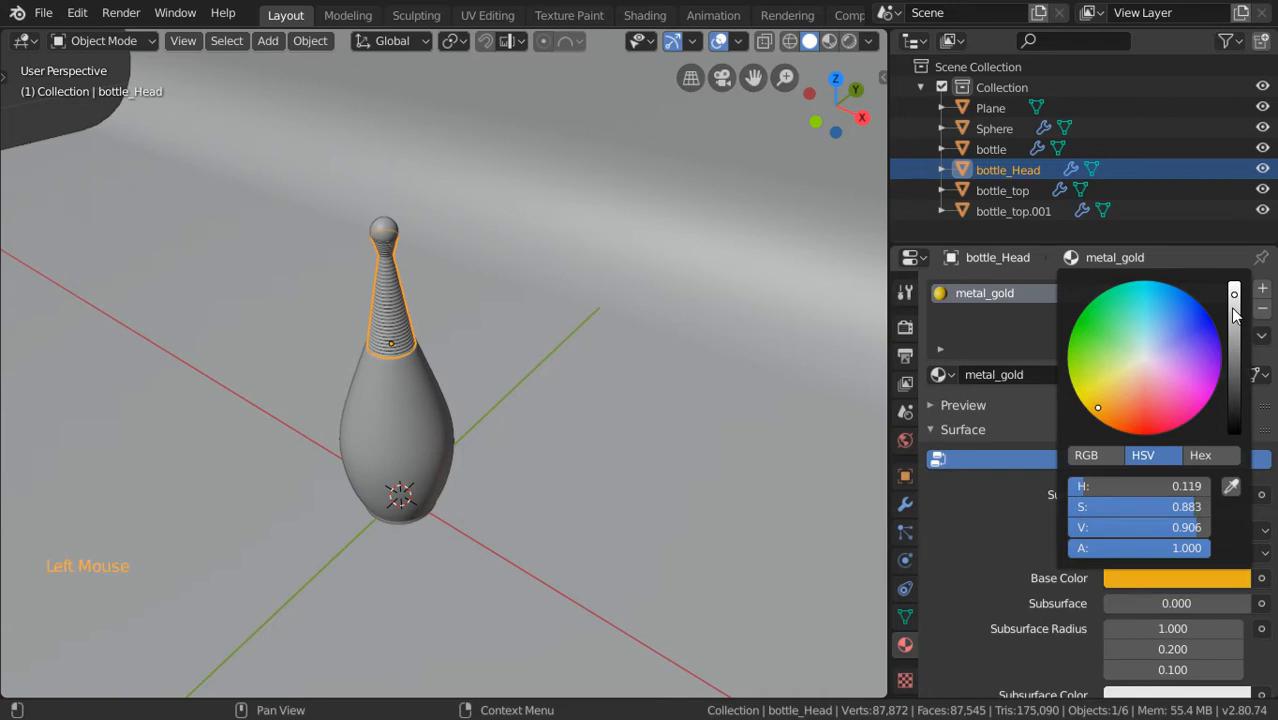
Make metal_gold fully metallic with 0.15 roughness and adjust its clearcoat
scroll(down, 3)
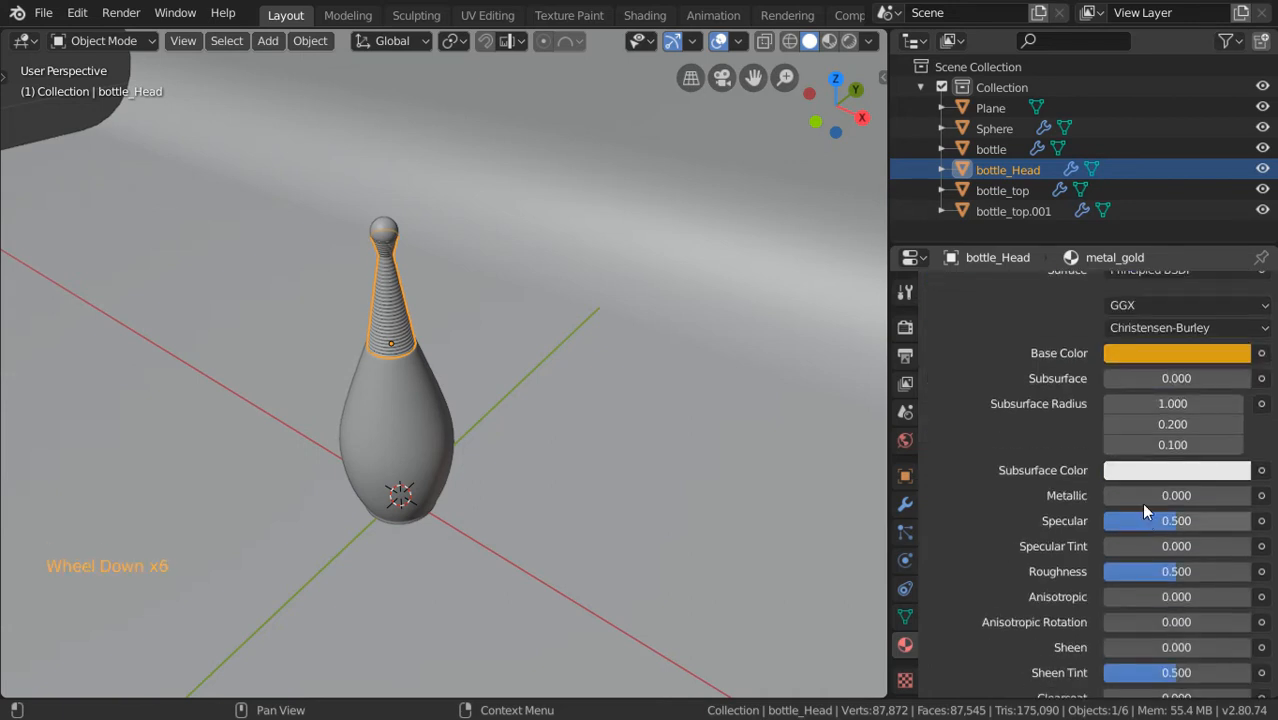
drag(1150, 495, 1205, 495)
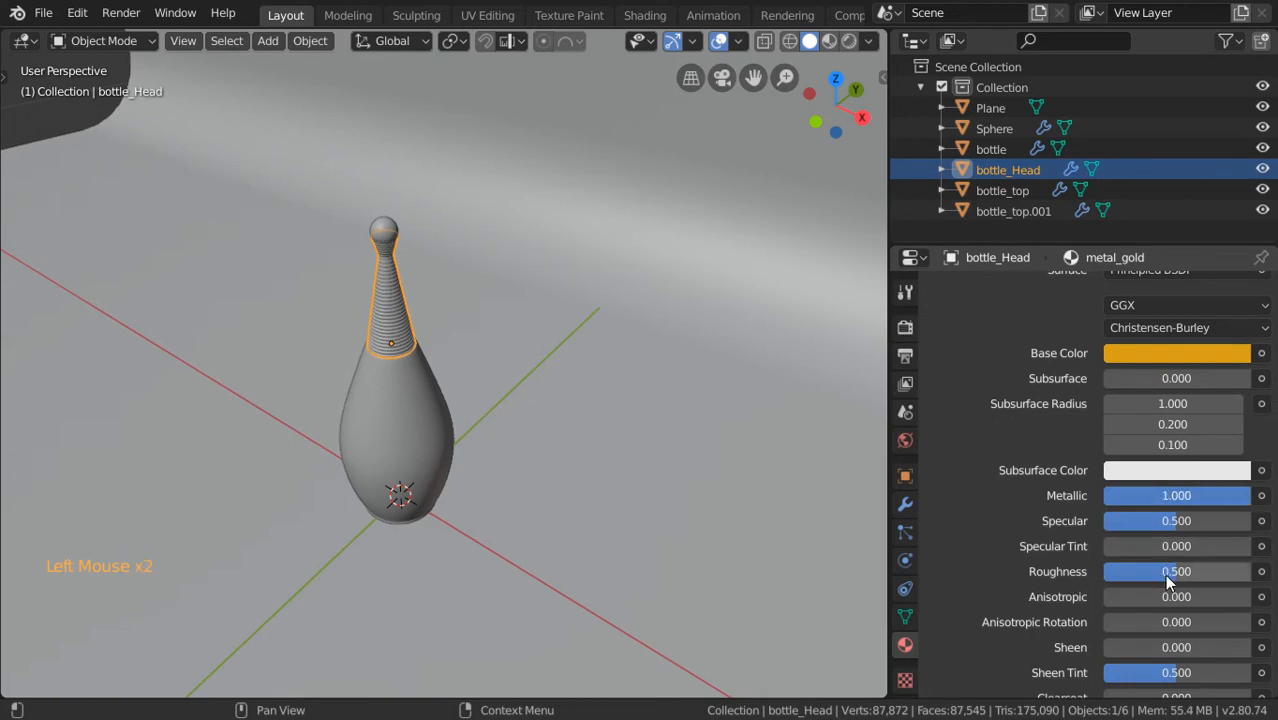
drag(1176, 571, 1118, 571)
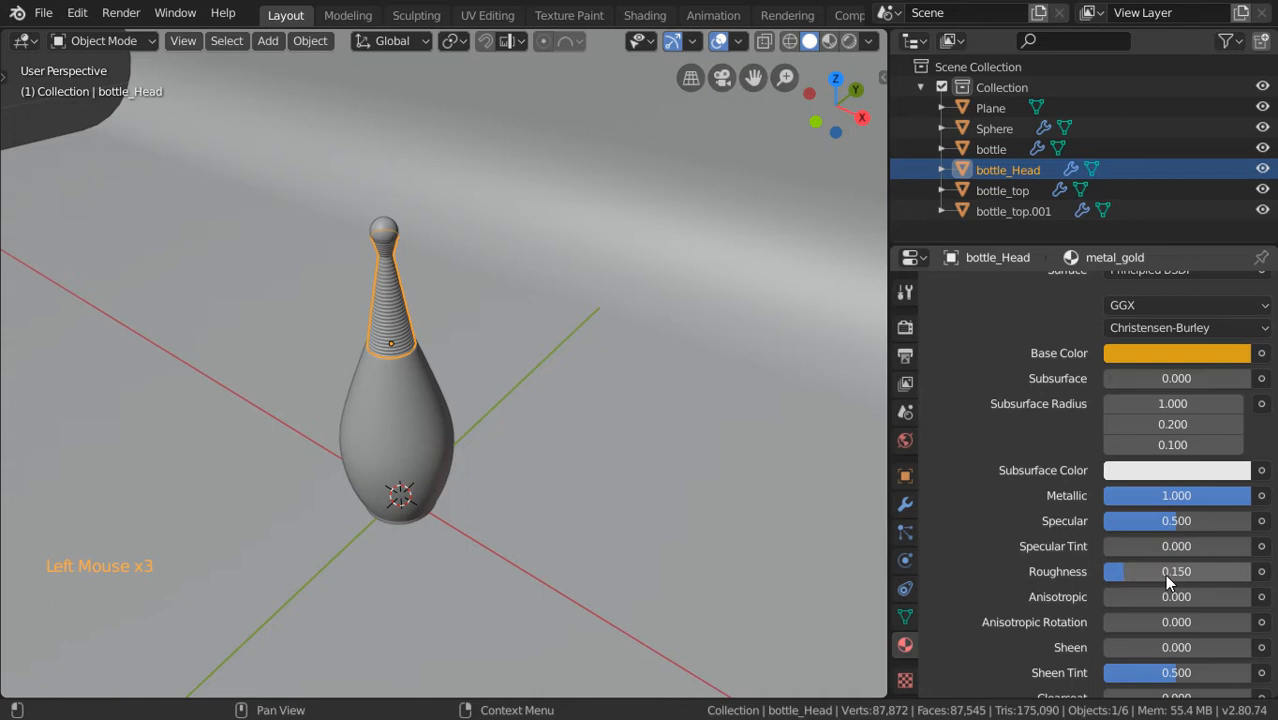
scroll(down, 3)
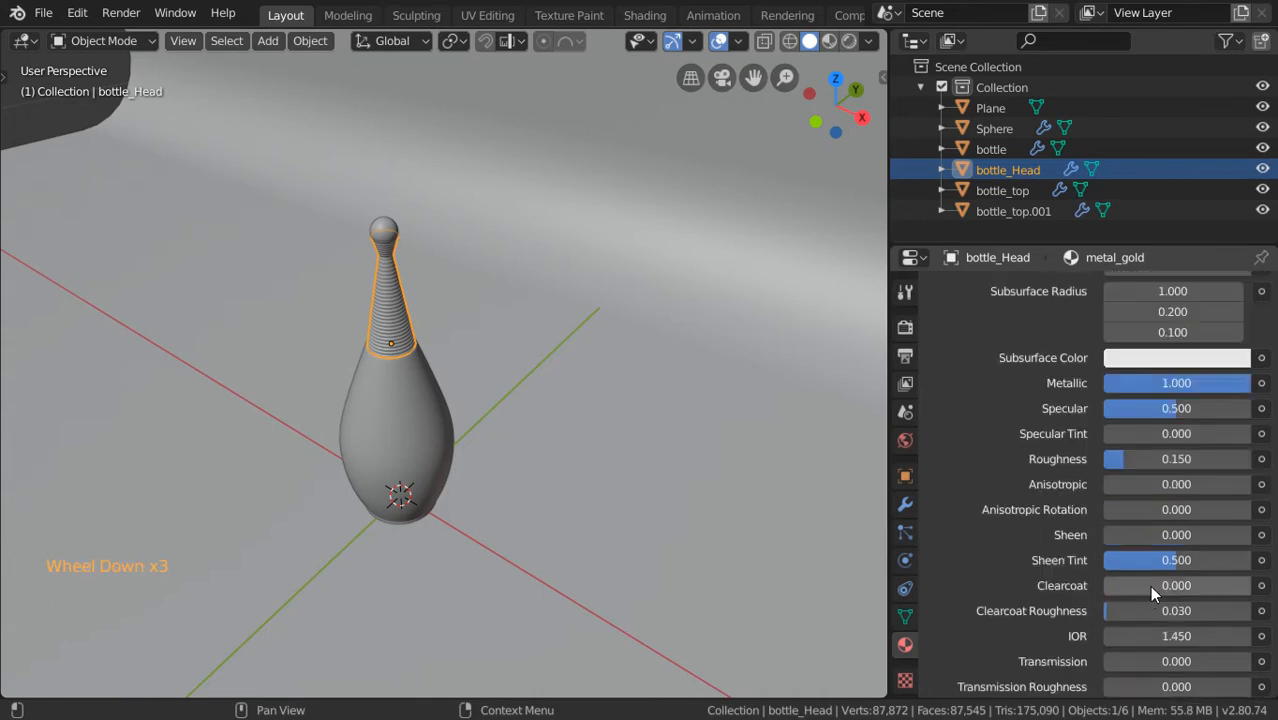
click(1176, 585)
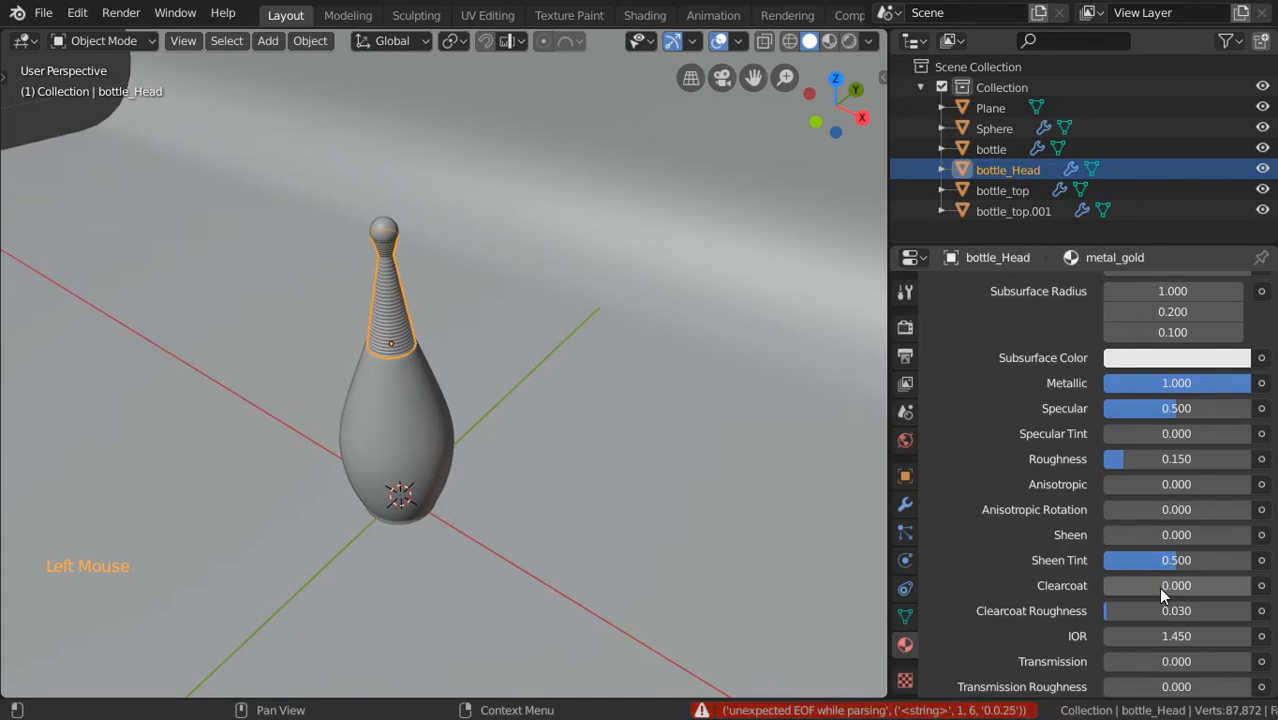
click(1176, 585)
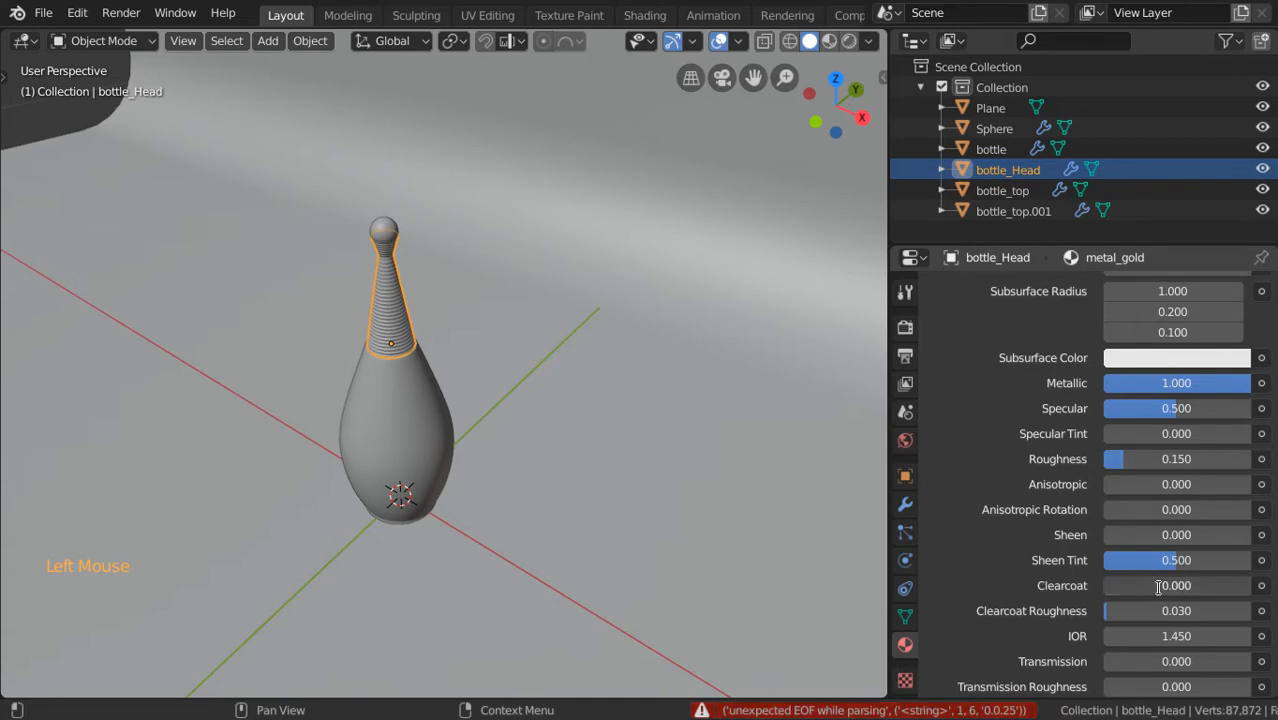
drag(1135, 585, 1160, 585)
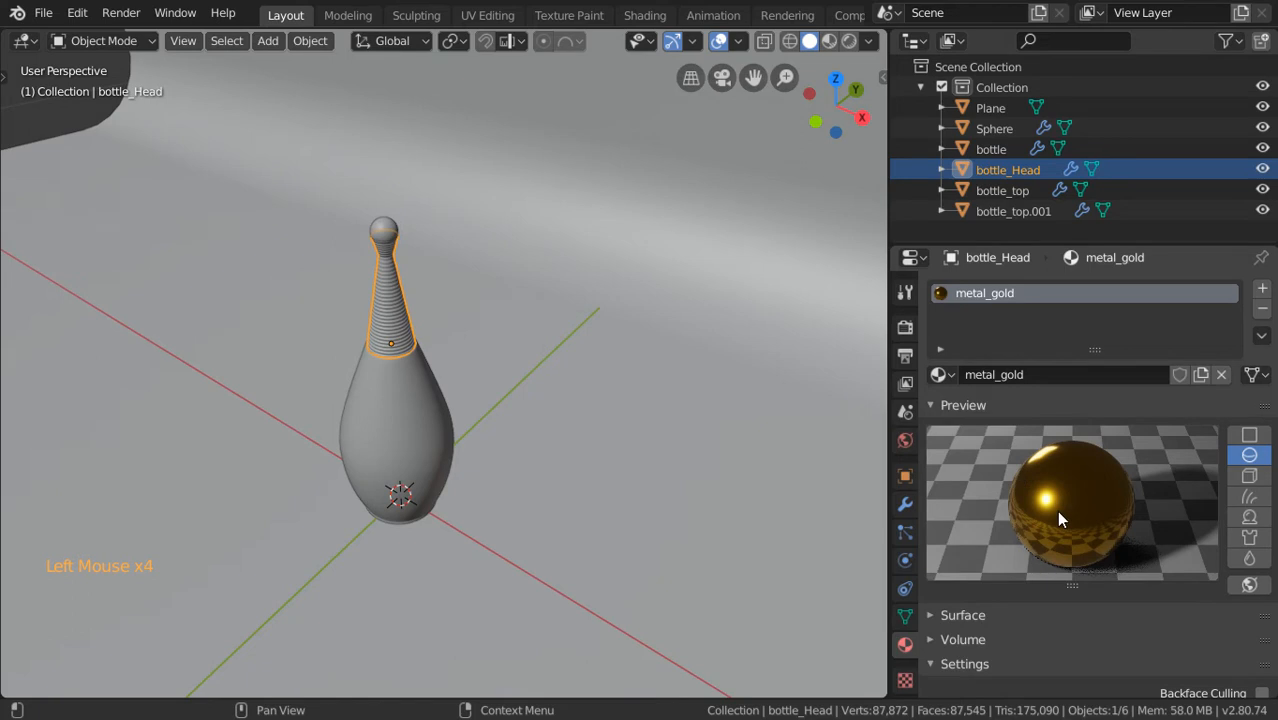
Select the small sphere capping the bottle, which has no material
scroll(down, 3)
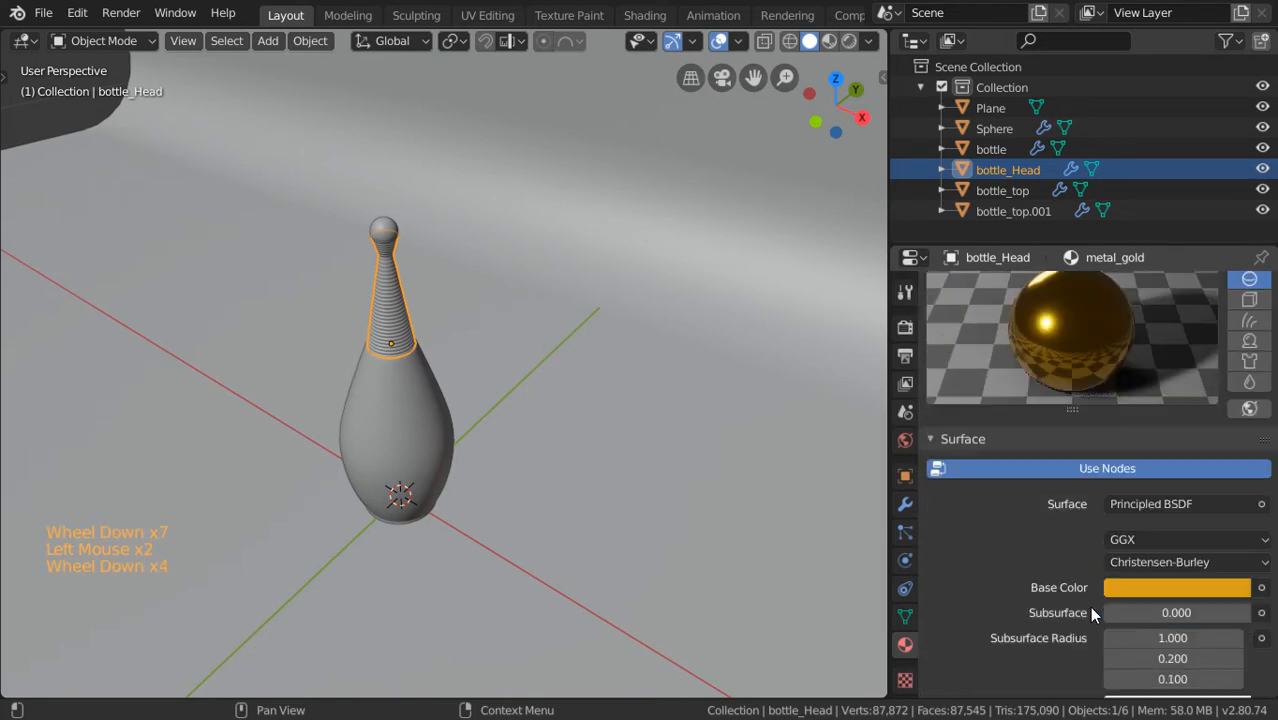
click(1176, 587)
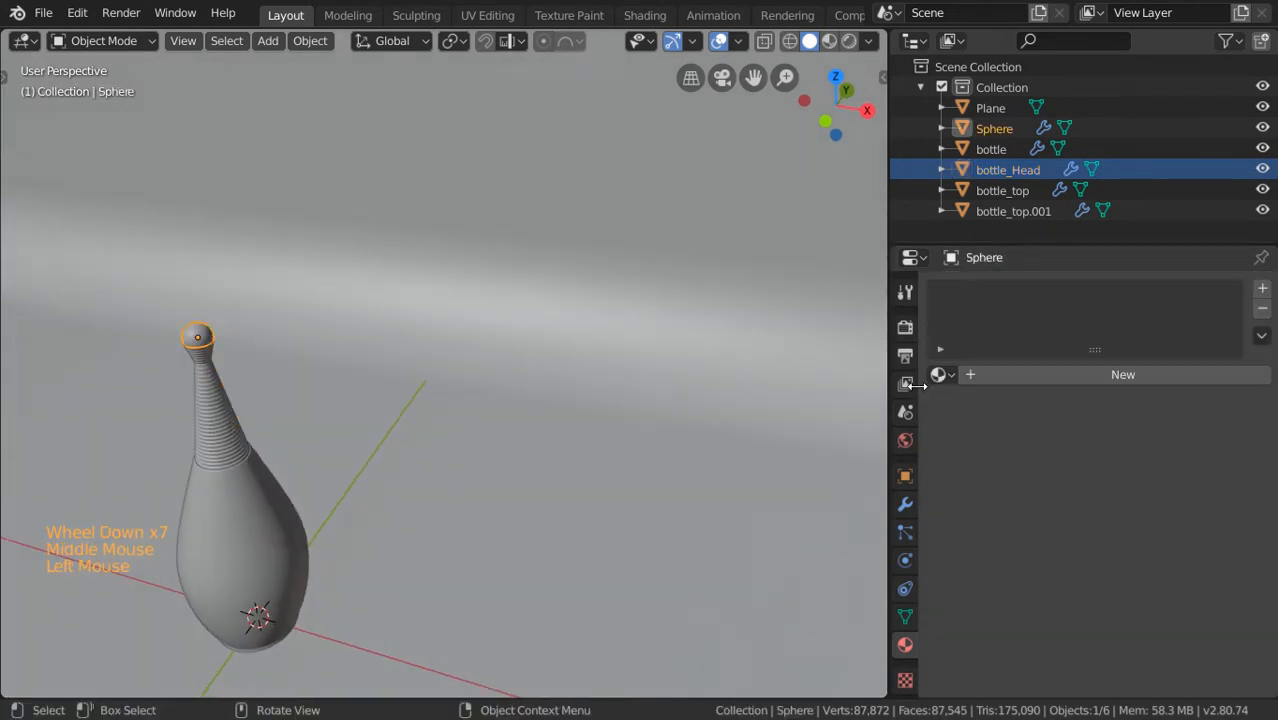
Select the bottle_top cap piece
click(1122, 374)
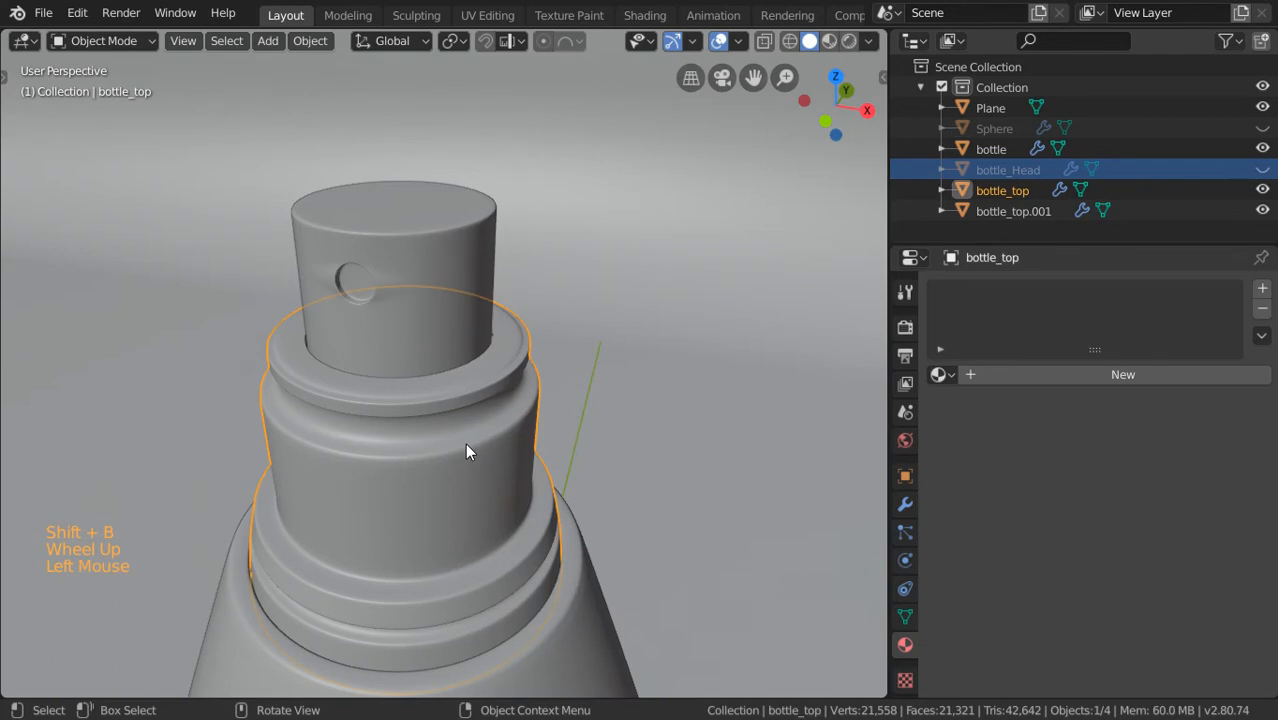
Apply metal_gold to bottle_top, then edit the upper cap bottle_top.001's mesh
click(940, 374)
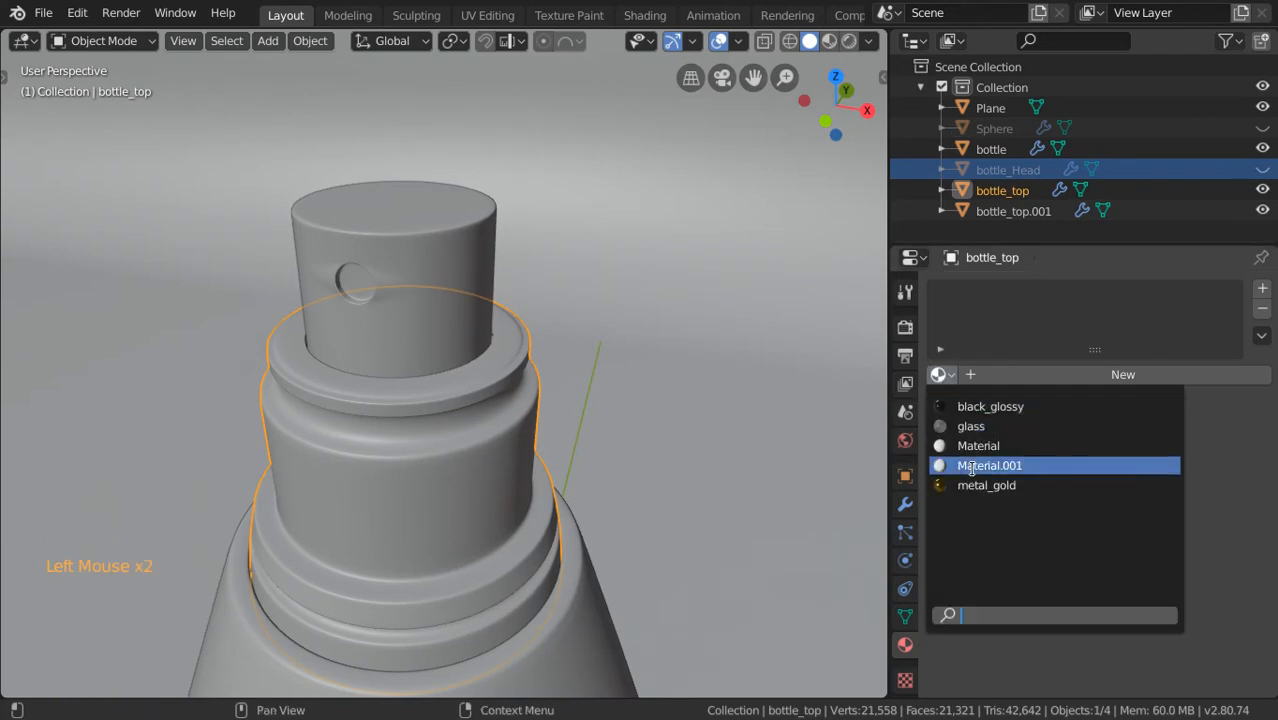
click(1013, 211)
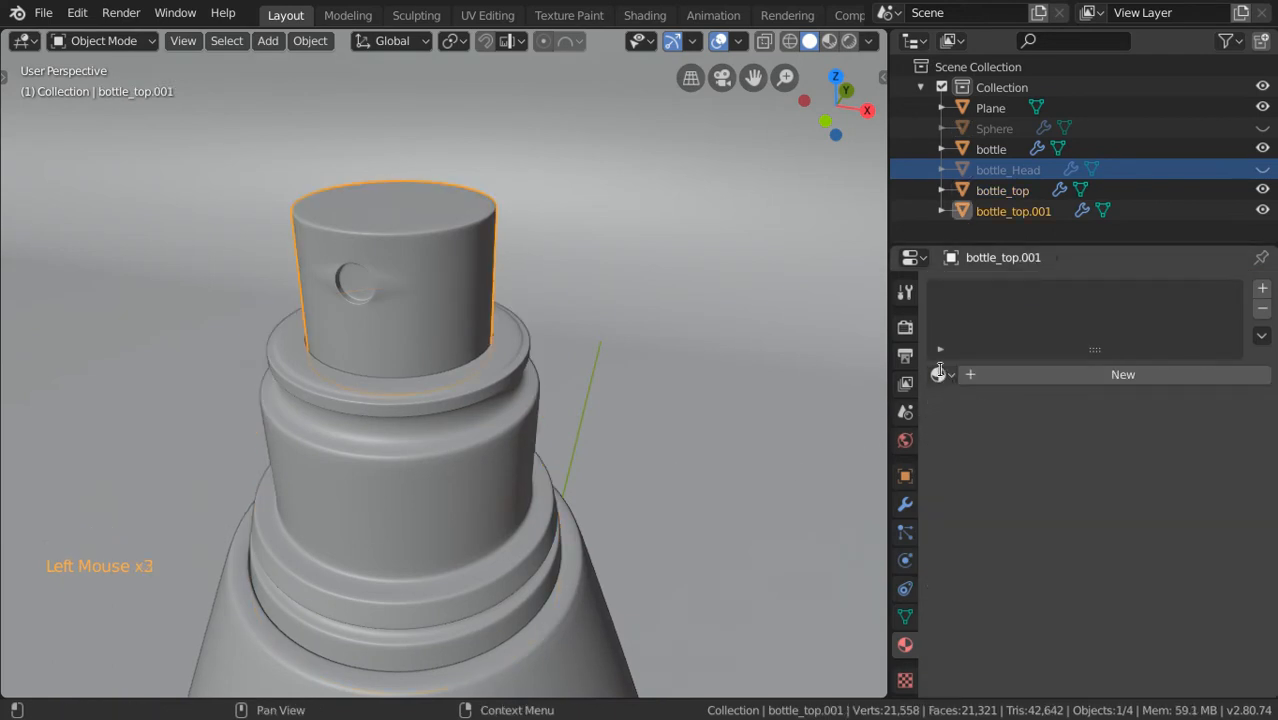
click(1122, 374)
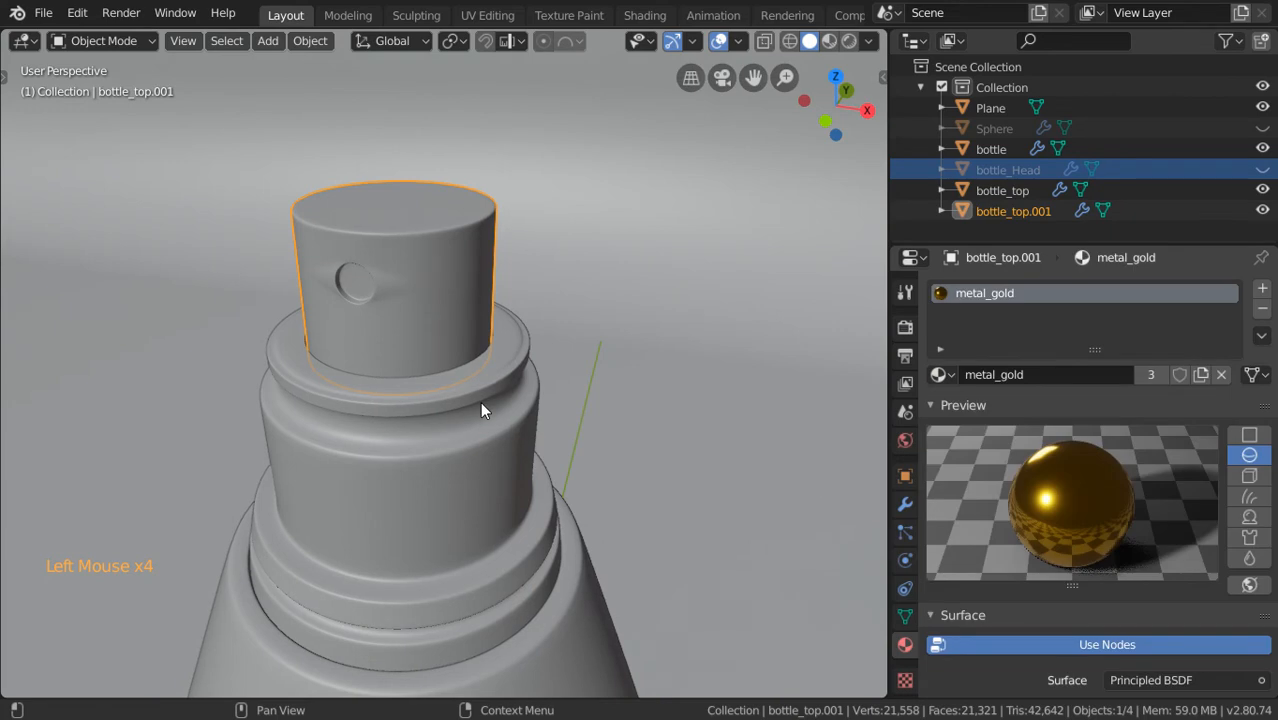
key(Tab)
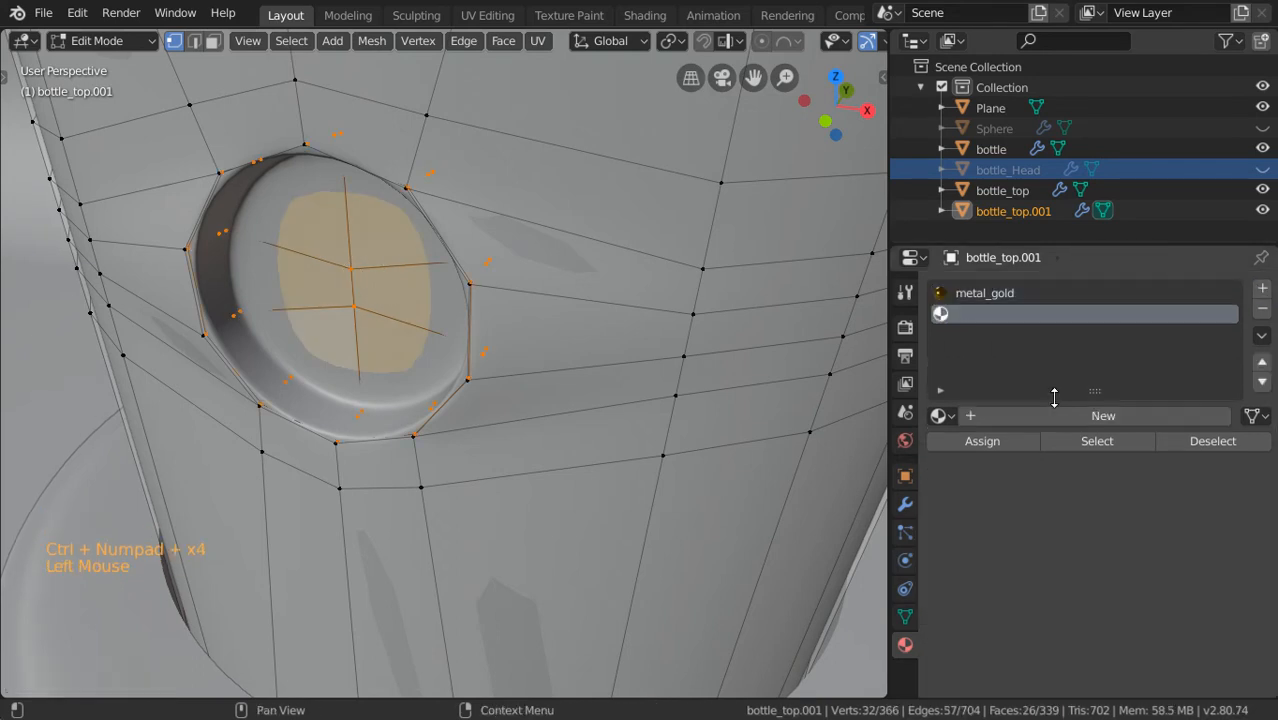
Create plastic_white with a white base colour and edited roughness, and assign it to the button
click(1102, 415)
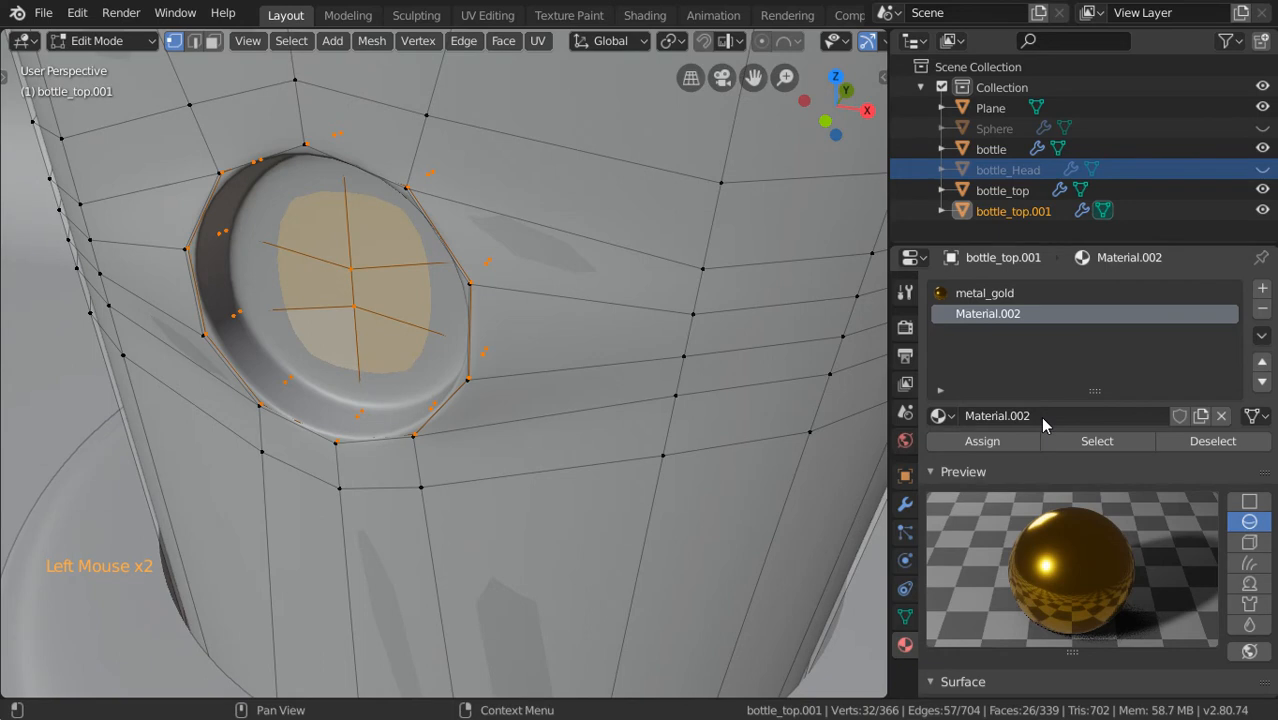
text(plastic_white)
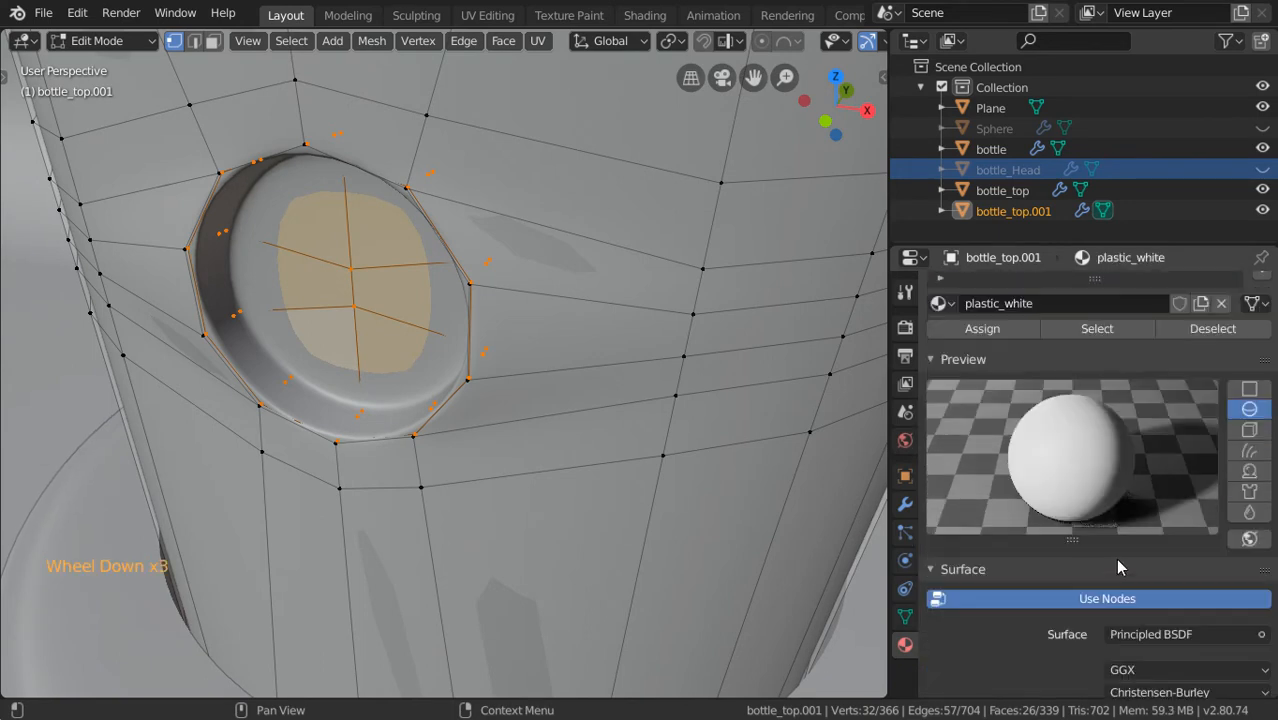
scroll(down, 3)
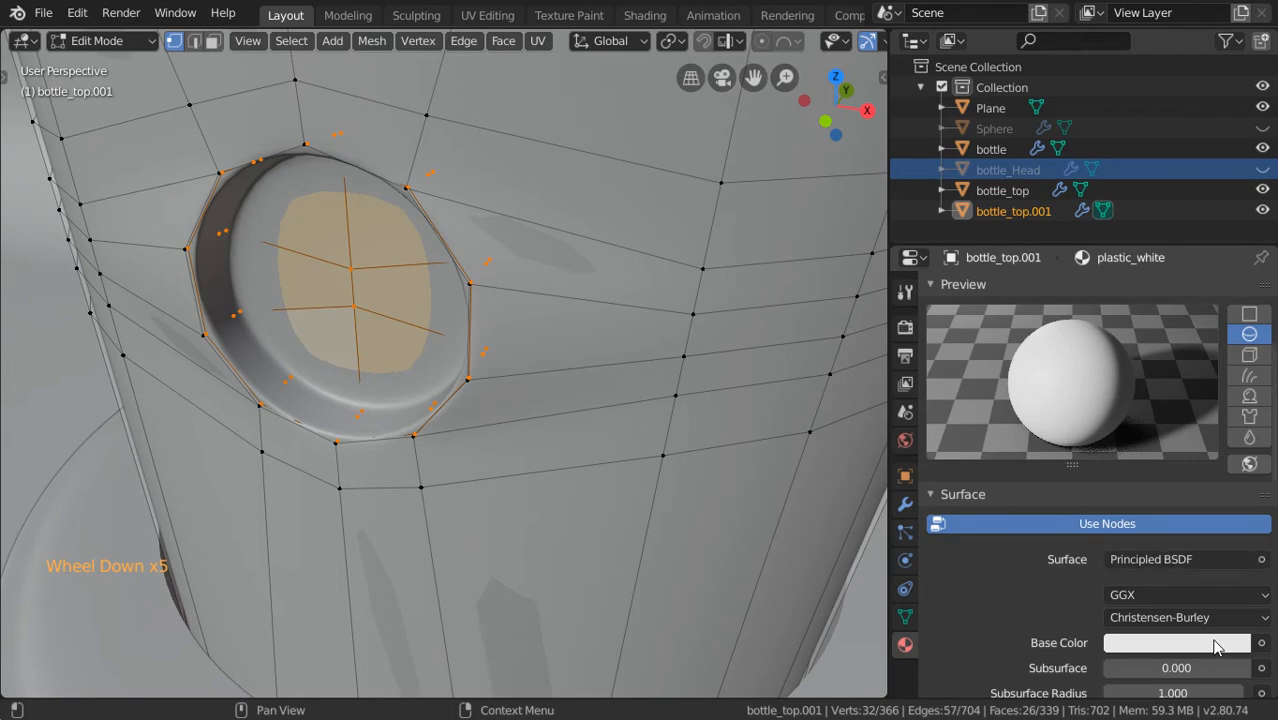
click(1176, 643)
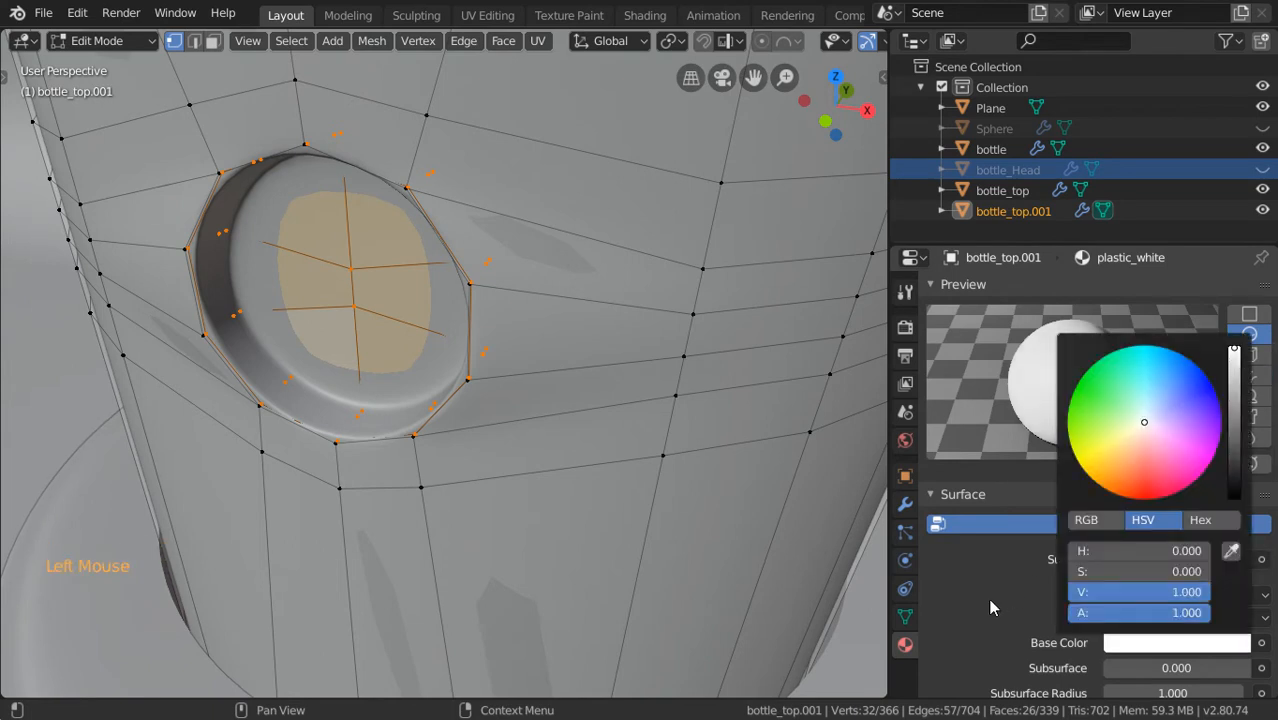
scroll(down, 3)
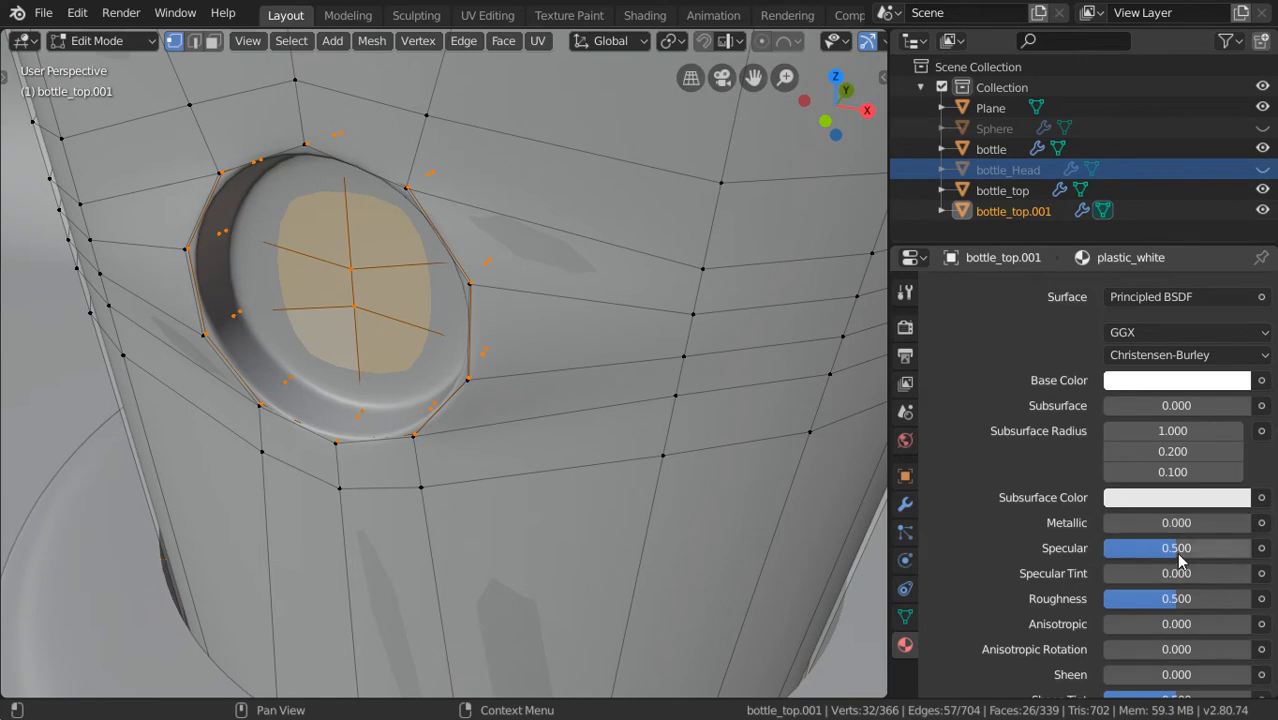
mouse_move(1180, 580)
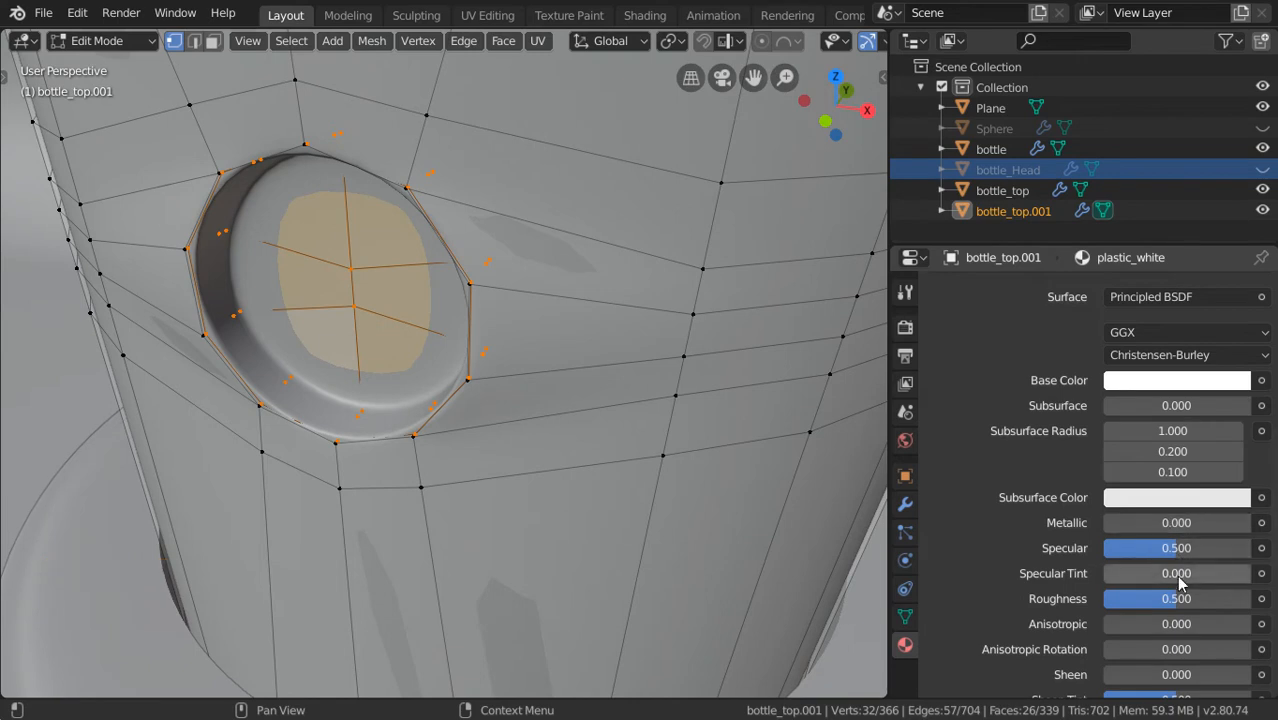
double_click(1176, 598)
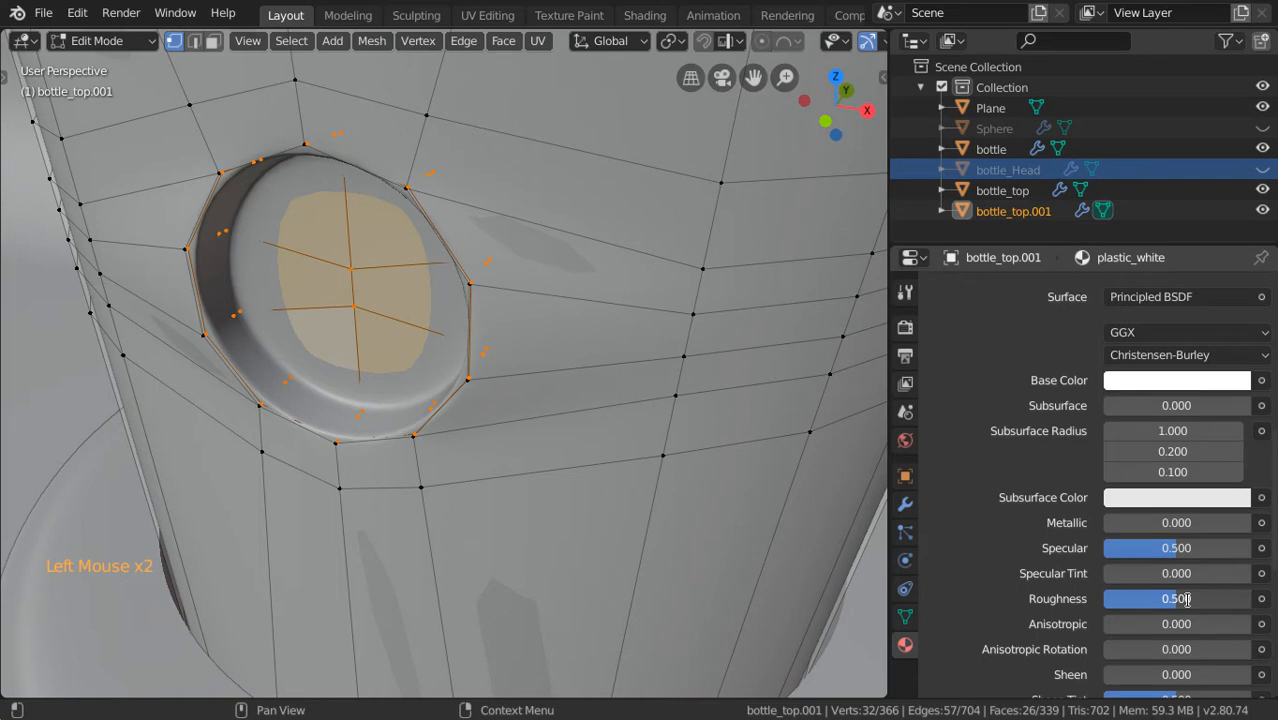
click(1177, 380)
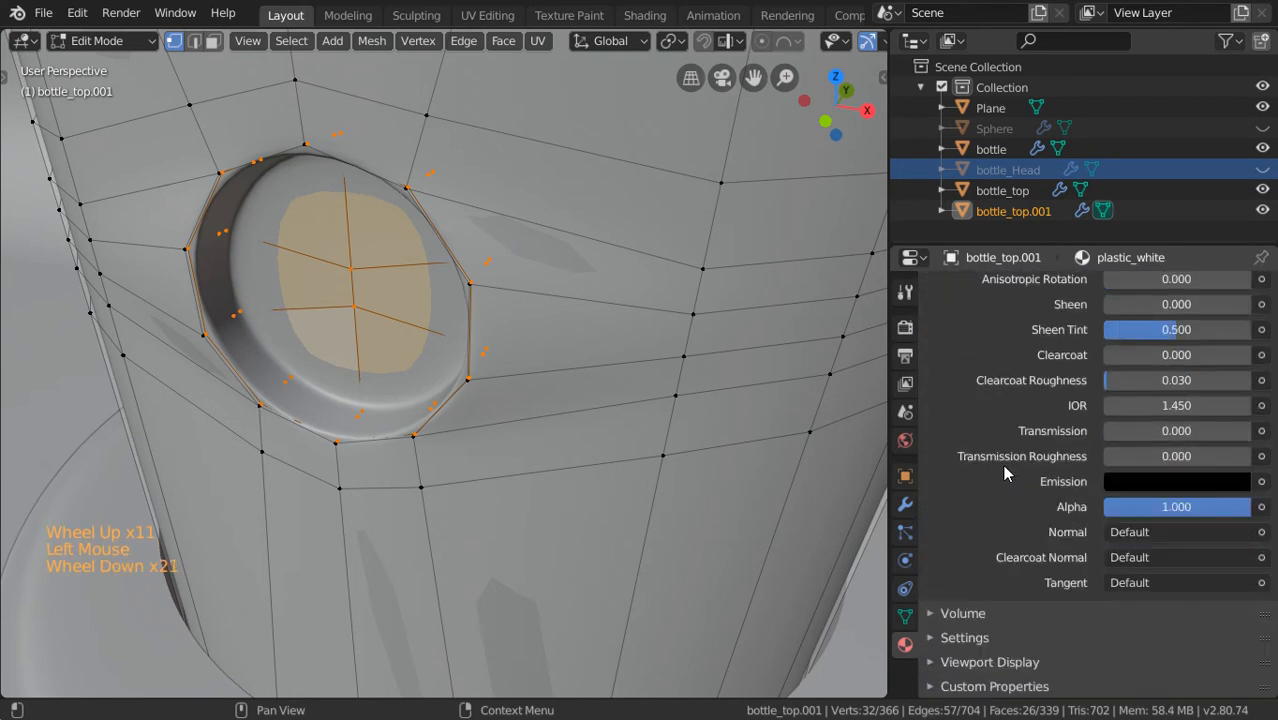
key(Tab)
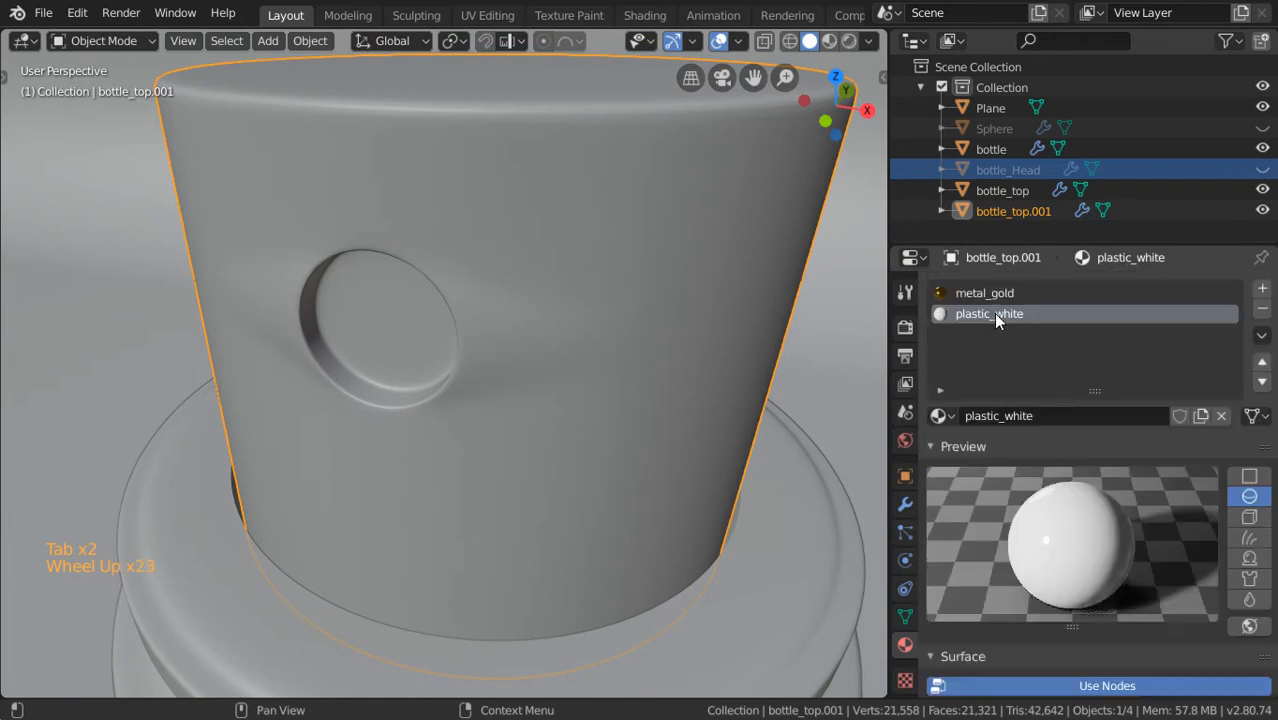
Expand the metal_gold material's Viewport Display options and unhide the ball and gold neck
click(984, 292)
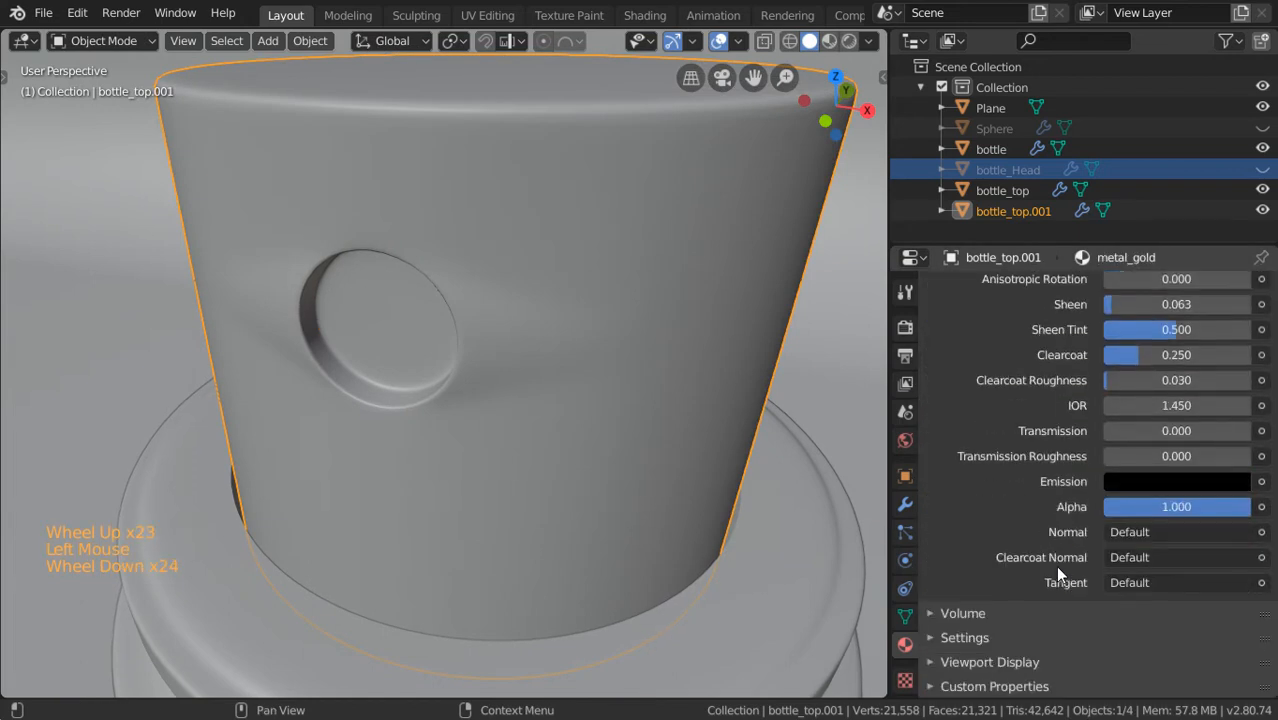
scroll(down, 3)
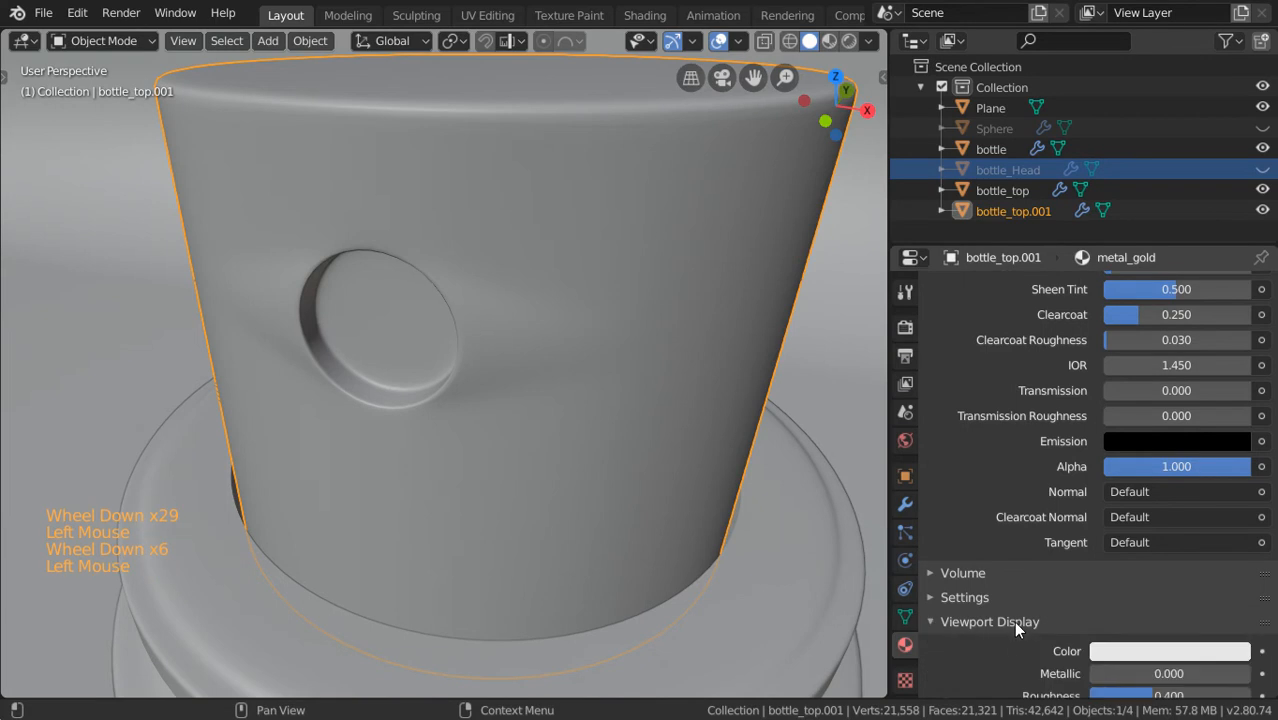
click(1170, 651)
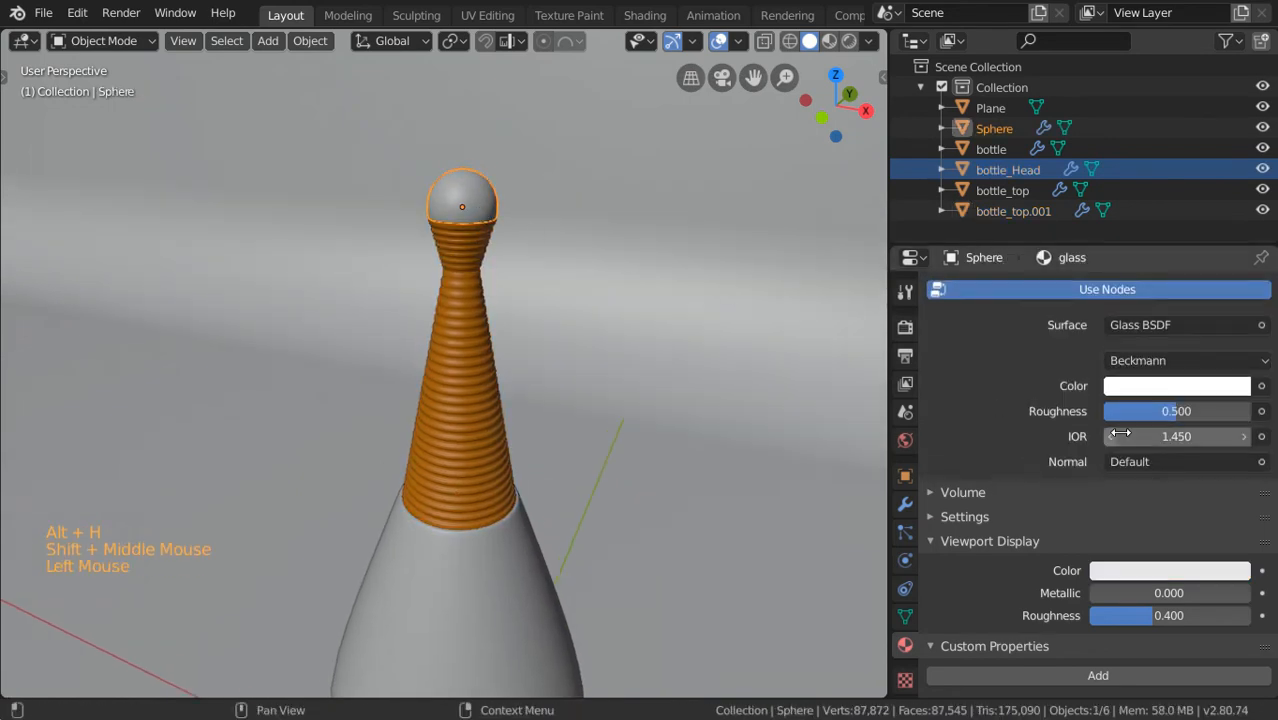
Set the ball's Glass BSDF roughness to 0.01 and add a new plane
double_click(1176, 411)
text(0.010)
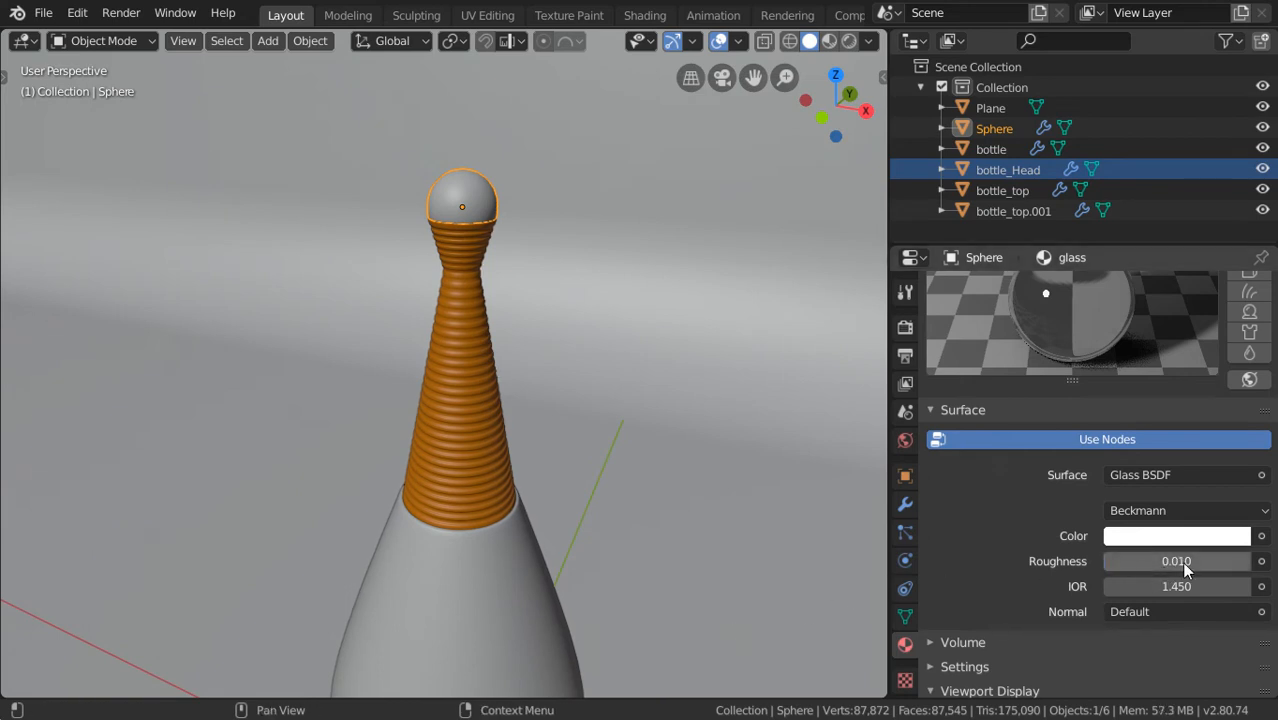
scroll(down, 3)
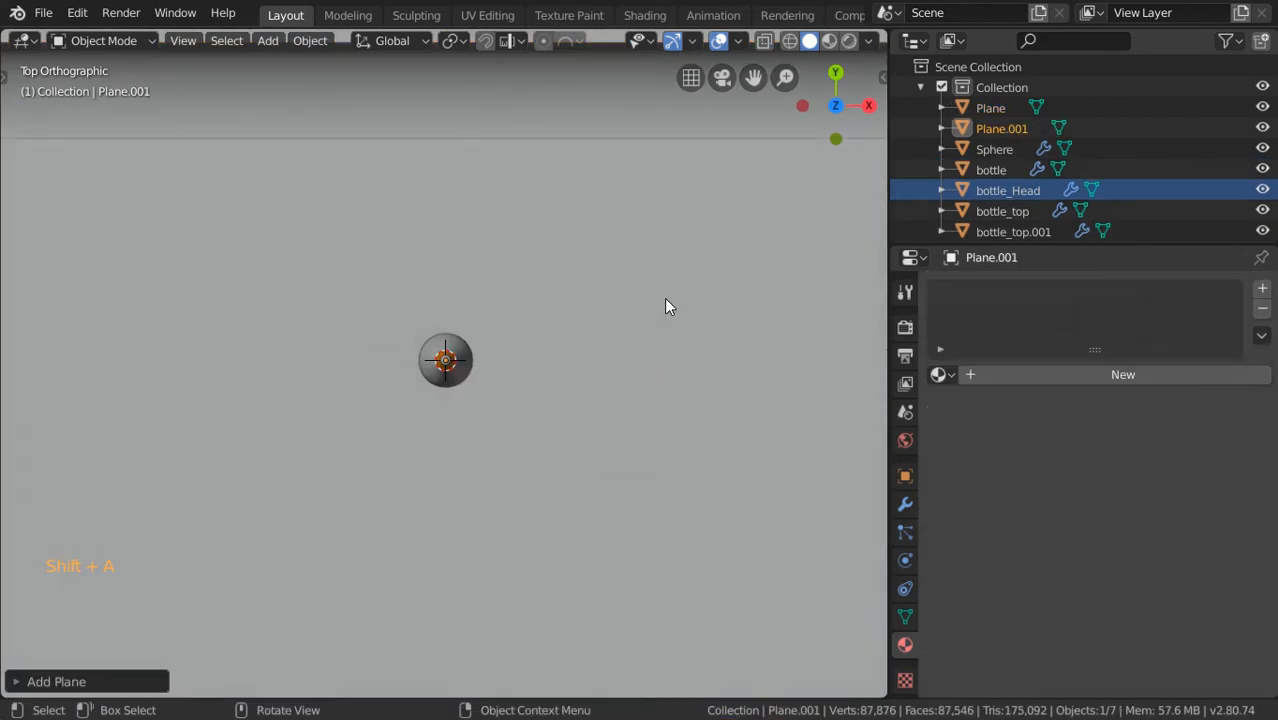
Scale Plane.001 to 0.2, move it beside the bottle and rotate it diagonally
key(s)
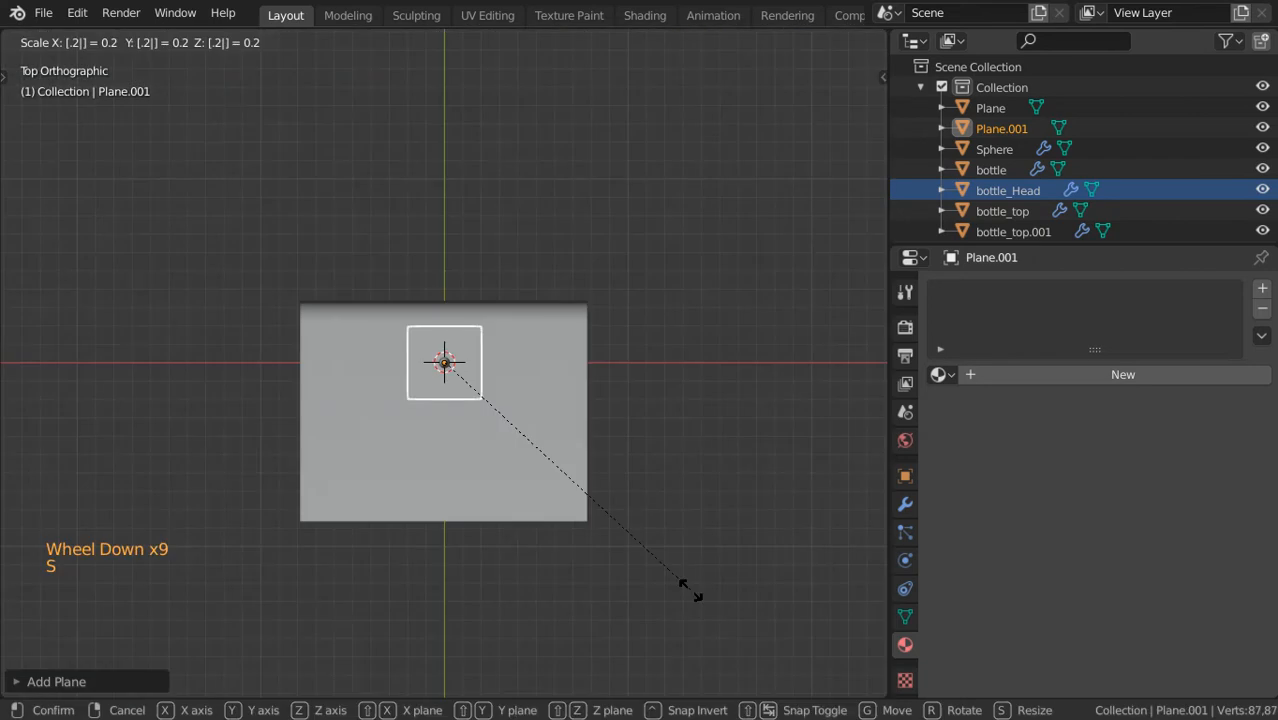
key(KP_1)
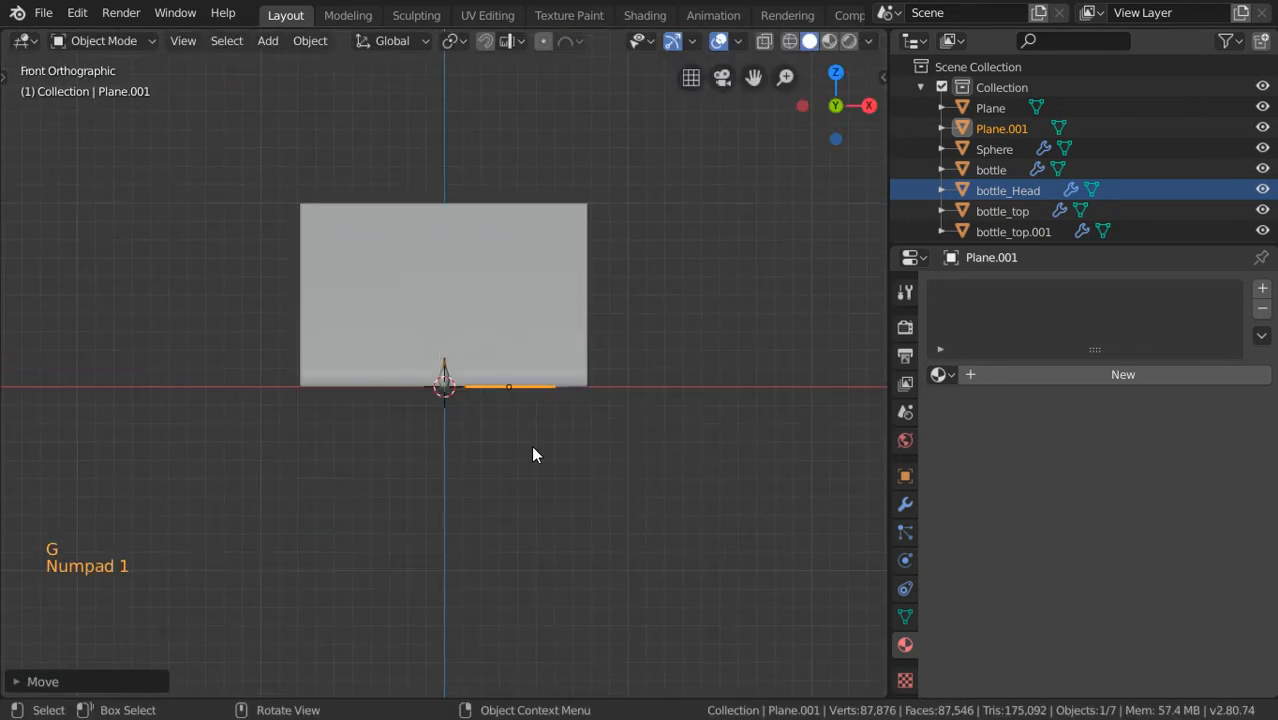
key(r)
text(main_)
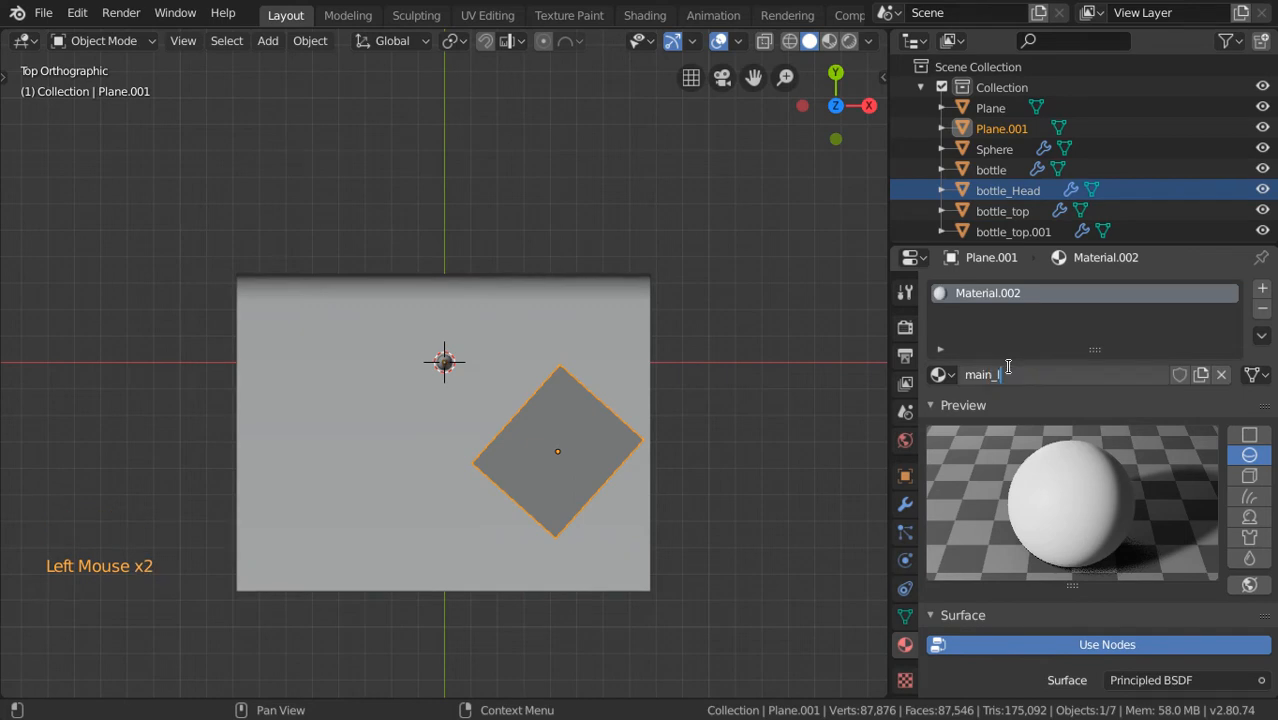
Switch Plane.001's main_light material to an Emission surface and set its strength
scroll(down, 3)
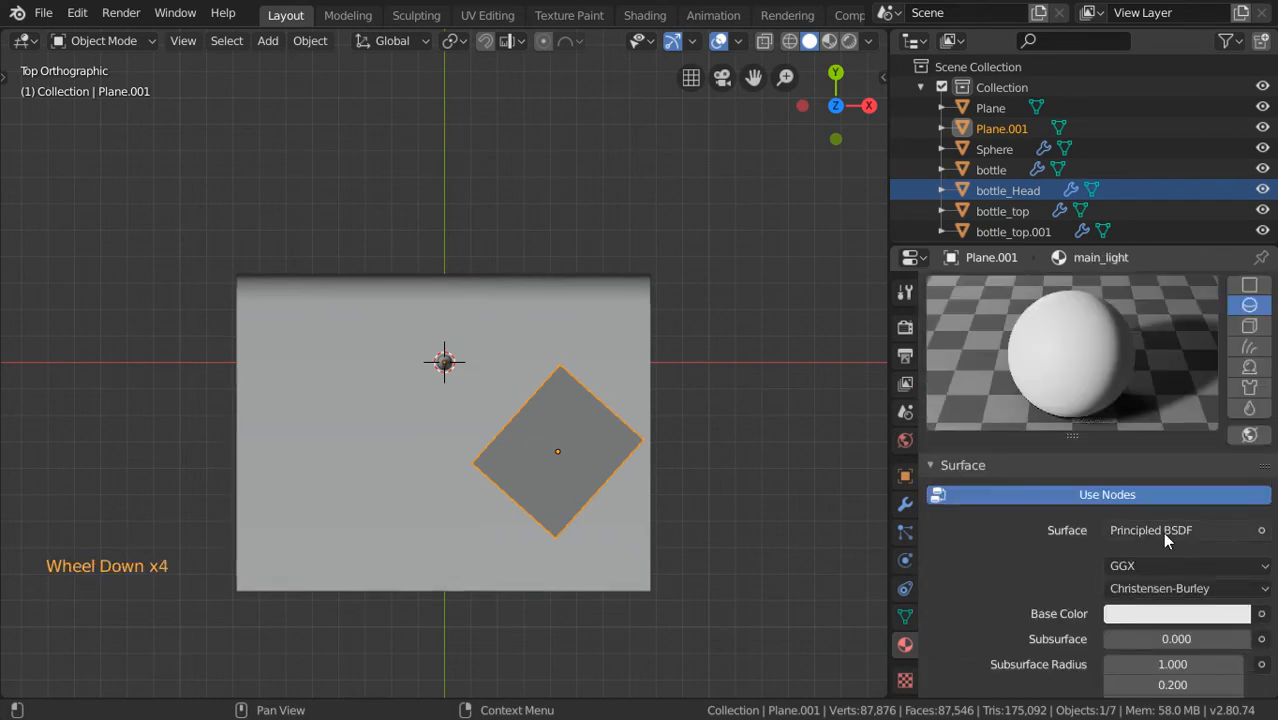
click(1185, 530)
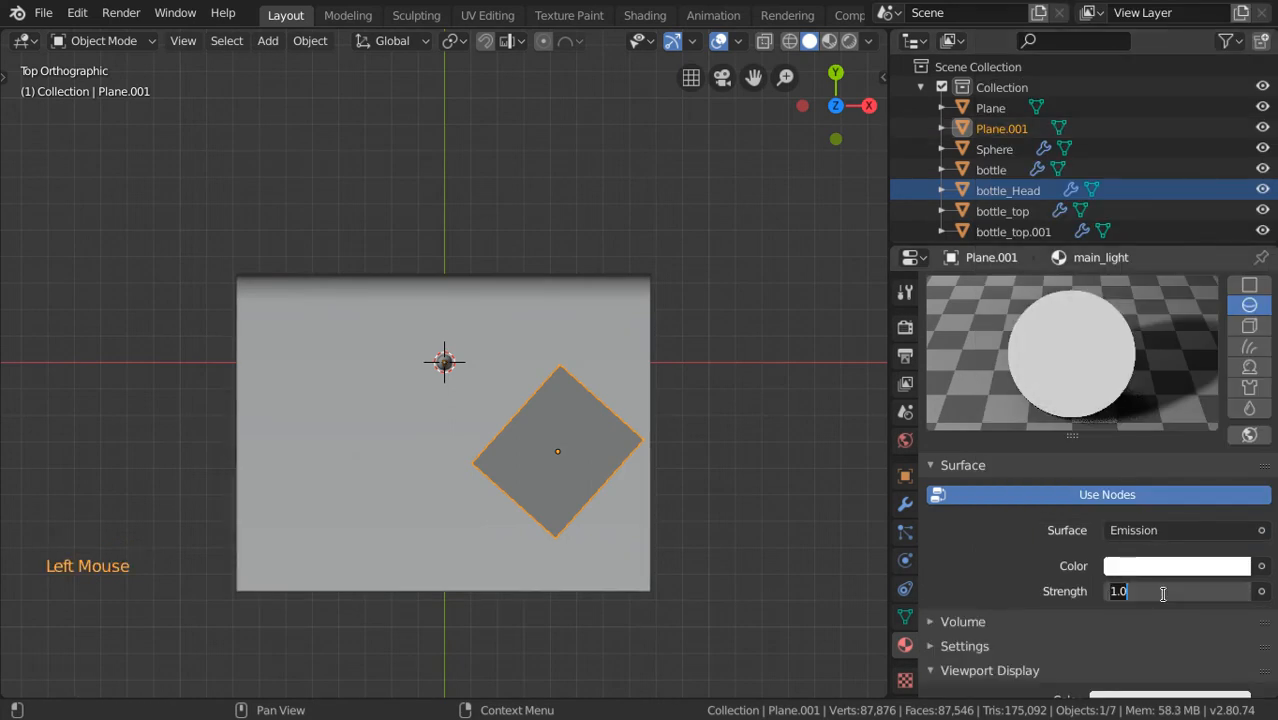
click(1176, 565)
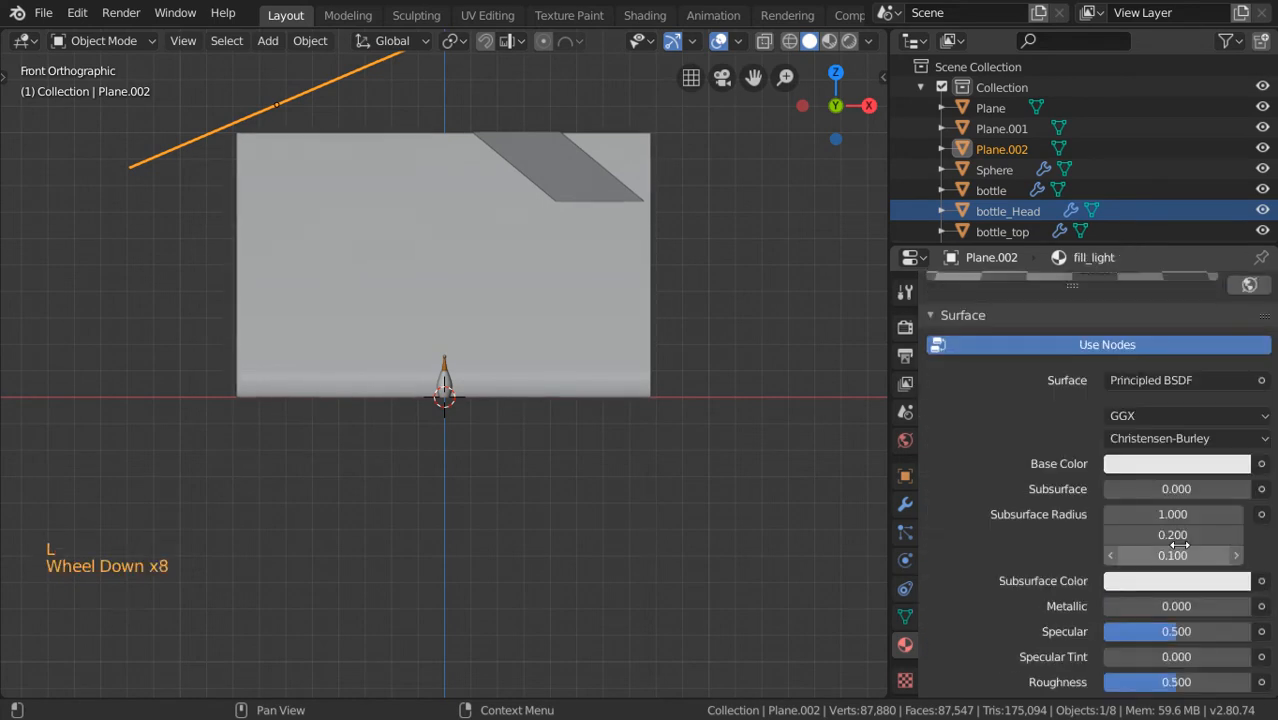
Give the fill_light material an Emission surface with strength 1.1 and adjust its colour
click(1176, 463)
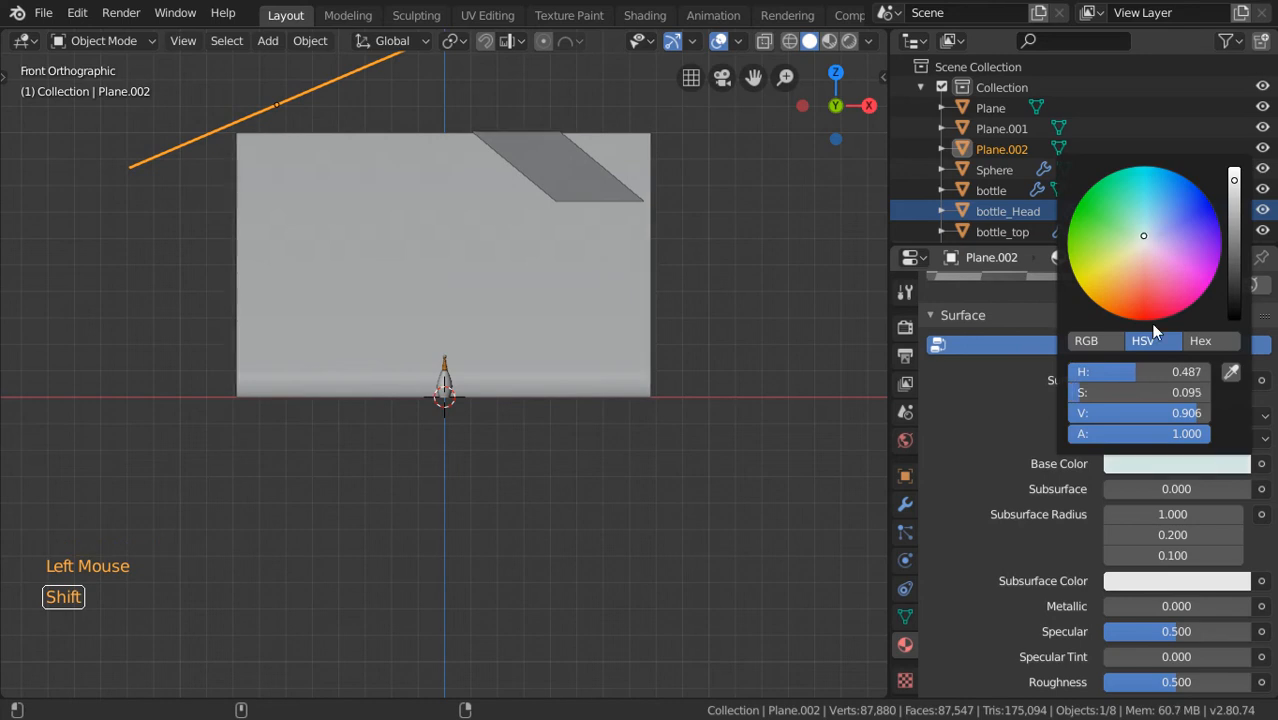
scroll(down, 3)
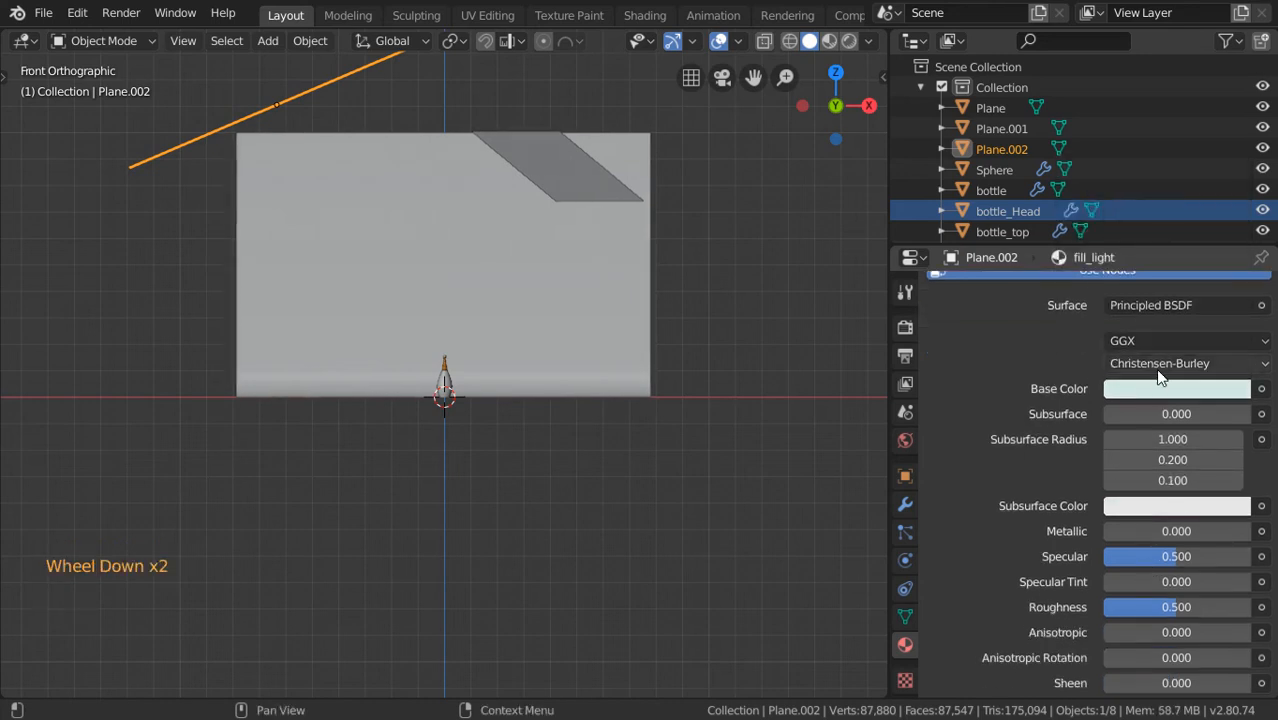
click(1185, 305)
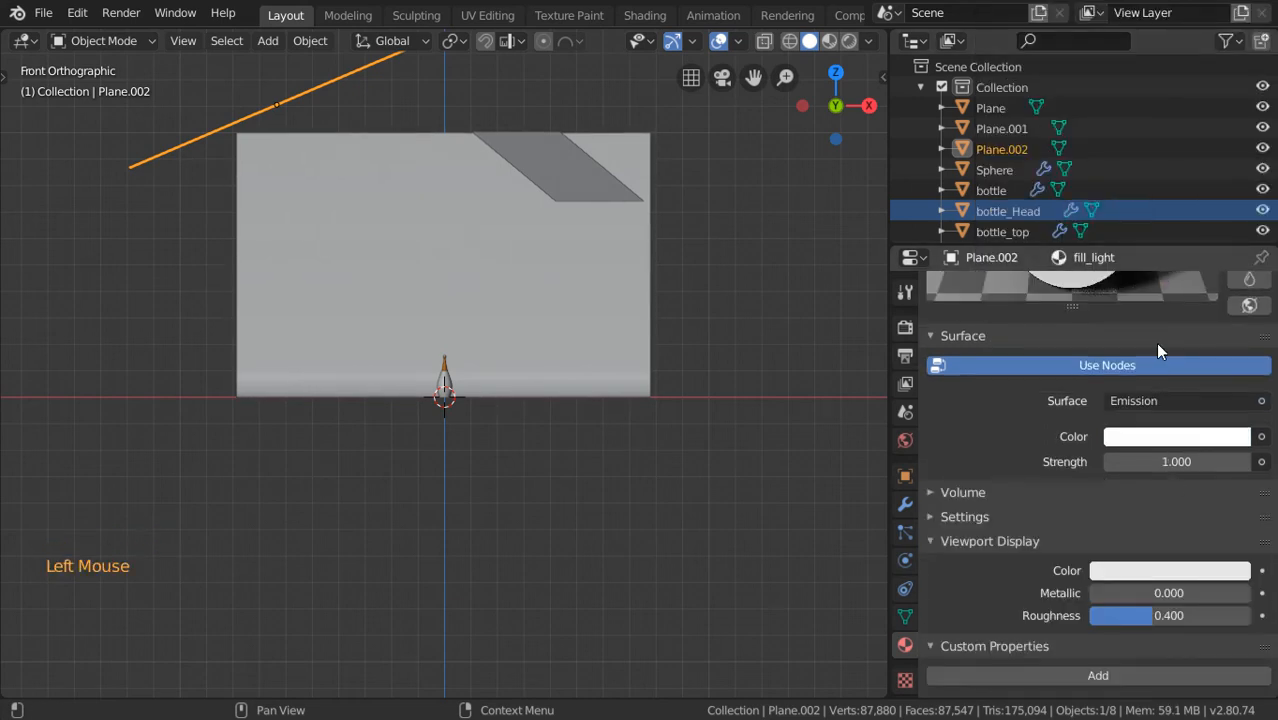
click(1176, 461)
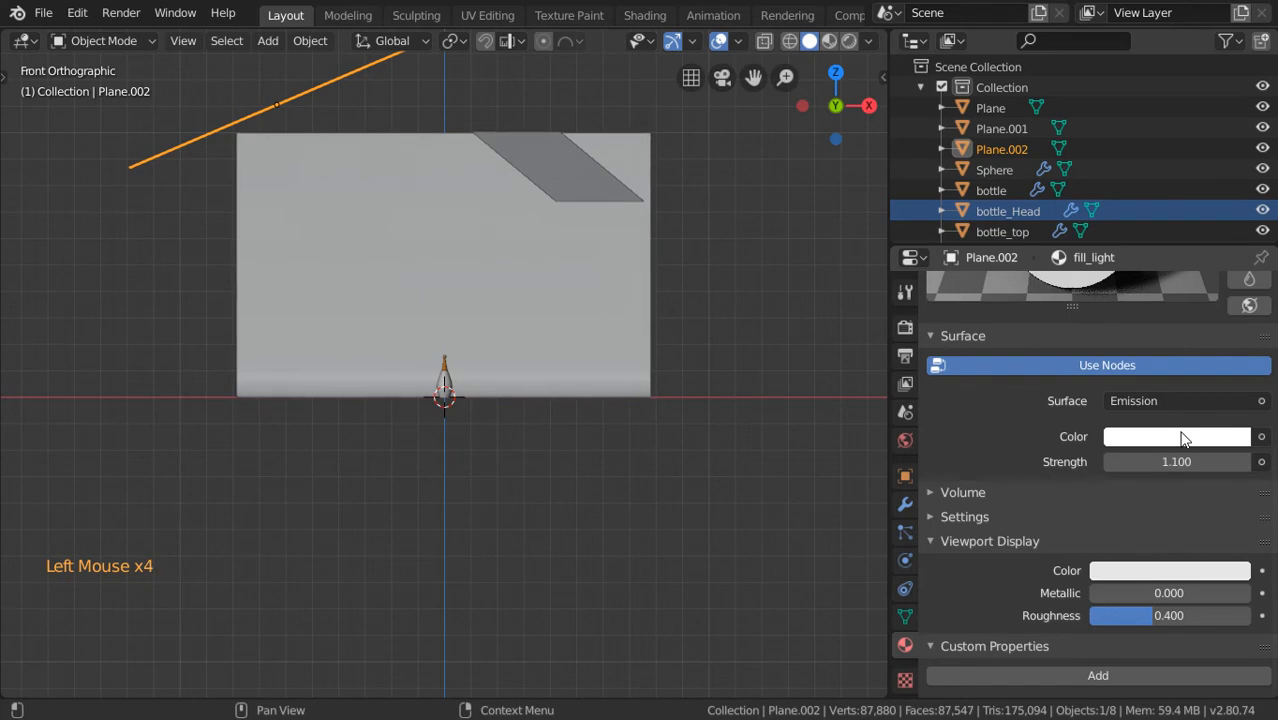
click(1176, 436)
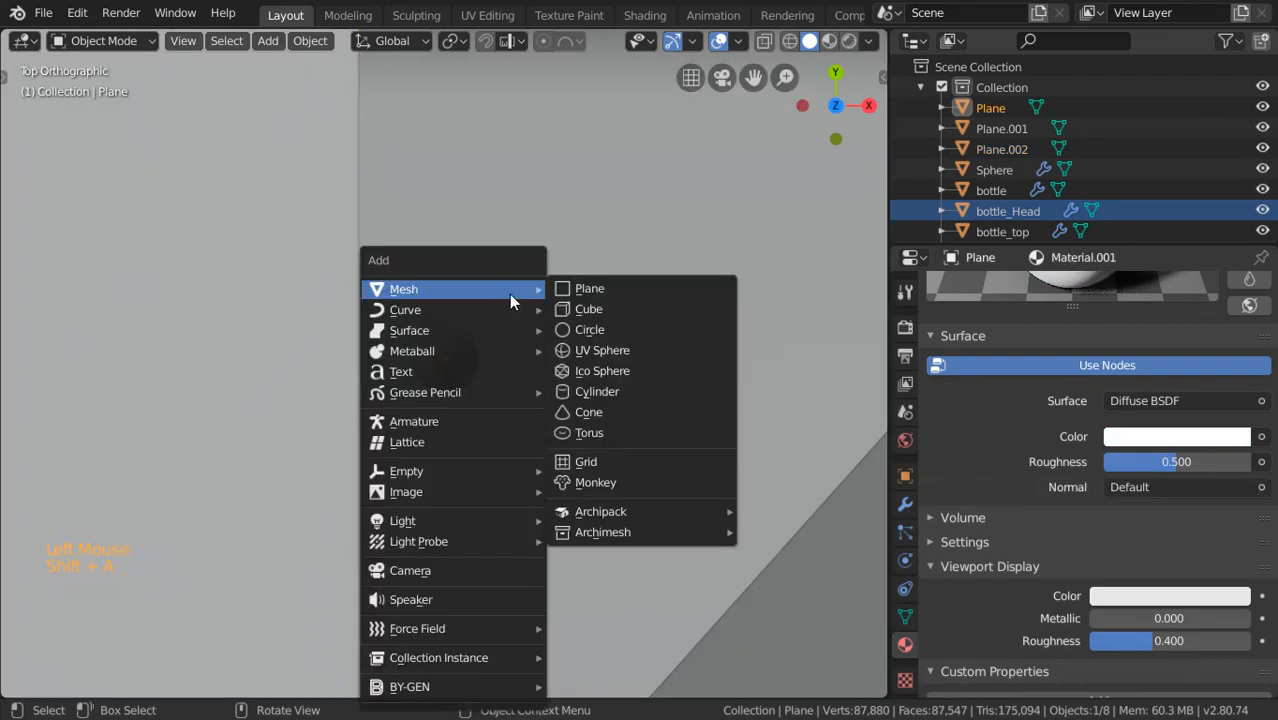
Add Plane.003 with a warm-tinted top_light Emission material
click(589, 288)
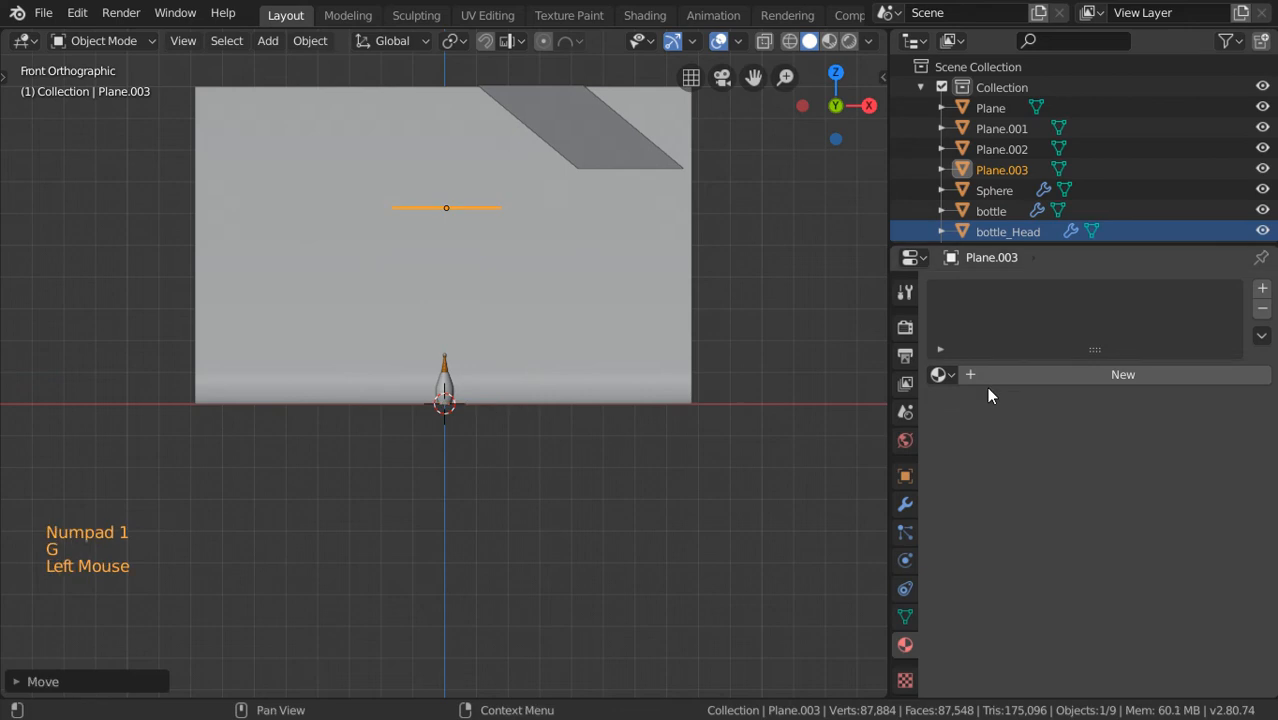
click(1122, 374)
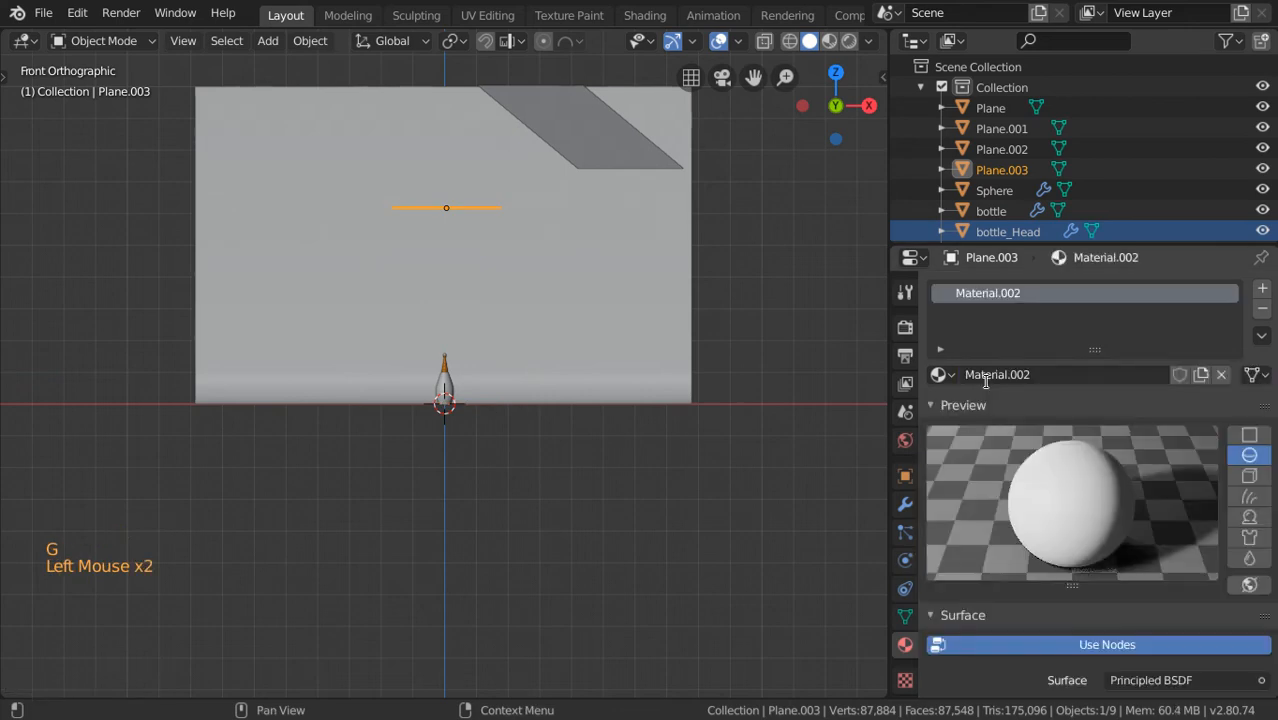
scroll(down, 3)
text(top_light)
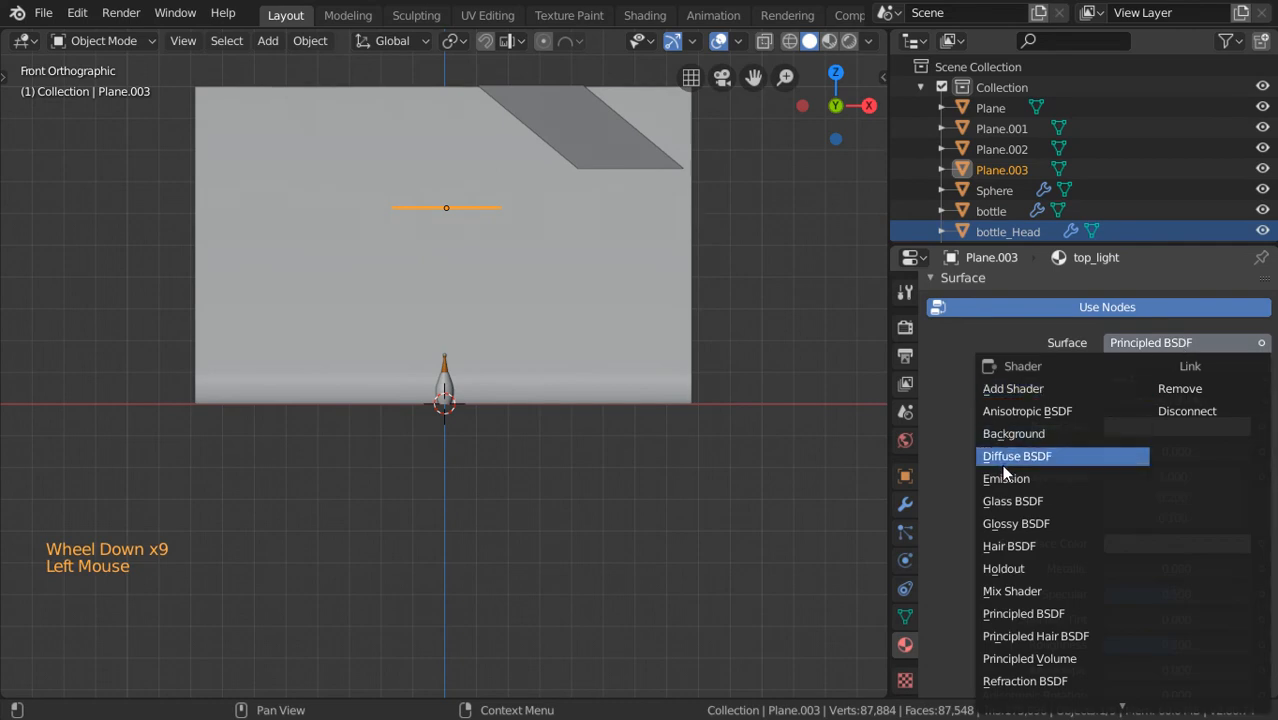
click(1006, 478)
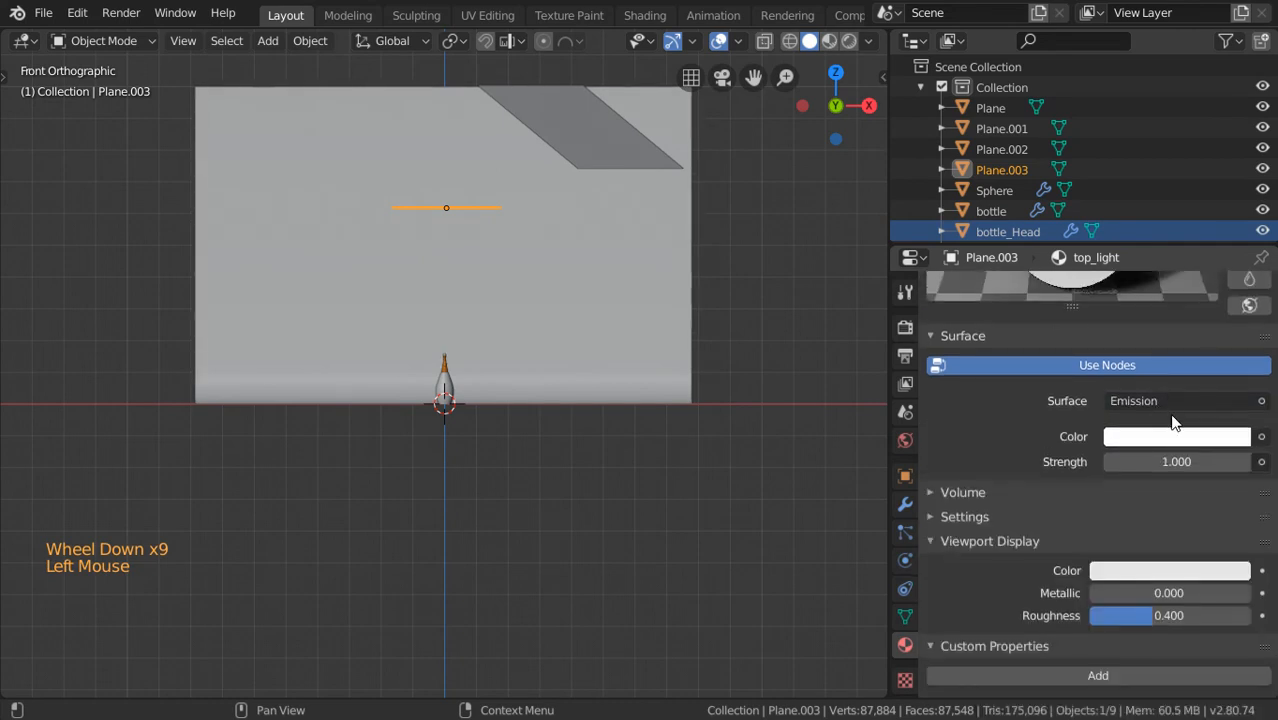
click(1176, 436)
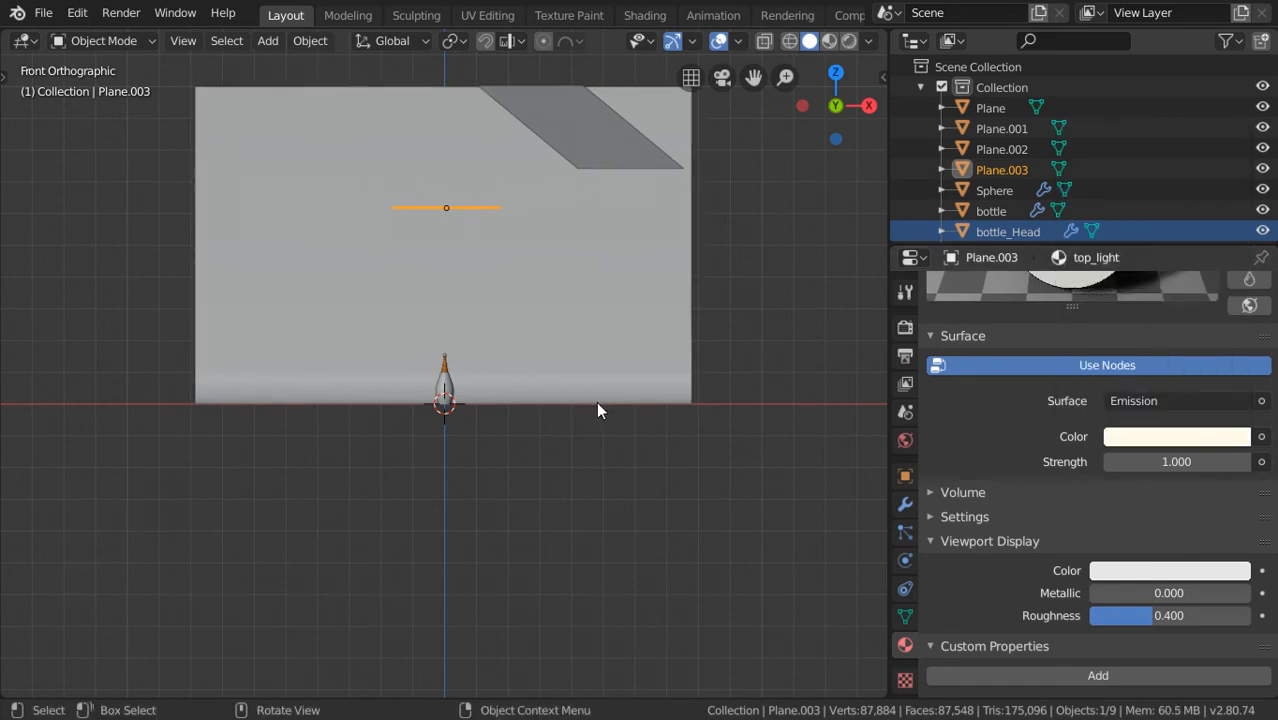
scroll(up, 3)
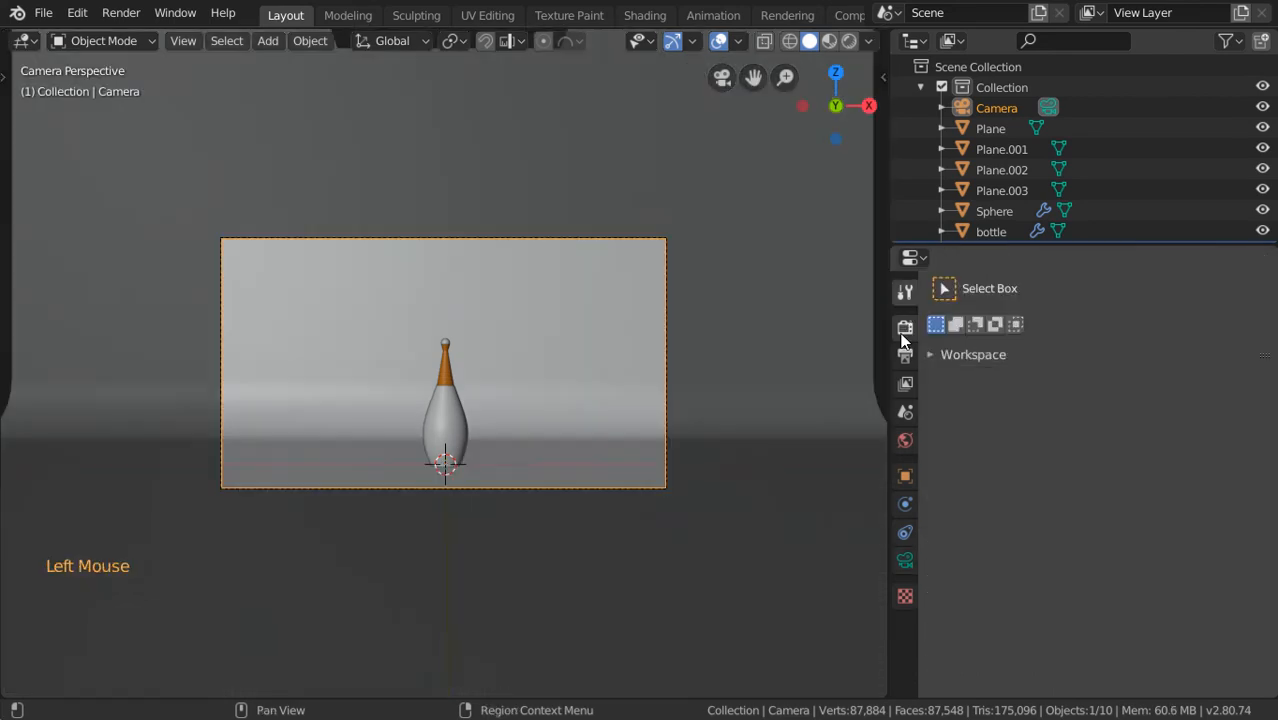
Set Cycles to 250 samples with 256×256 tiles, then open the threads mode options
click(905, 327)
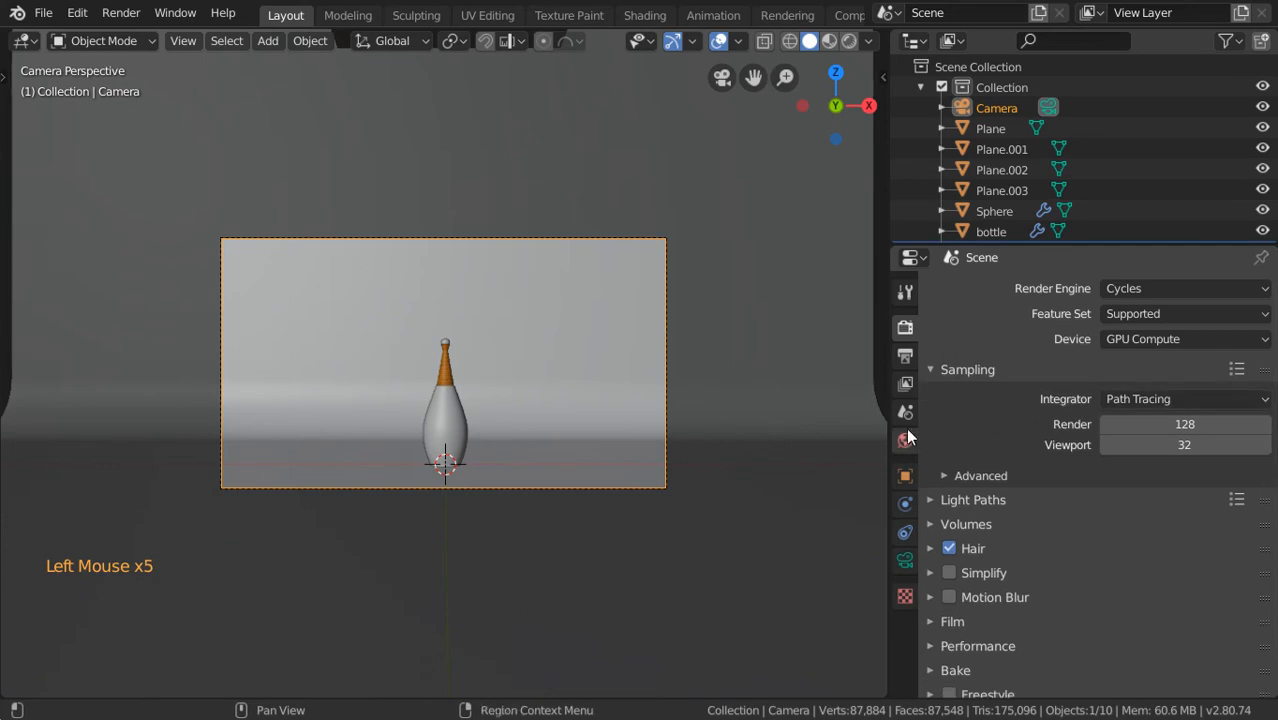
click(1184, 424)
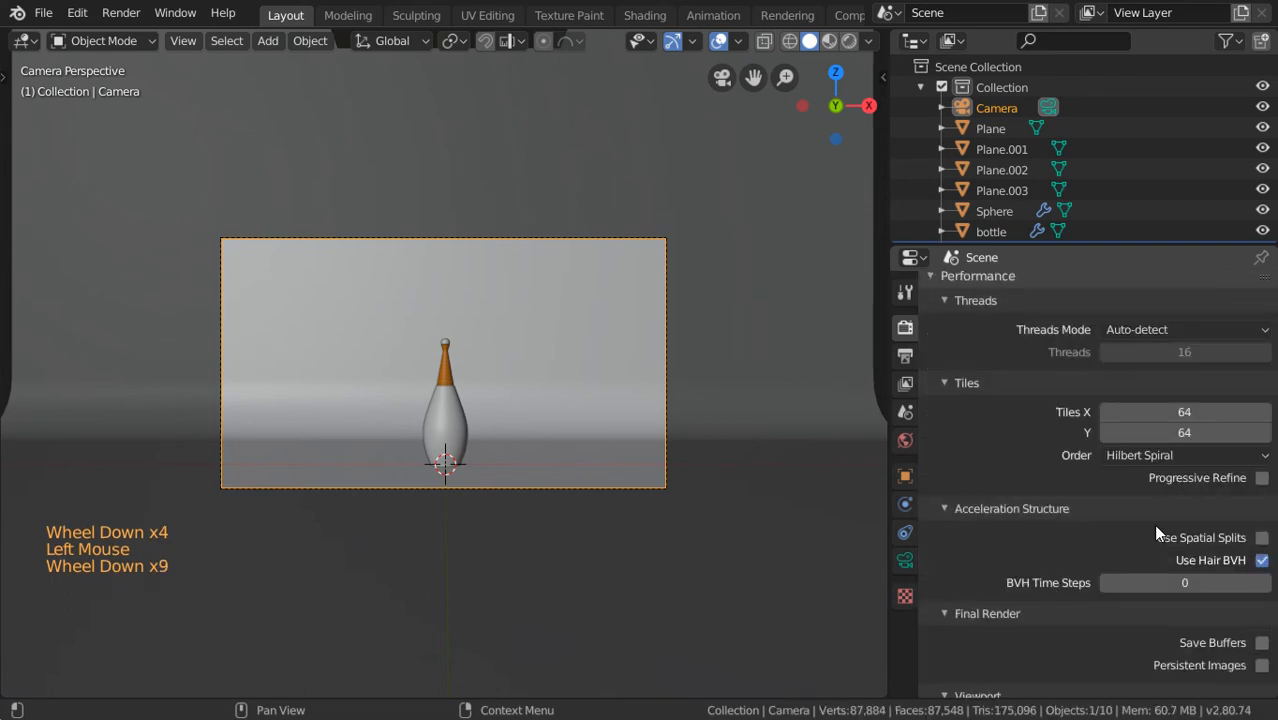
click(1184, 411)
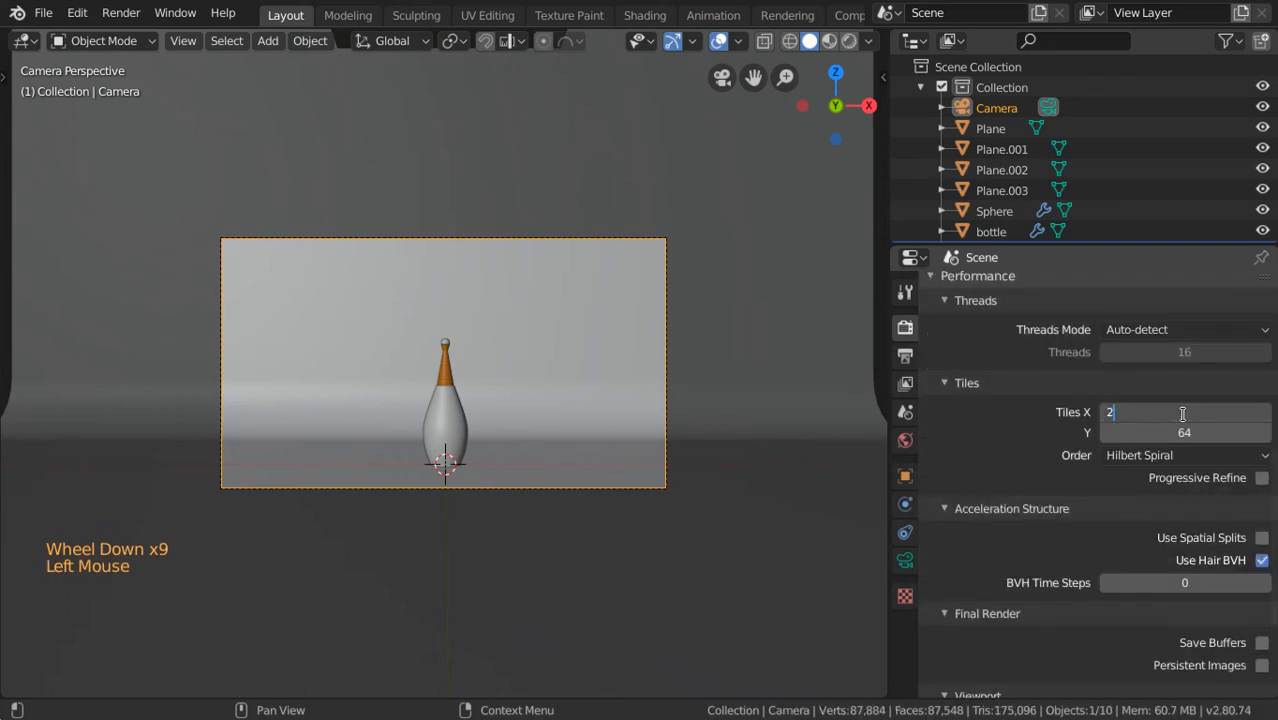
click(1185, 432)
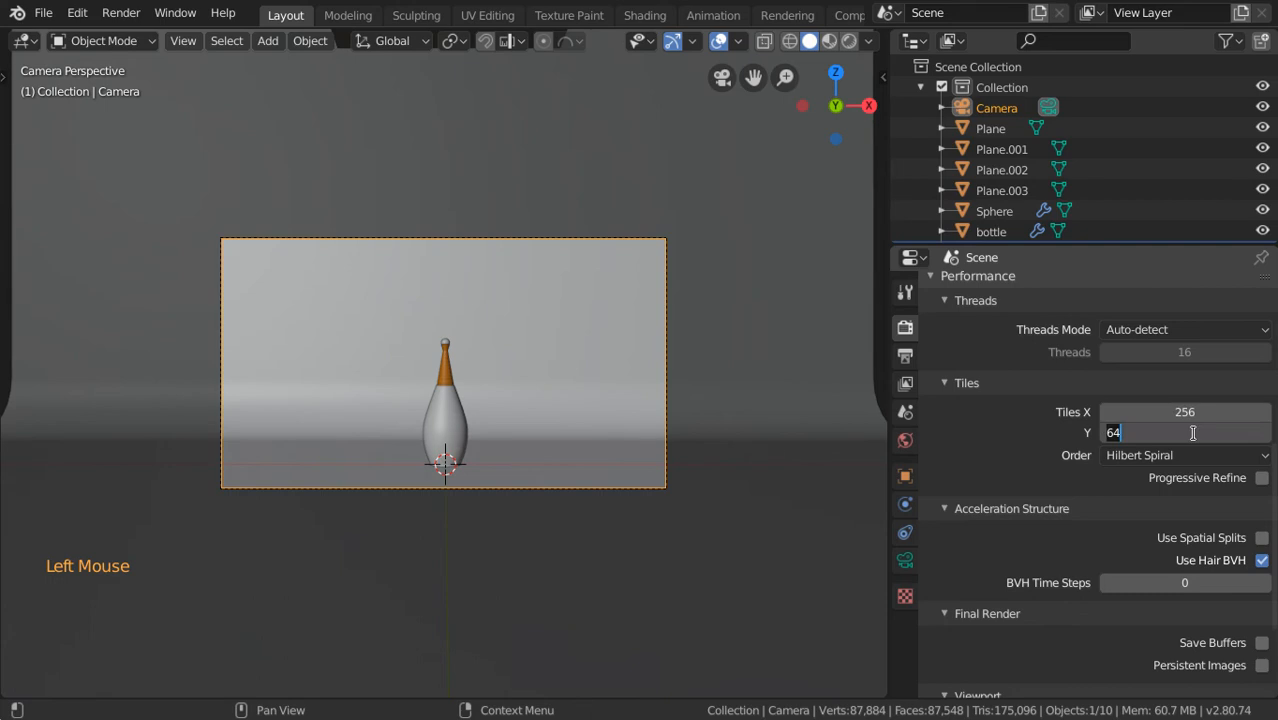
click(1185, 329)
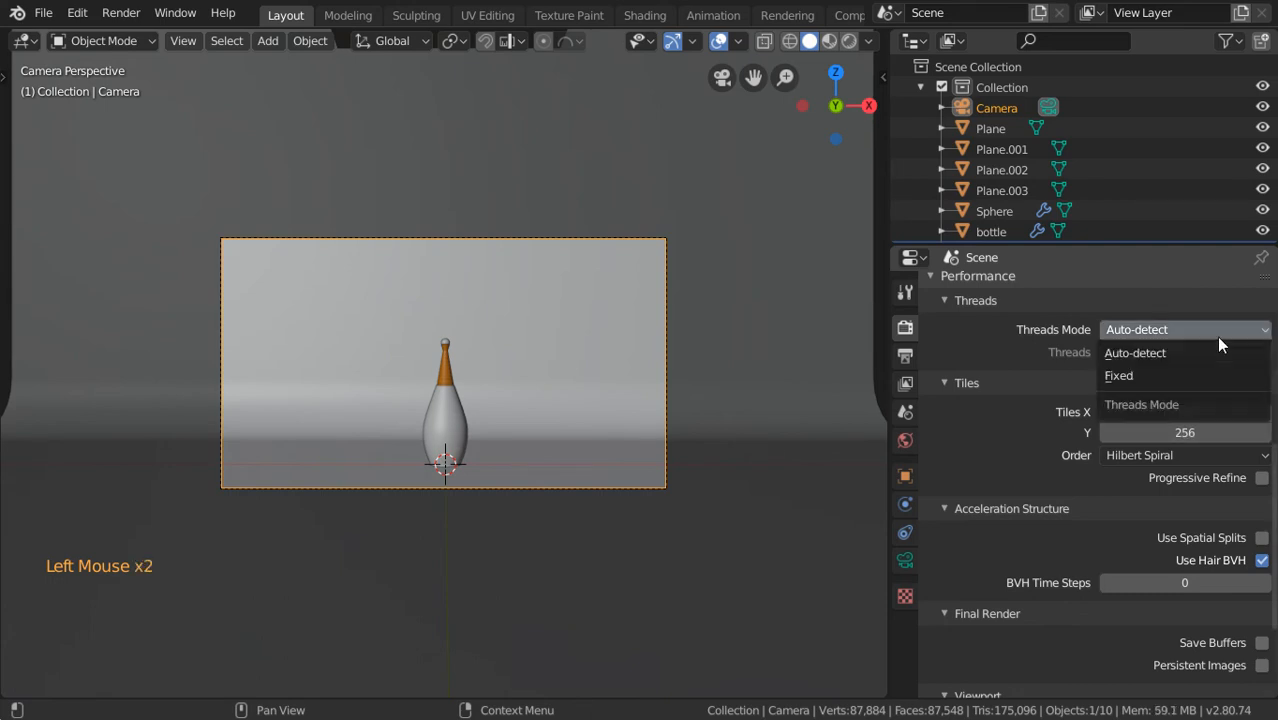
mouse_move(1127, 375)
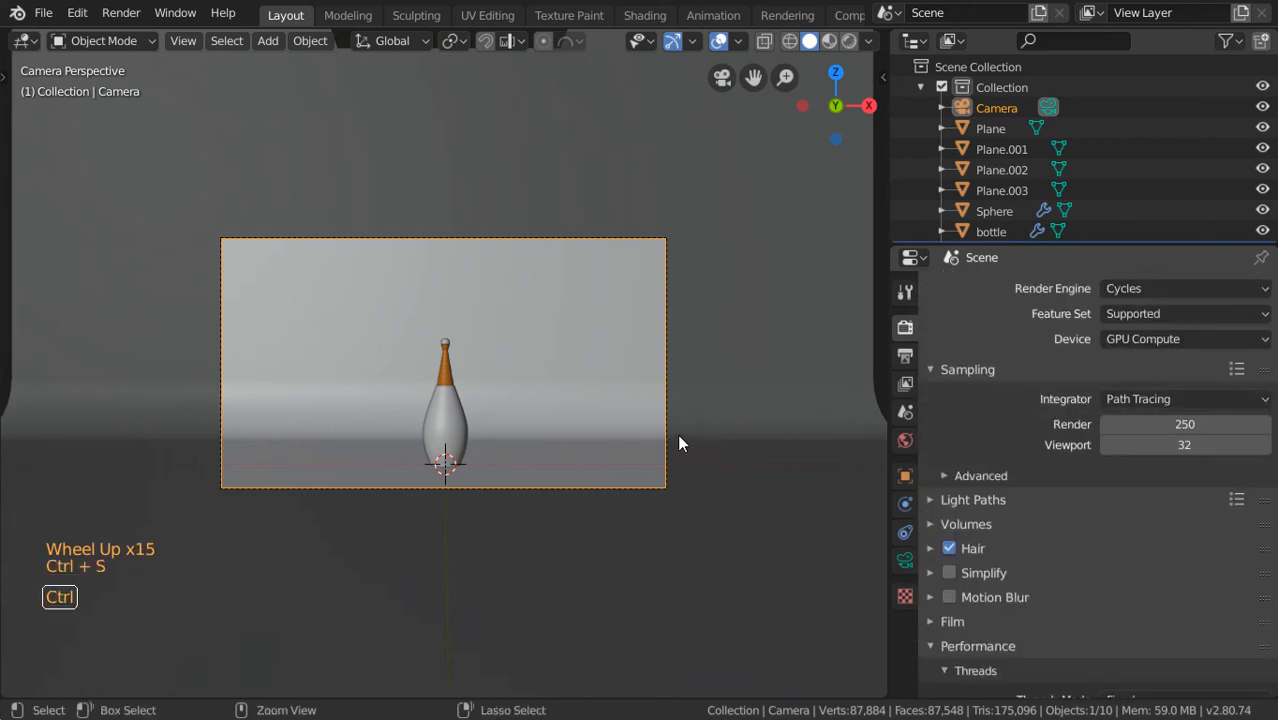
Save and render the final image, zooming around the Render Result to inspect it
key(ctrl+s)
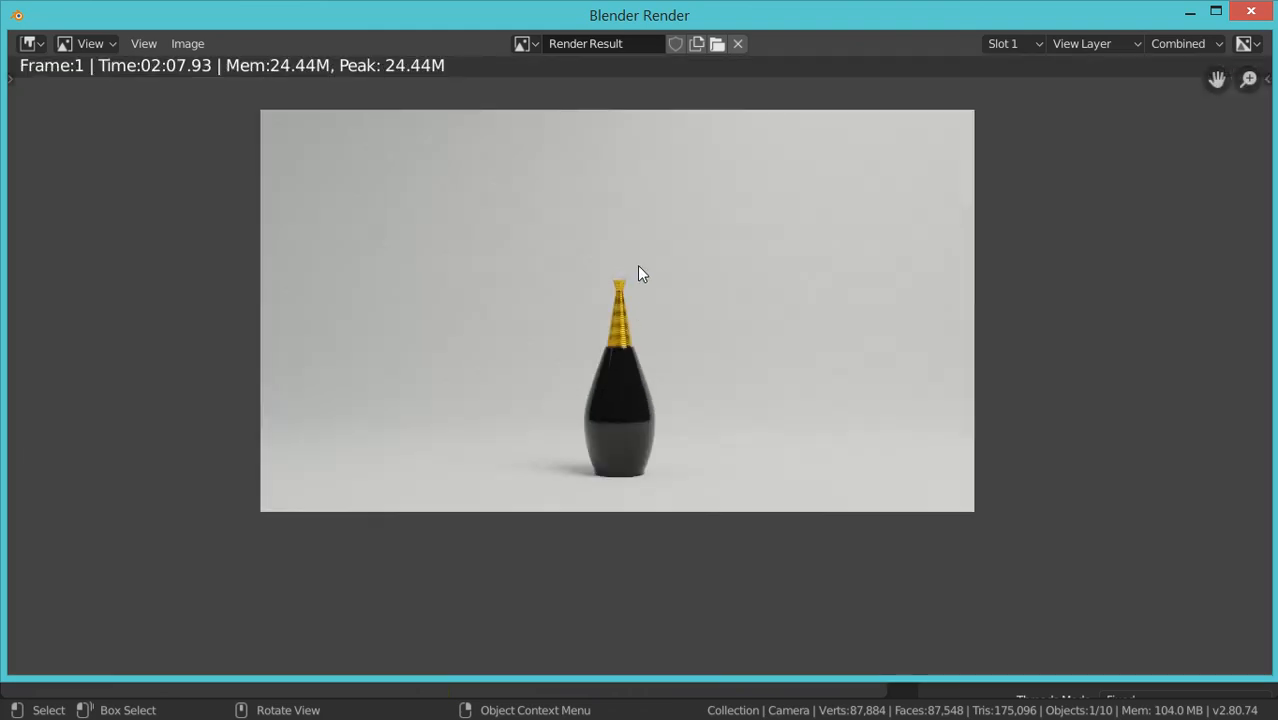
mouse_move(575, 452)
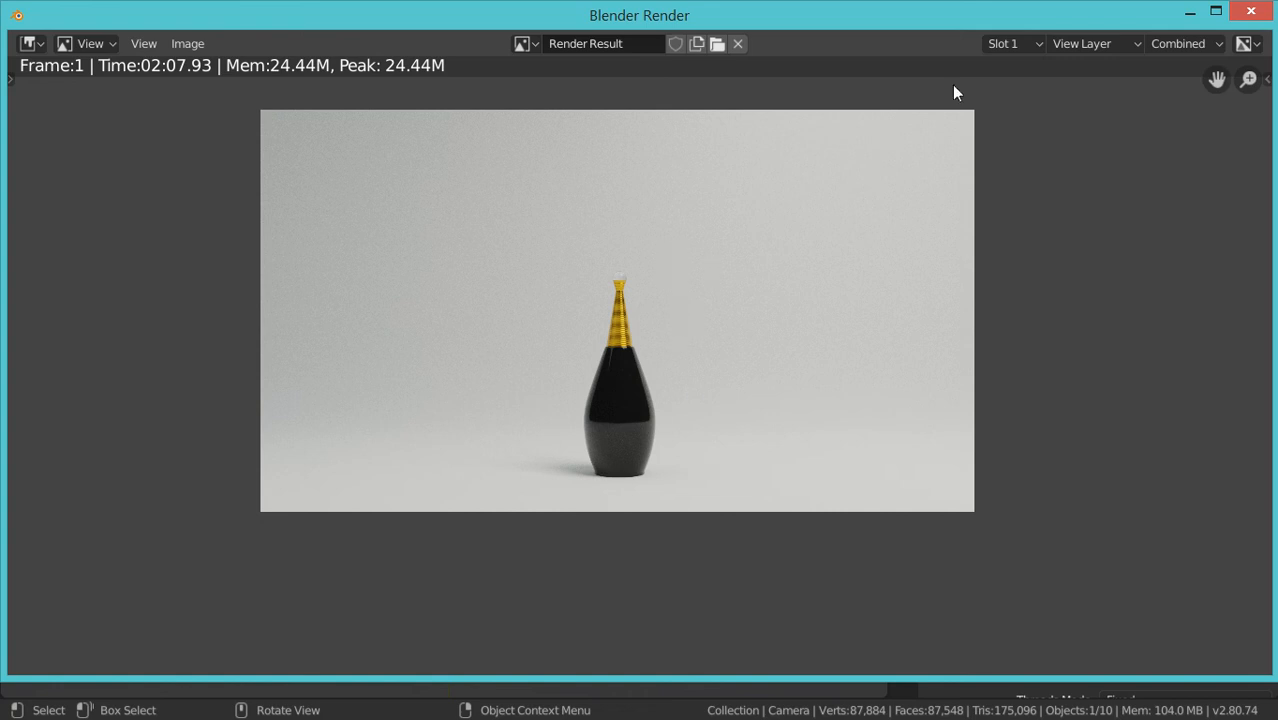
mouse_move(752, 463)
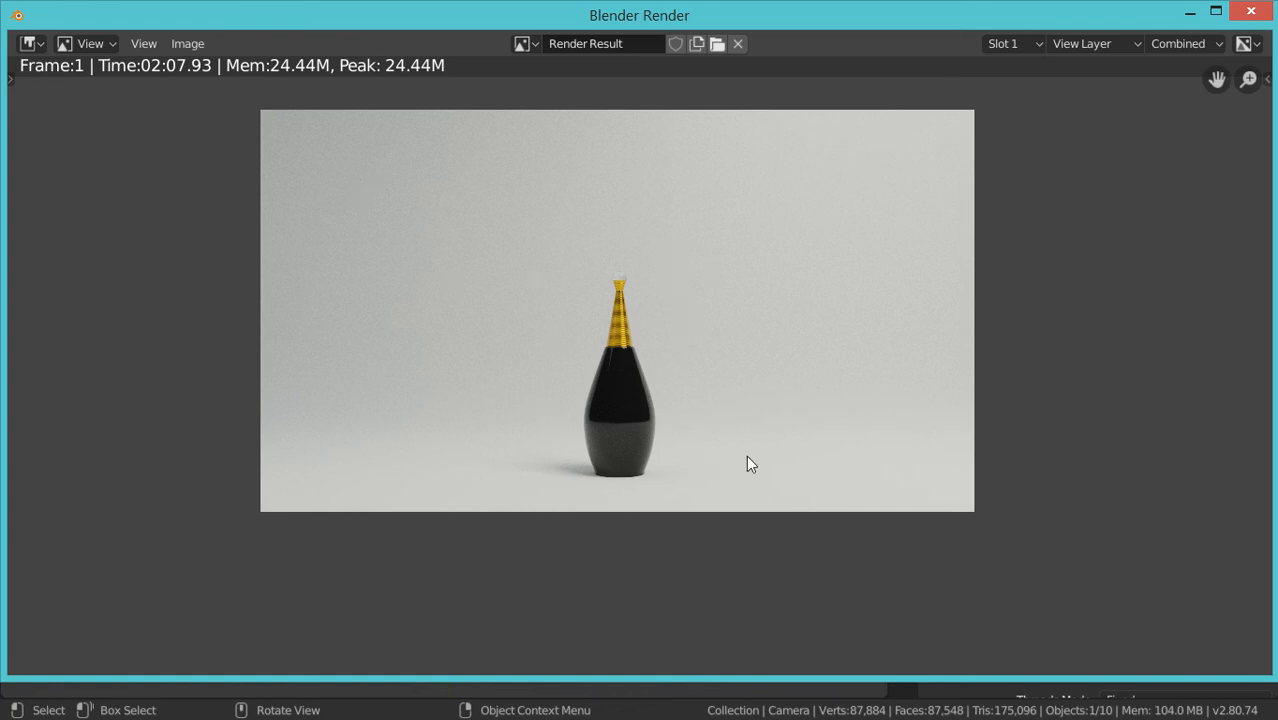
mouse_move(515, 360)
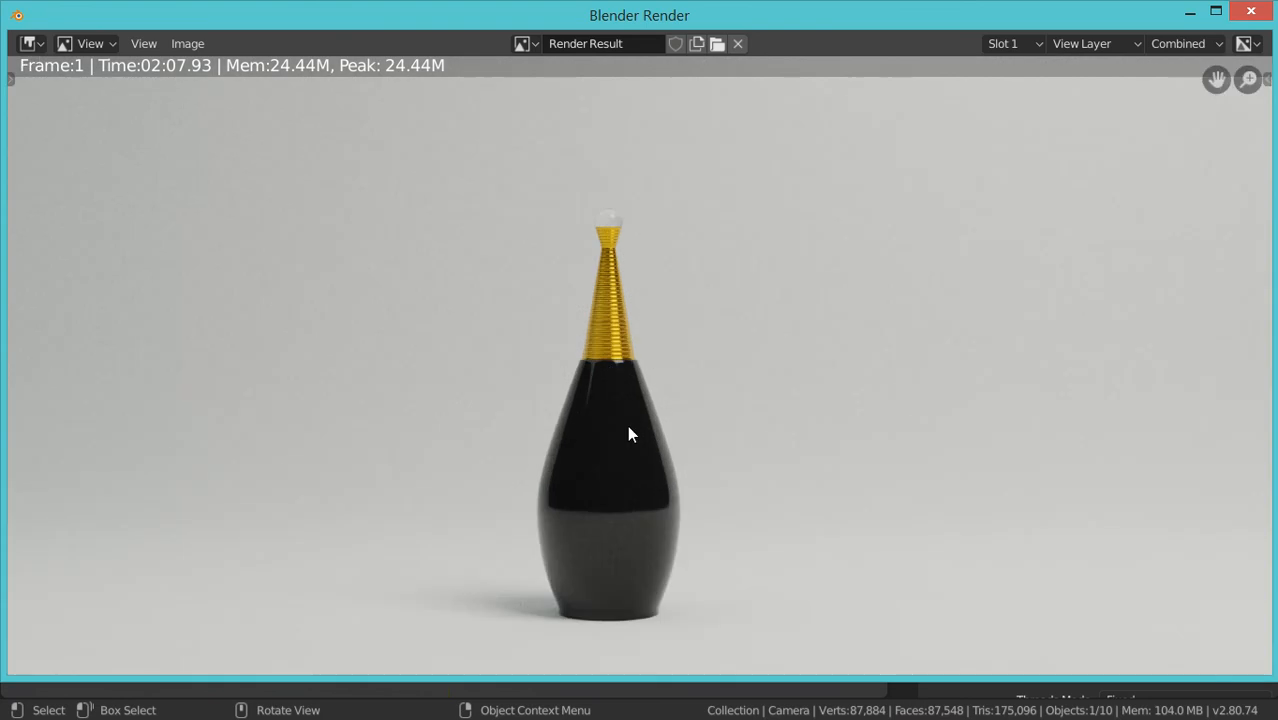
scroll(down, 3)
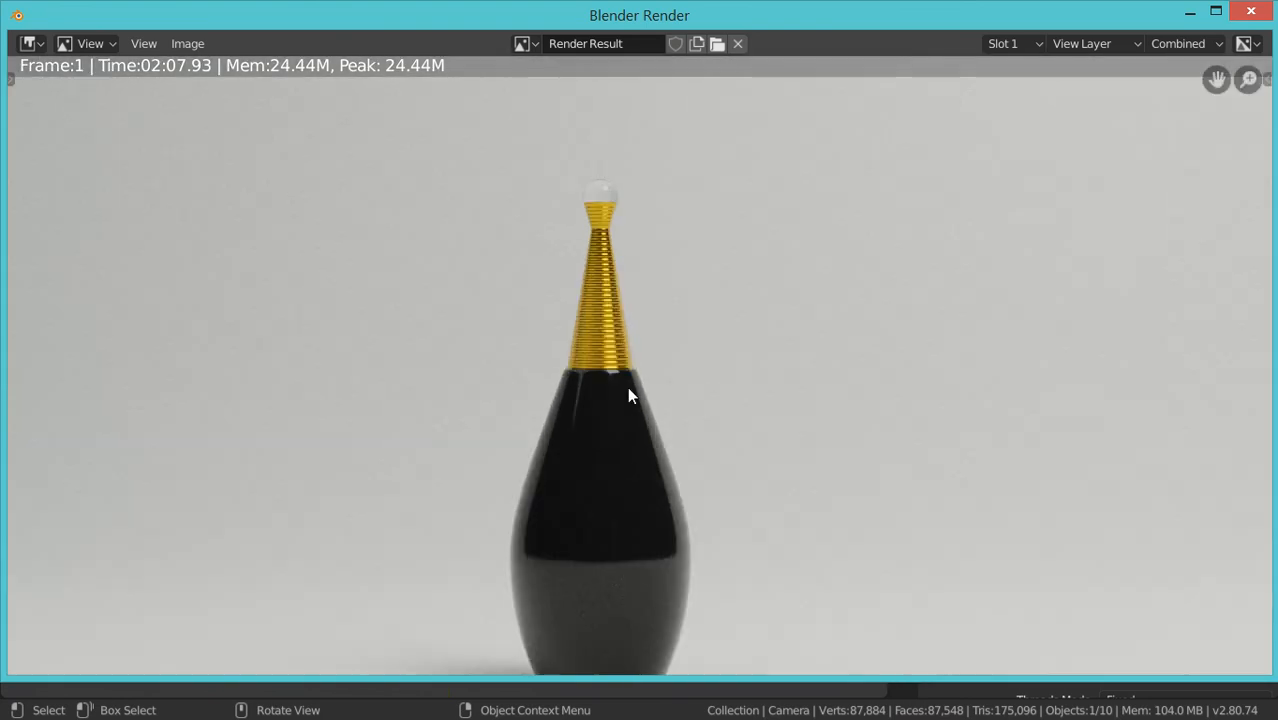
scroll(down, 3)
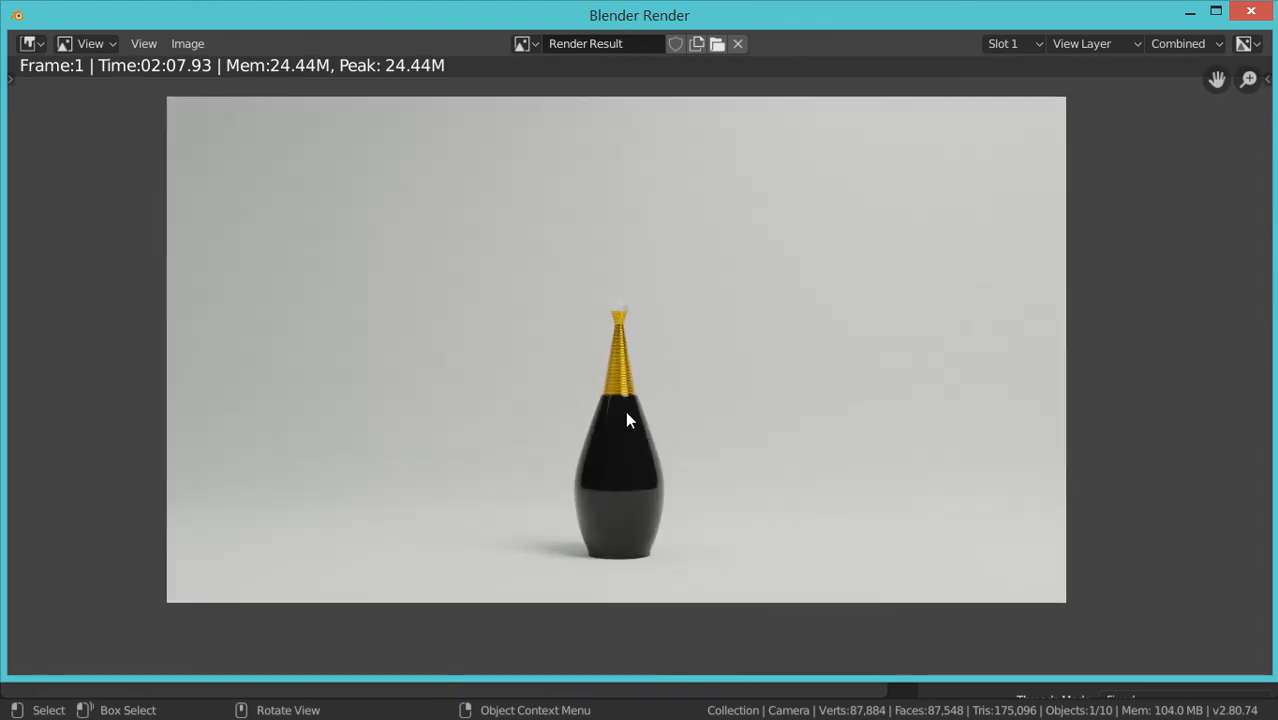
scroll(up, 3)
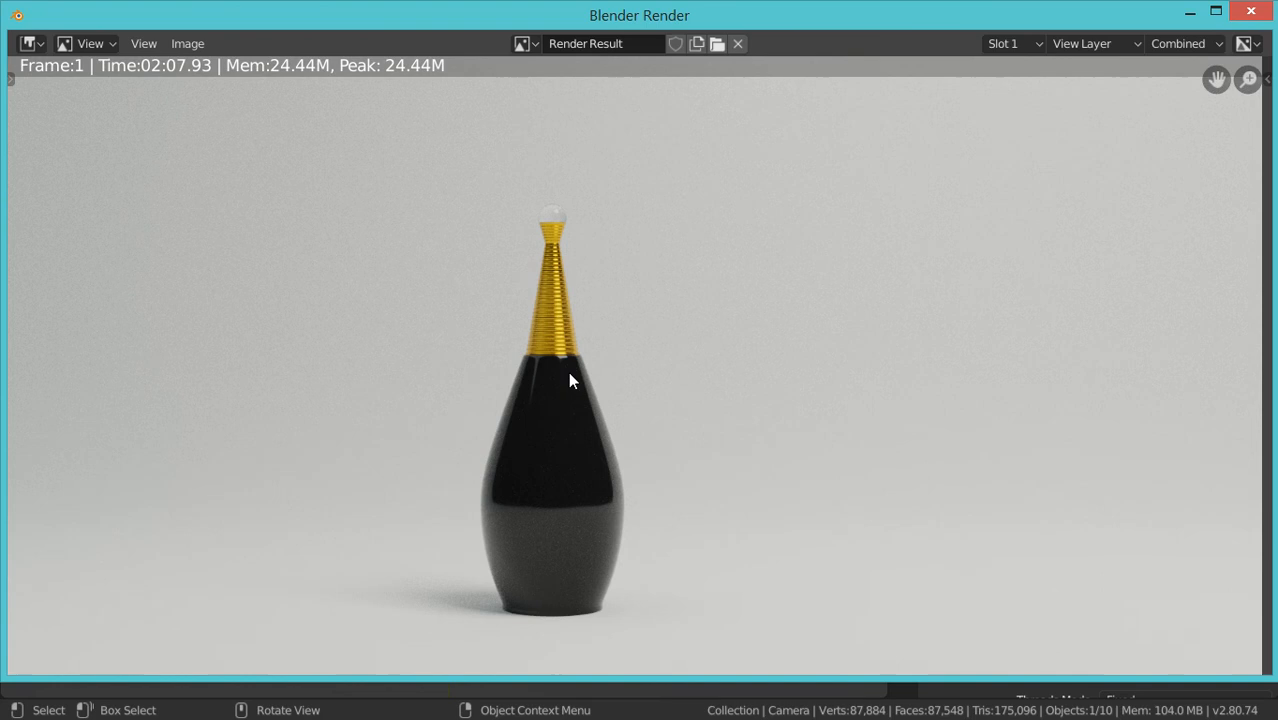